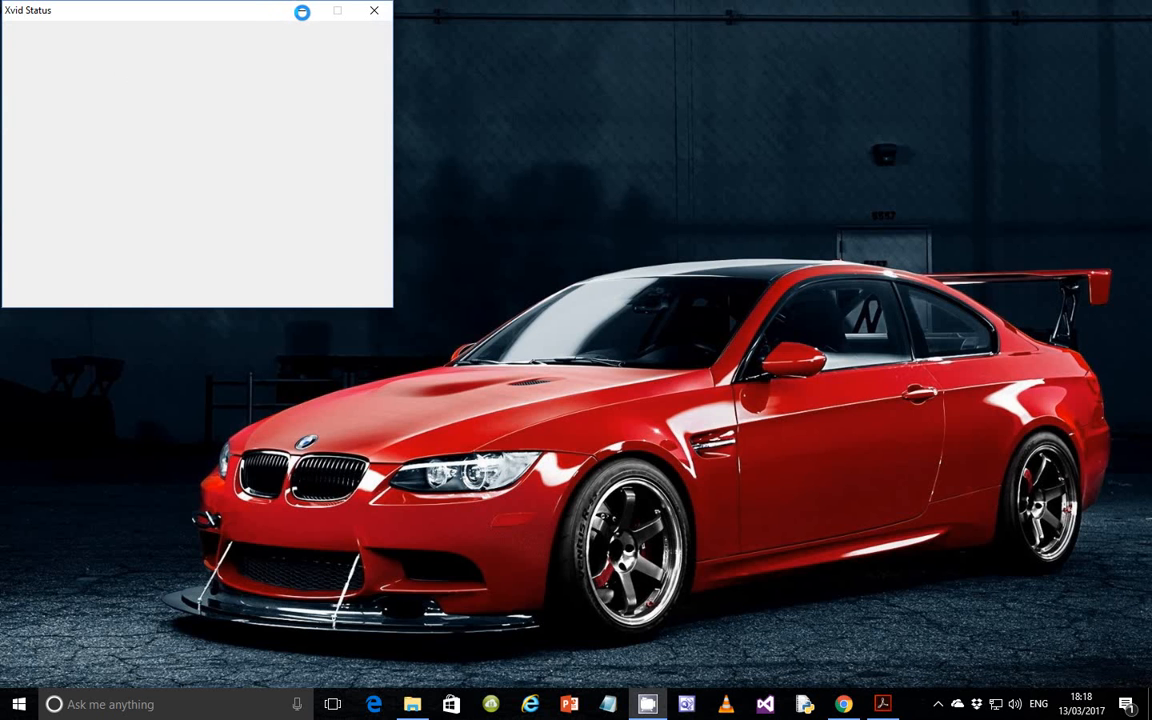
Bring the Cambridge ICT Paper 3 PDF forward in Acrobat and view its first-page instructions
{"action": "left_click", "coordinate": [374, 11]}
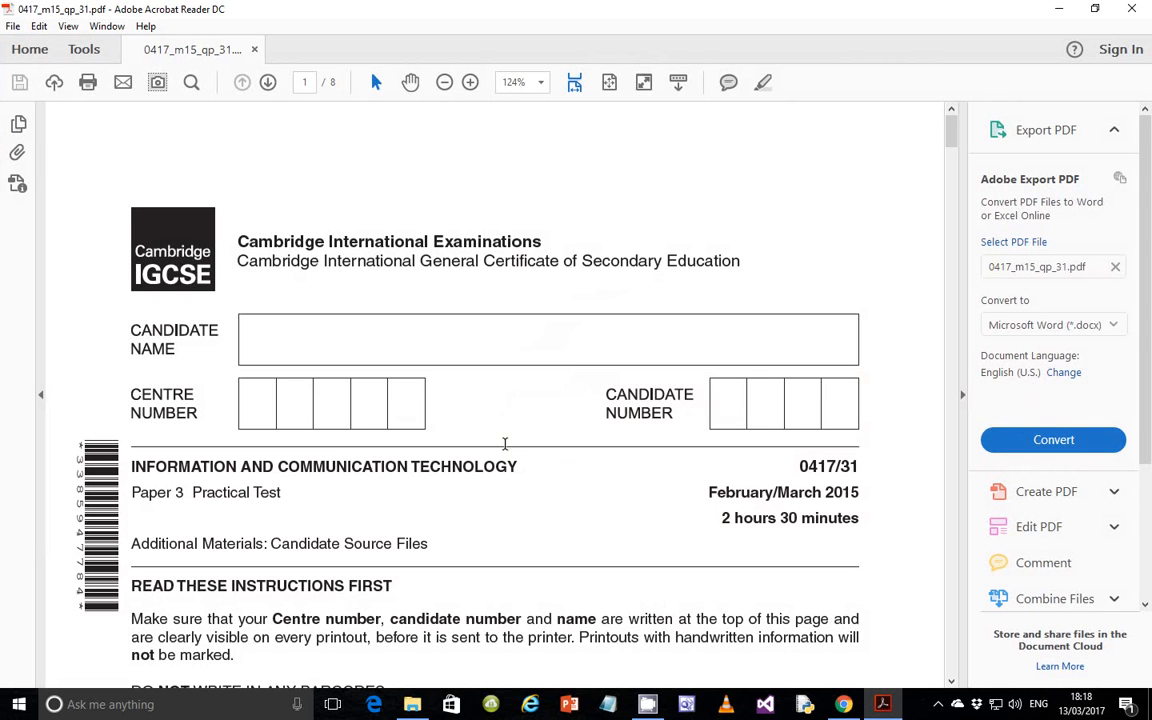
{"action": "mouse_move", "coordinate": [519, 446]}
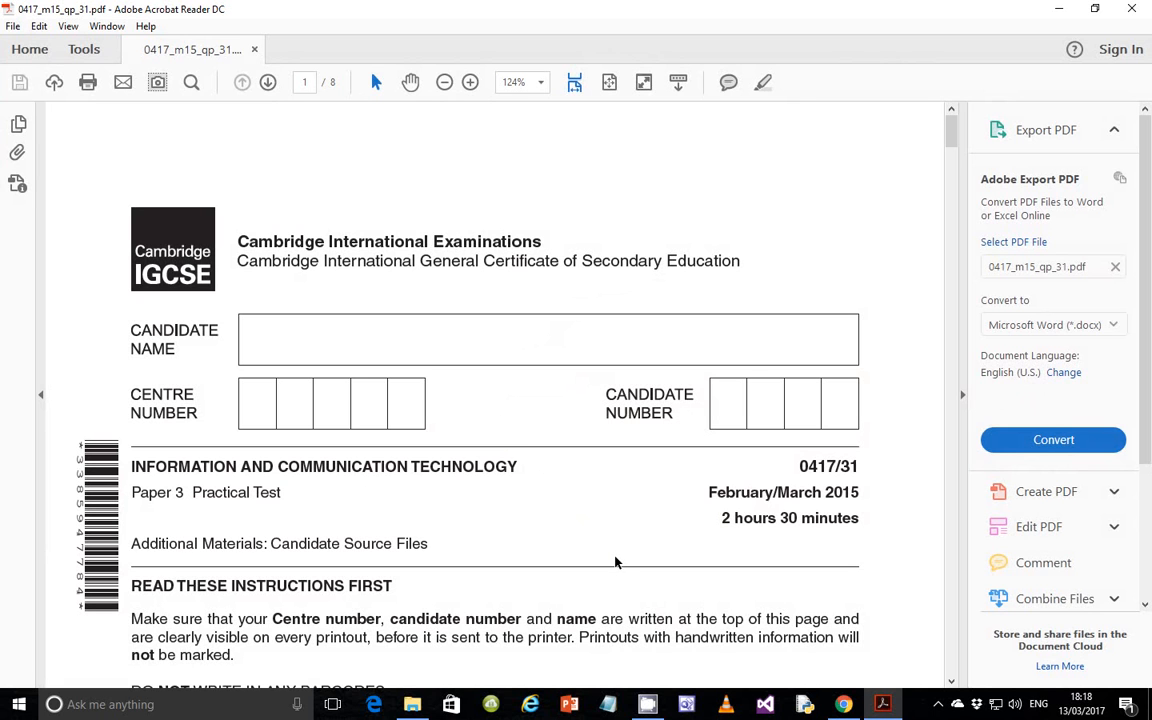
{"action": "scroll", "scroll_direction": "down", "scroll_amount": 3}
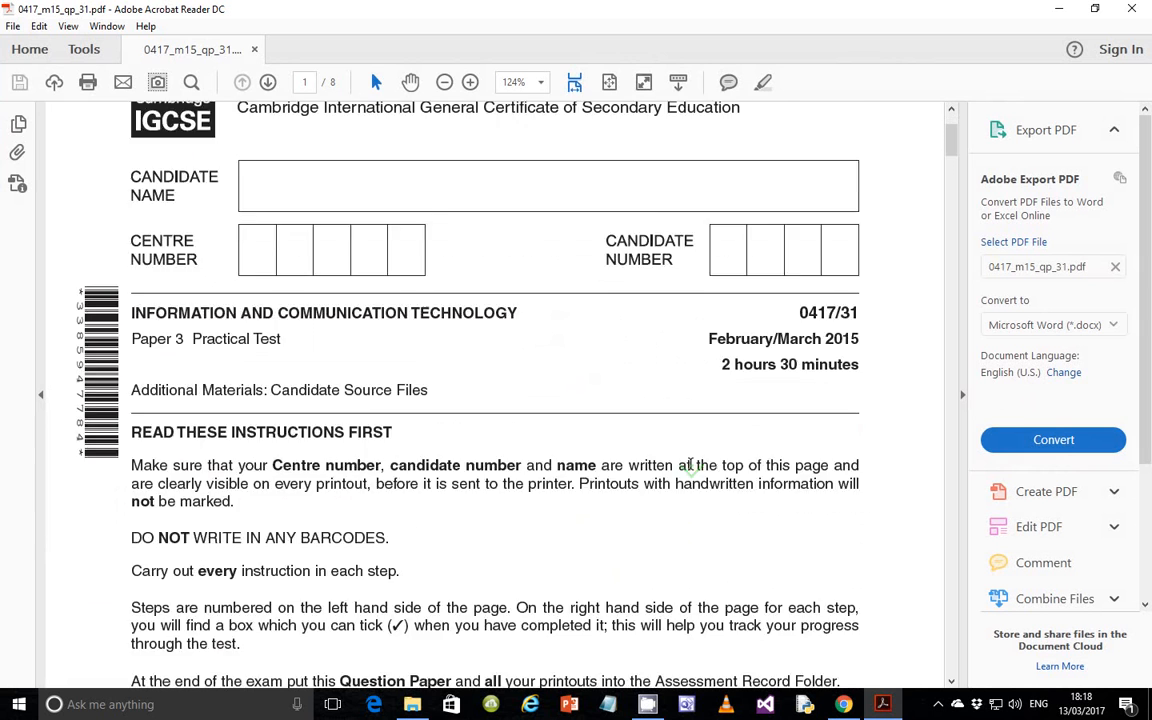
{"action": "left_click", "coordinate": [412, 704]}
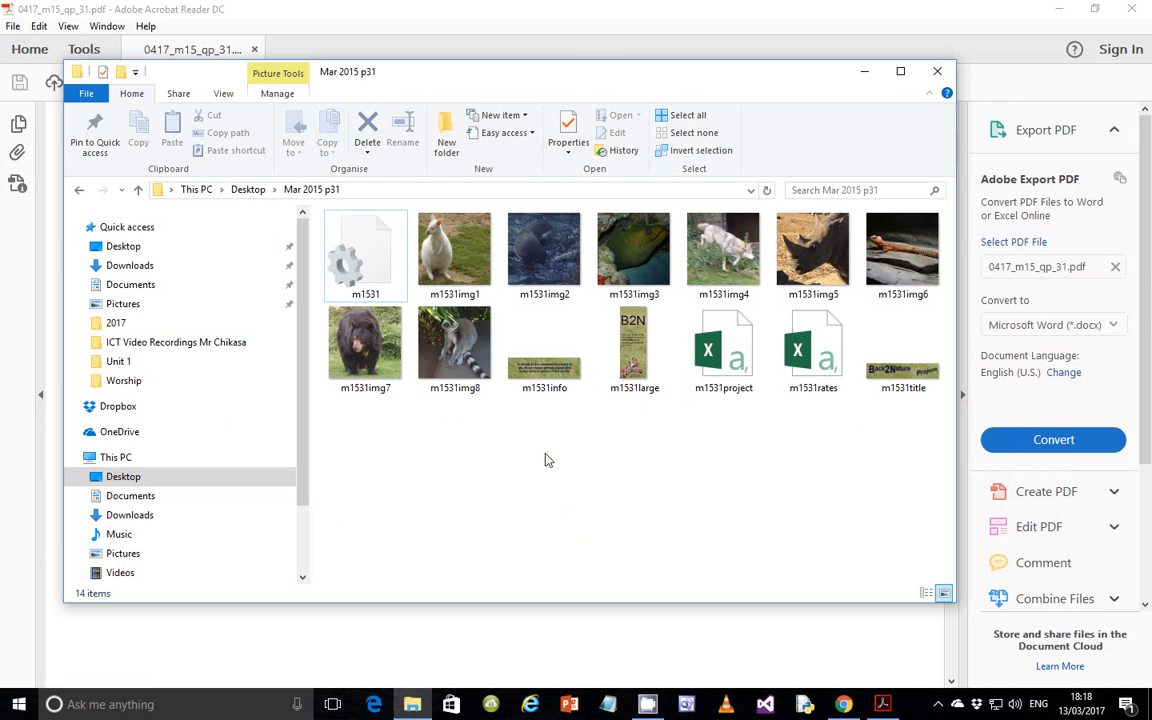
{"action": "mouse_move", "coordinate": [602, 489]}
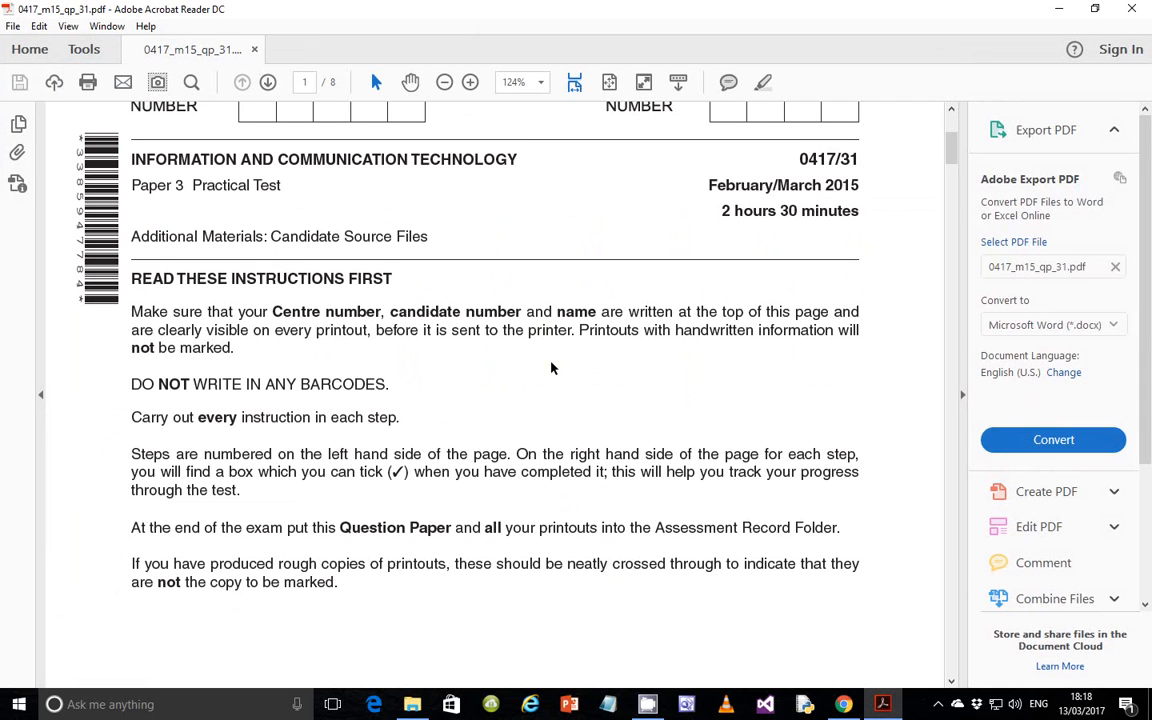
{"action": "mouse_move", "coordinate": [547, 378]}
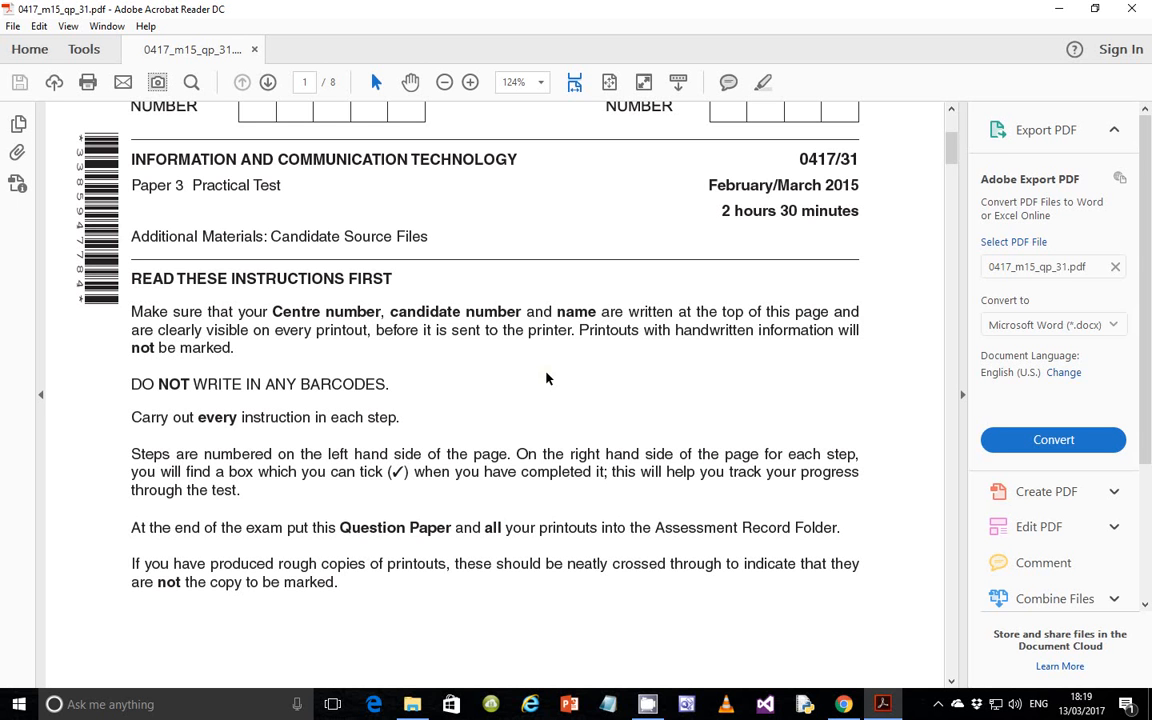
Scroll the exam paper to page 2 to read tasks 1 and 2
{"action": "scroll", "scroll_direction": "down", "scroll_amount": 3}
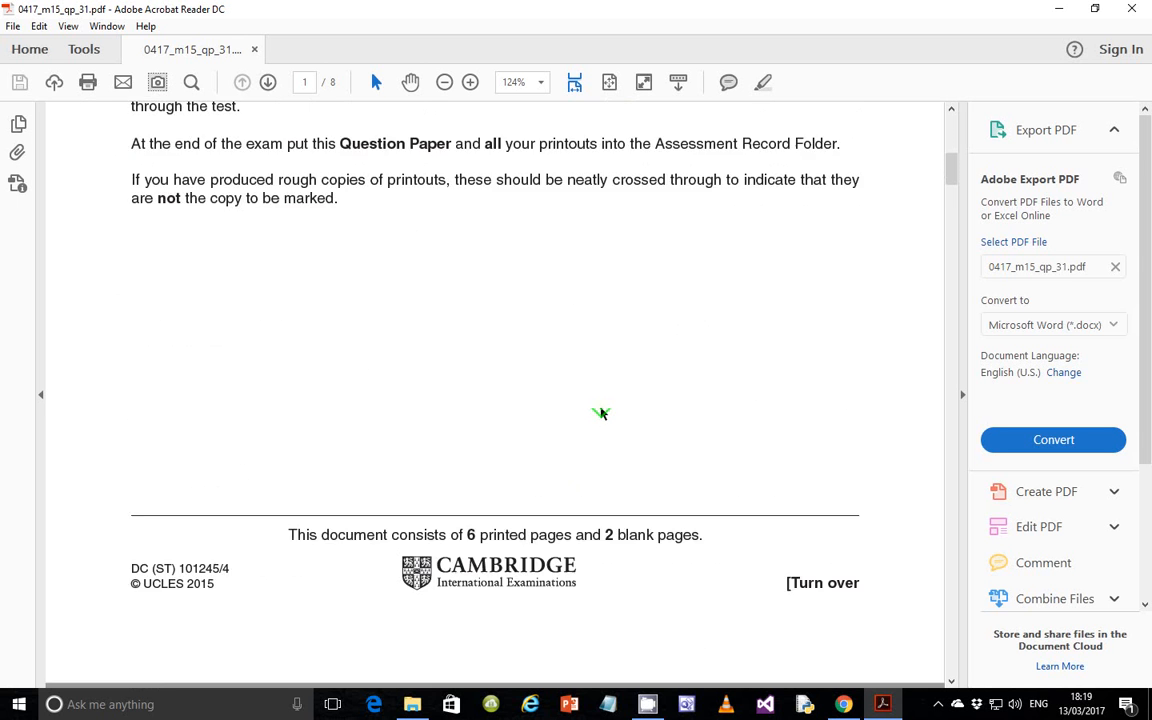
{"action": "scroll", "scroll_direction": "down", "scroll_amount": 3}
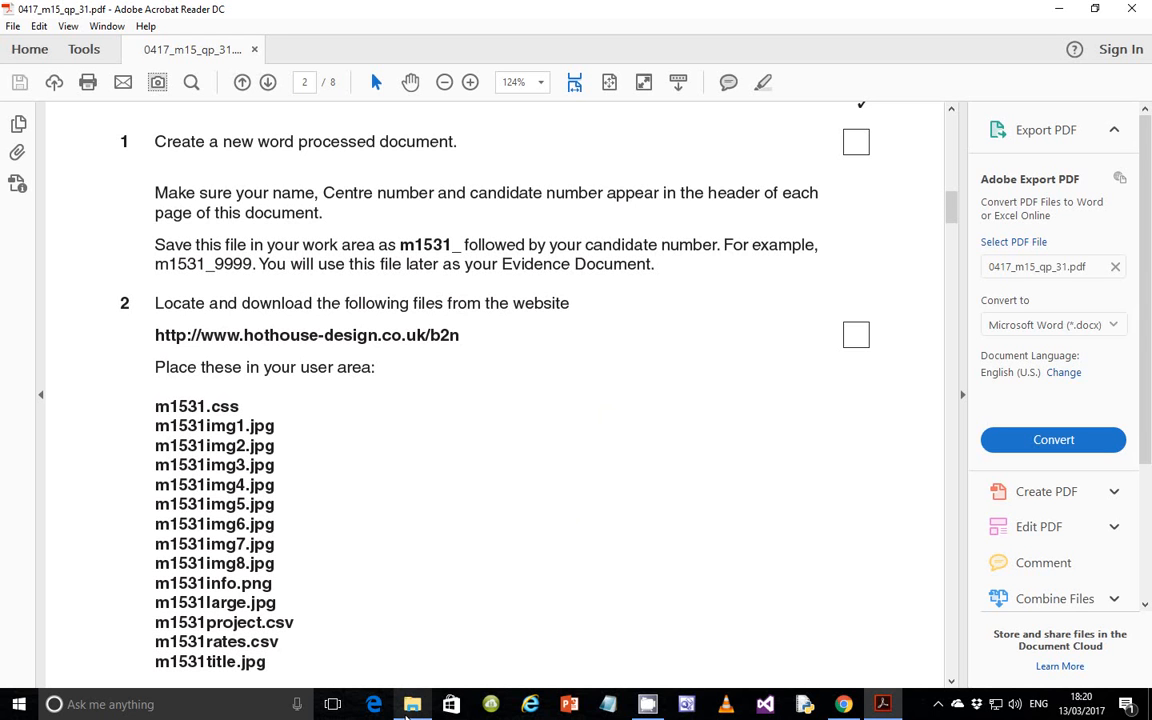
Create a Word document named m1531_0001 in the Mar 2015 p31 folder and open it
{"action": "left_click", "coordinate": [412, 704]}
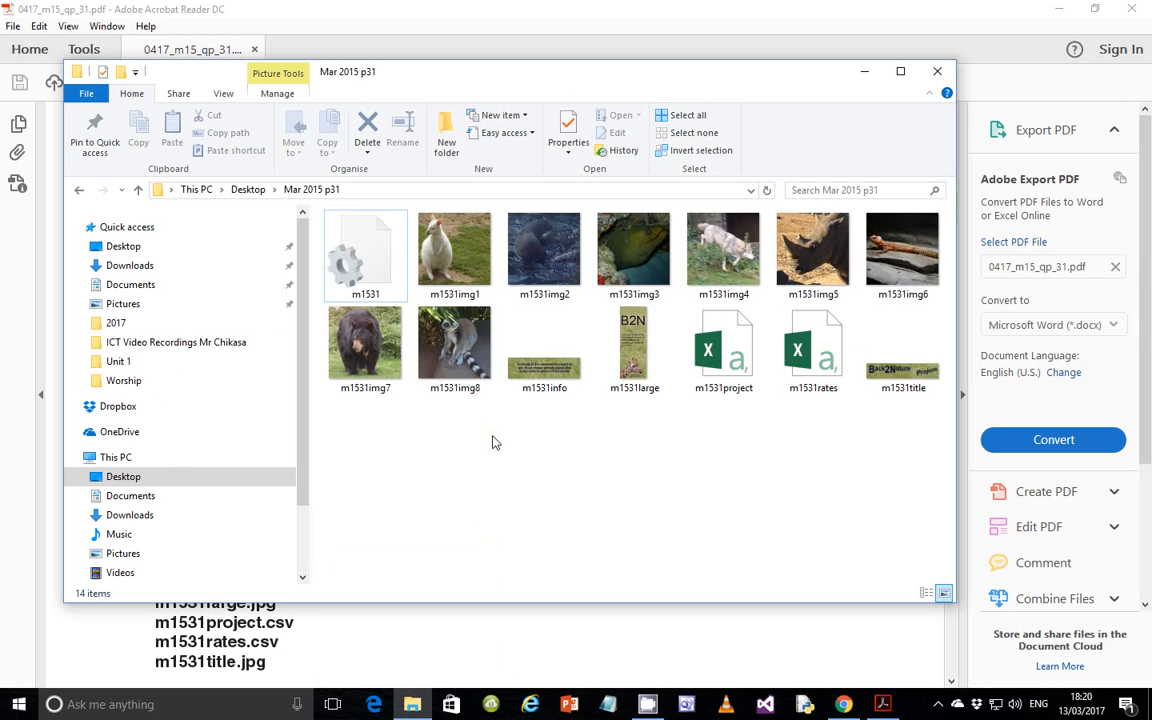
{"action": "right_click", "coordinate": [491, 443]}
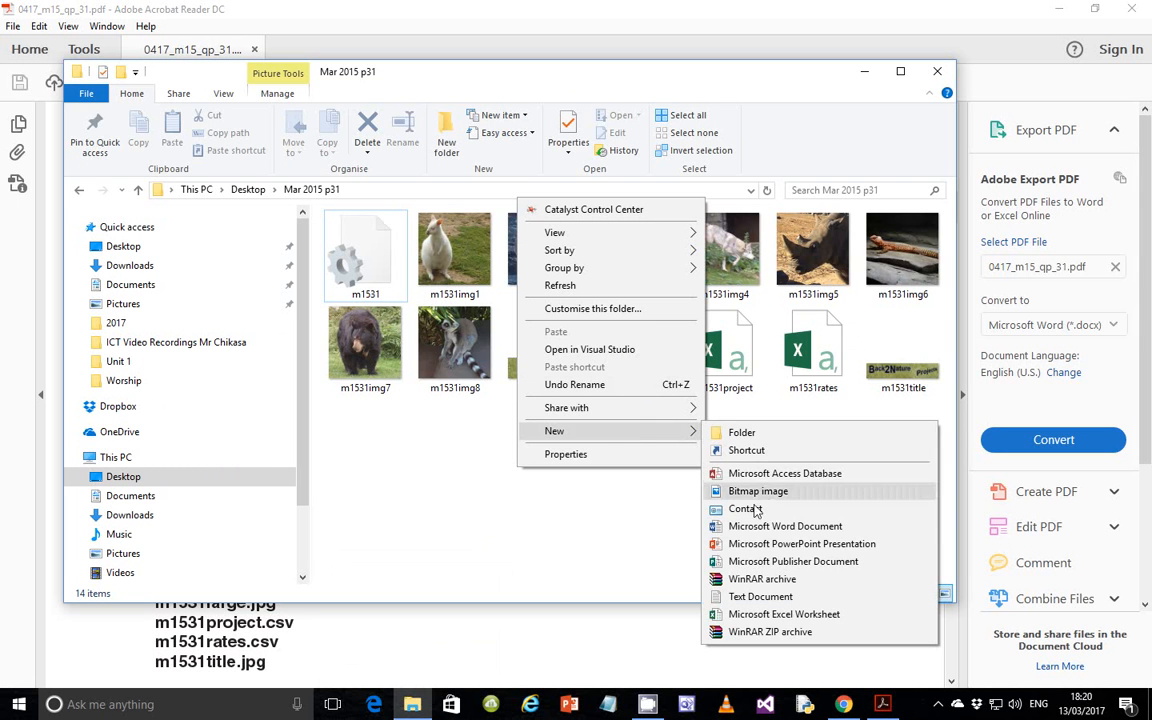
{"action": "left_click", "coordinate": [785, 525]}
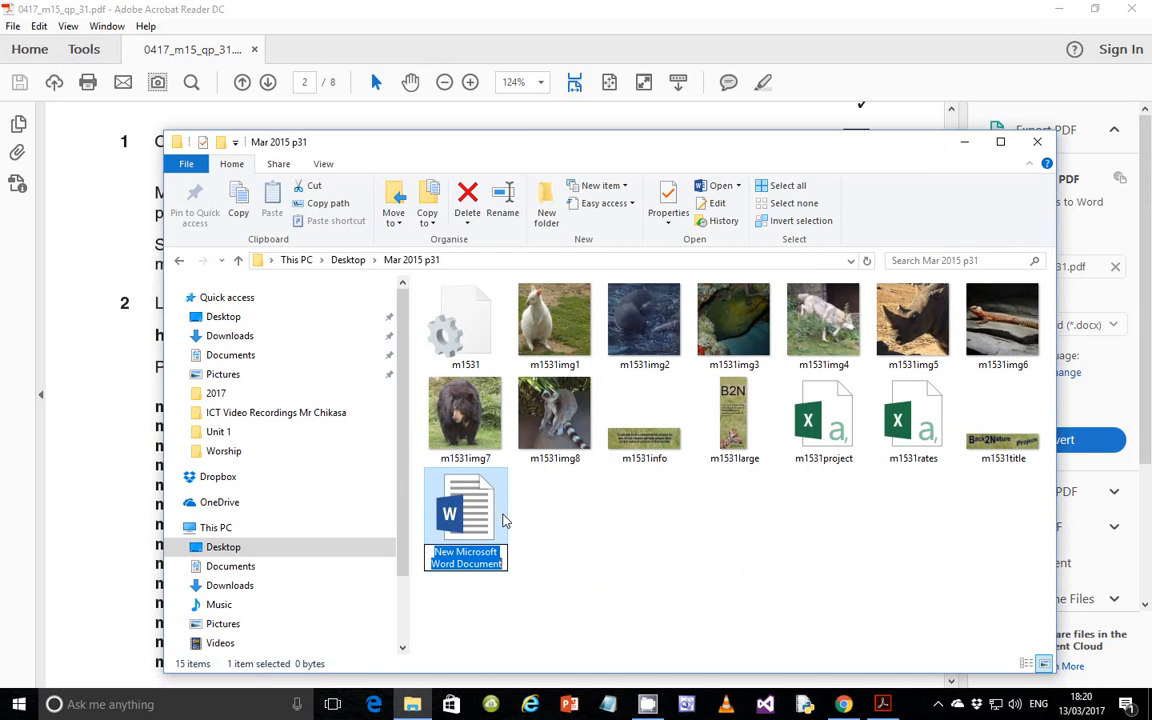
{"action": "type", "text": "m1531_0001"}
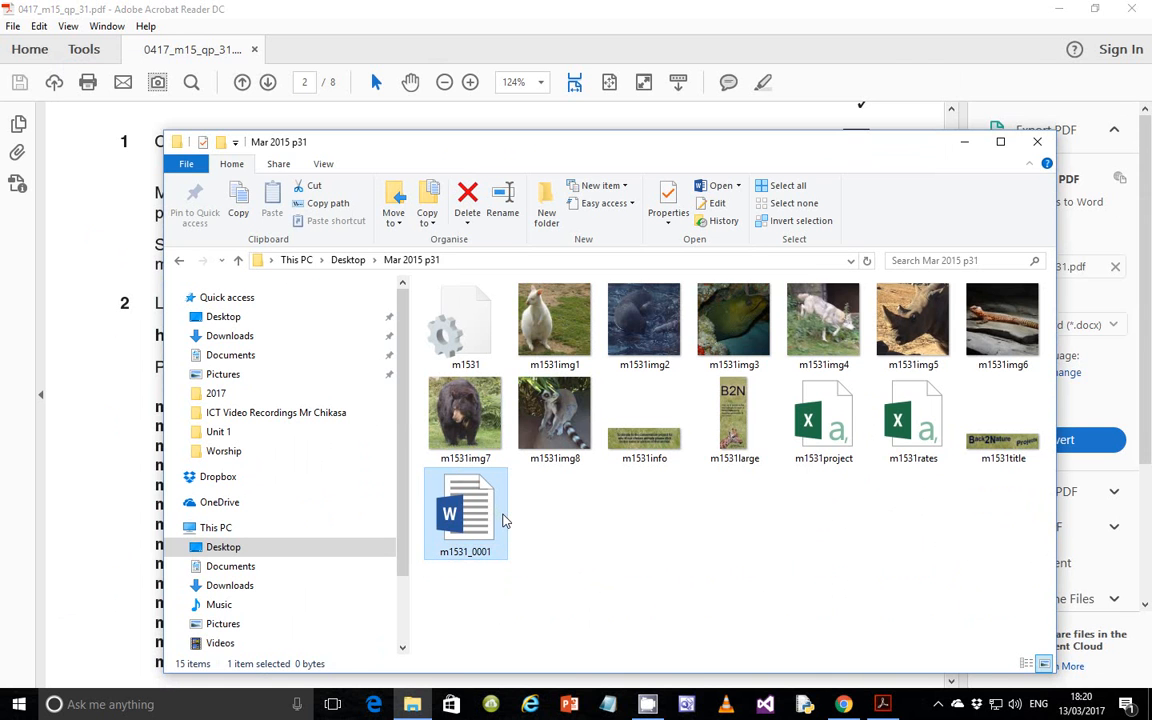
{"action": "double_click", "coordinate": [465, 513]}
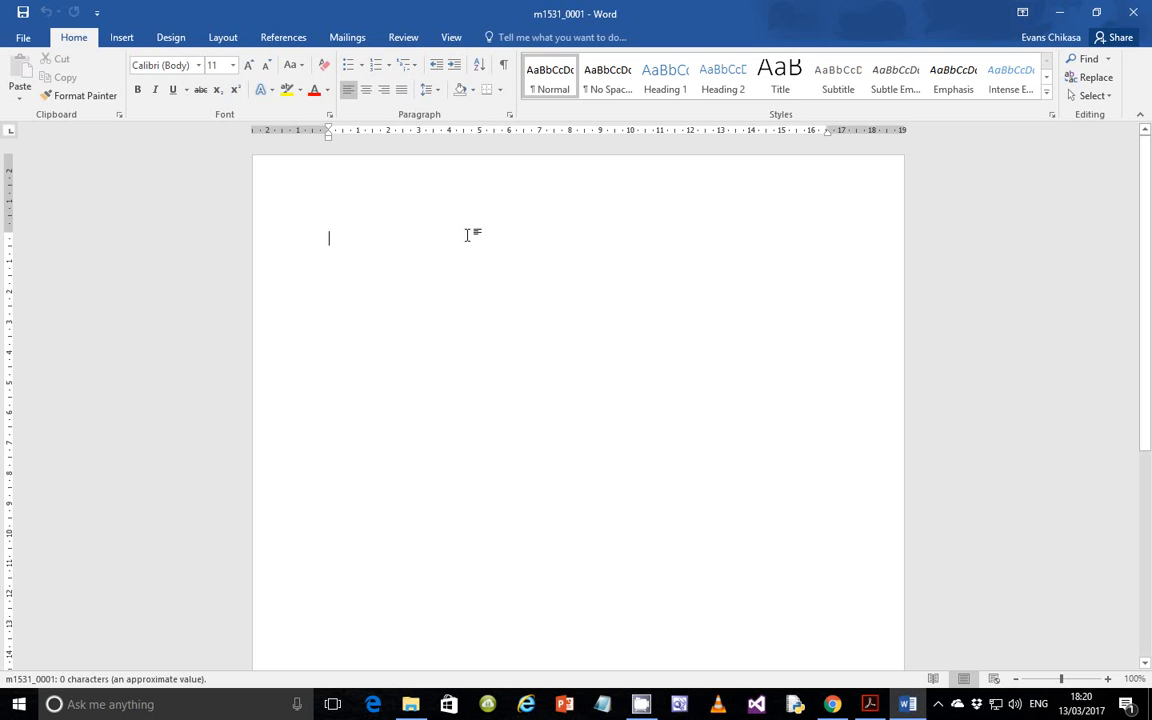
{"action": "left_click", "coordinate": [121, 37]}
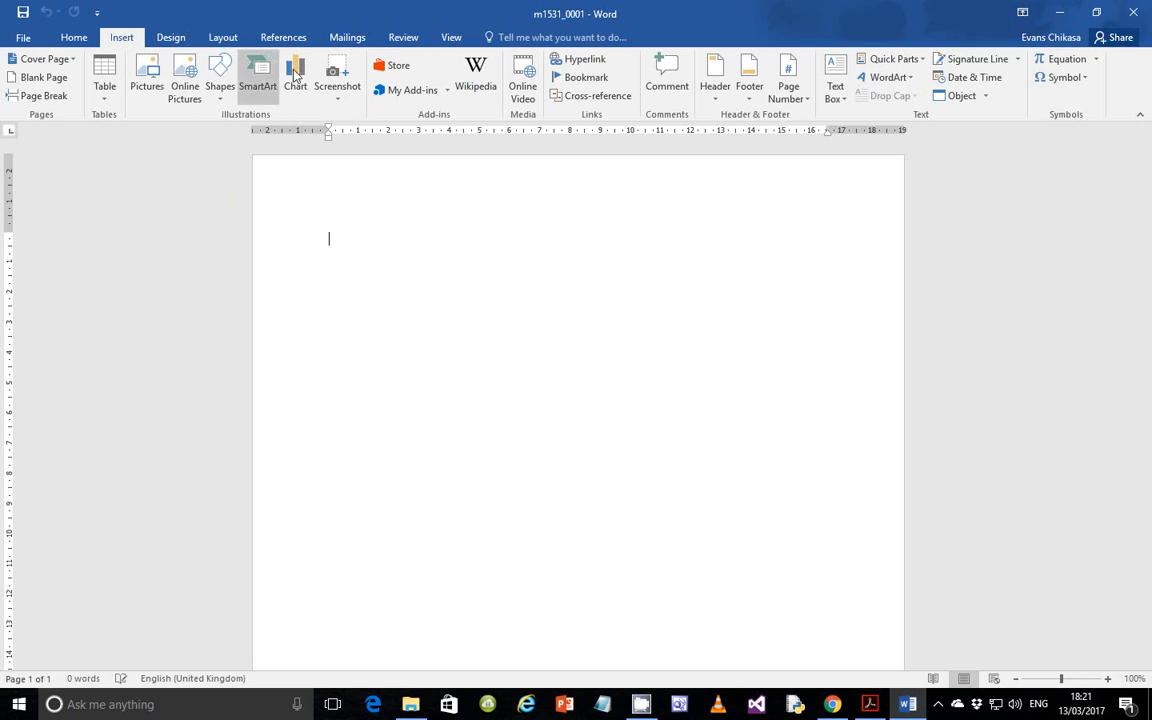
{"action": "left_click", "coordinate": [715, 77]}
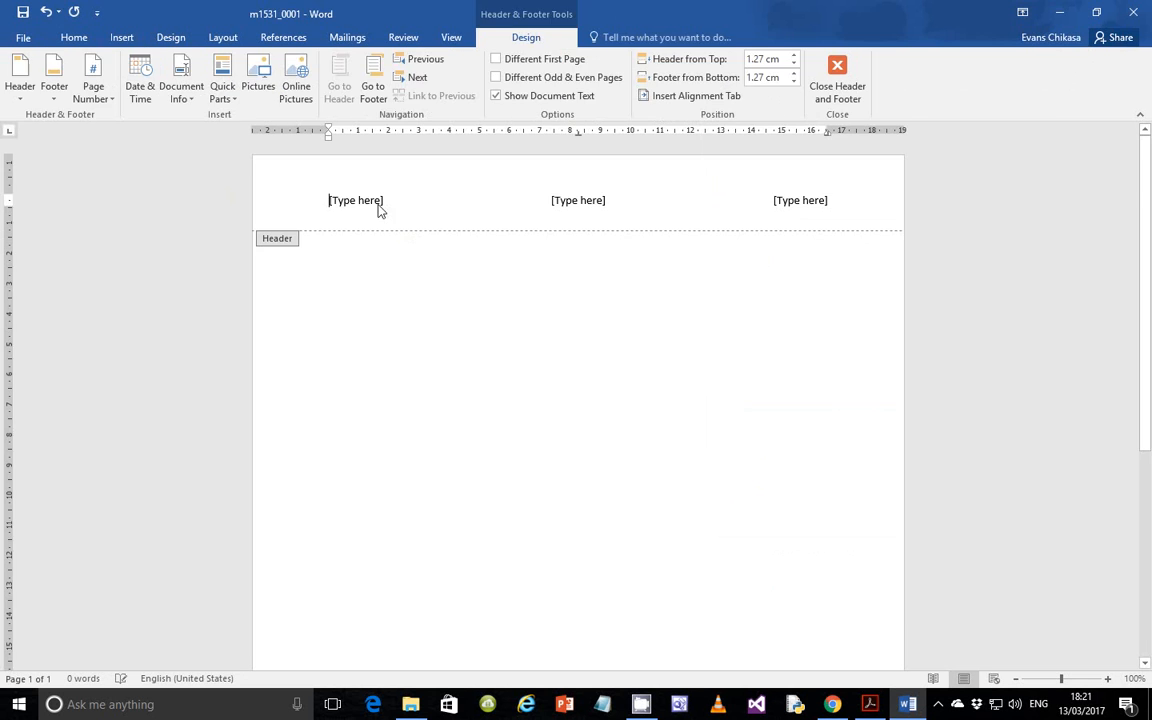
{"action": "type", "text": "Chikas"}
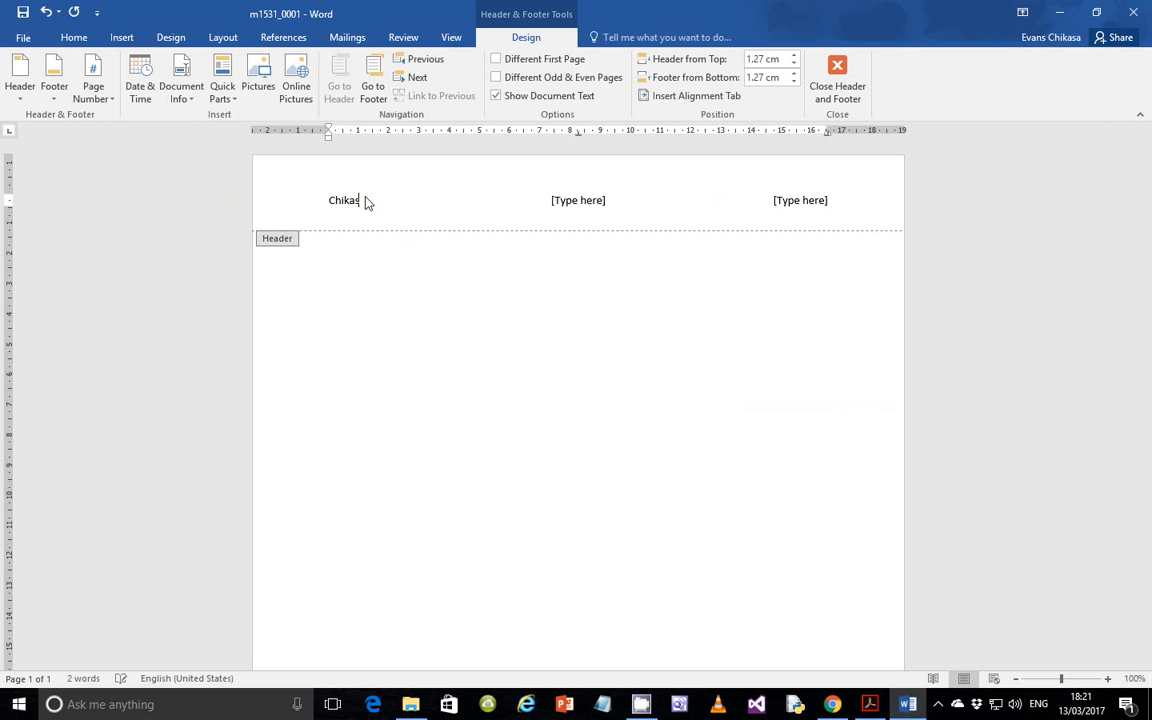
{"action": "type", "text": "Evans"}
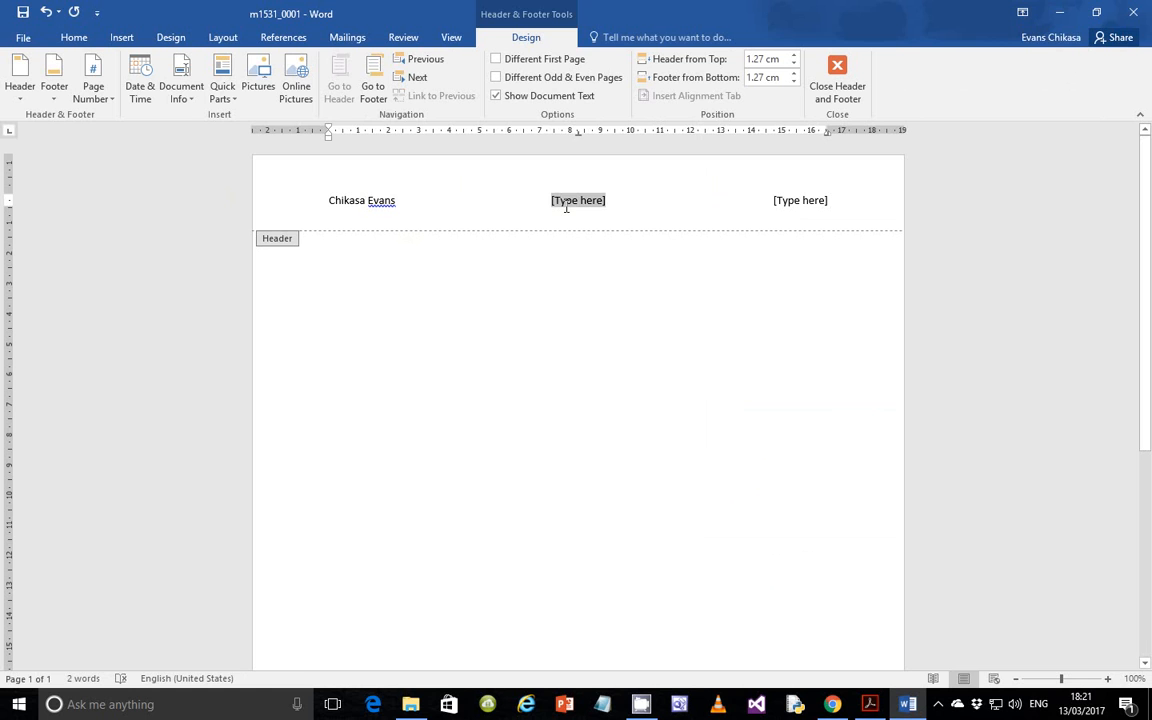
{"action": "type", "text": "ZMS"}
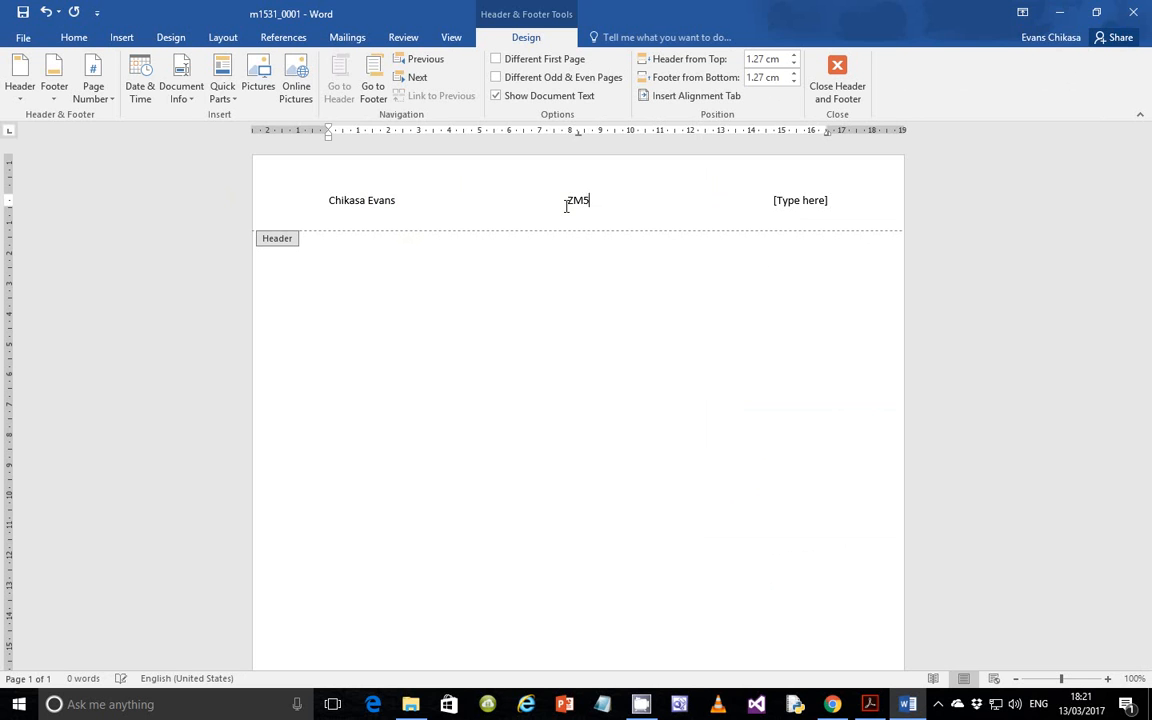
{"action": "type", "text": "56"}
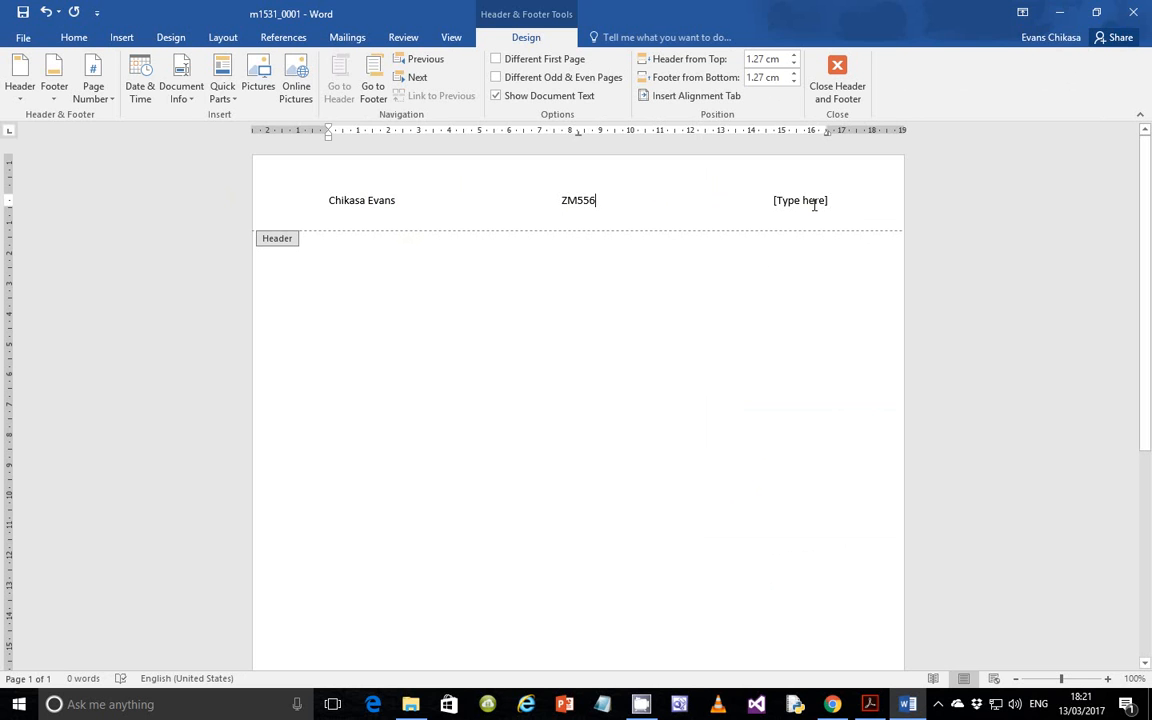
{"action": "type", "text": "000"}
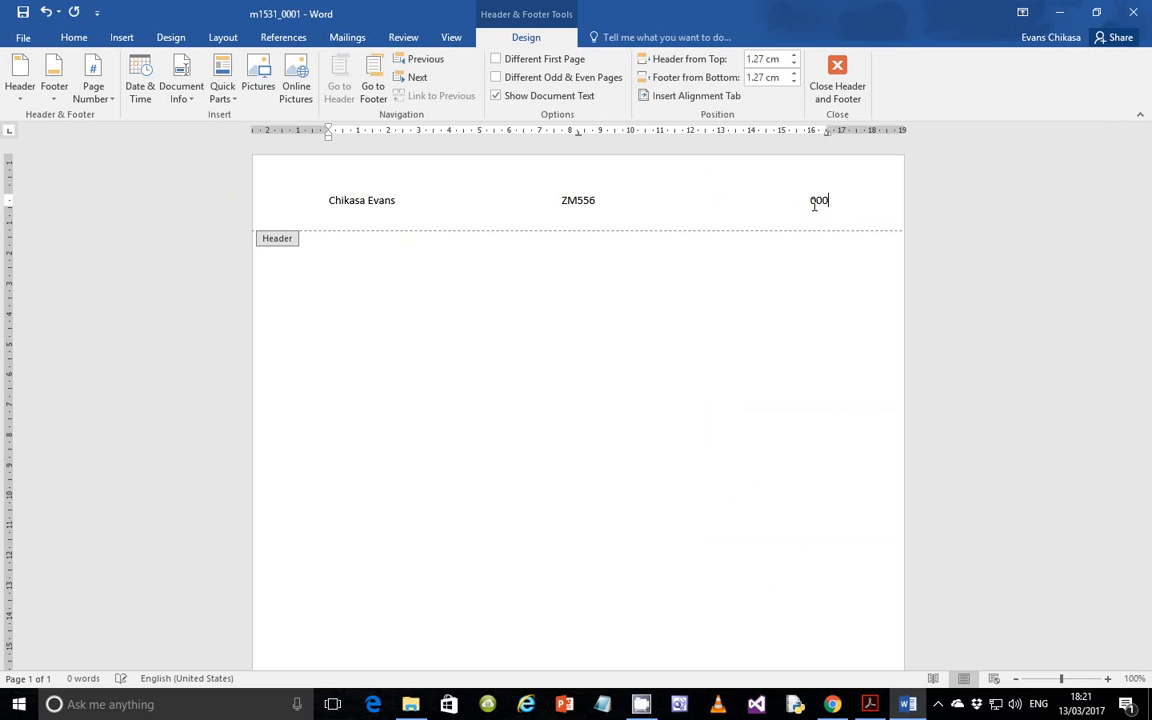
{"action": "left_click", "coordinate": [837, 80]}
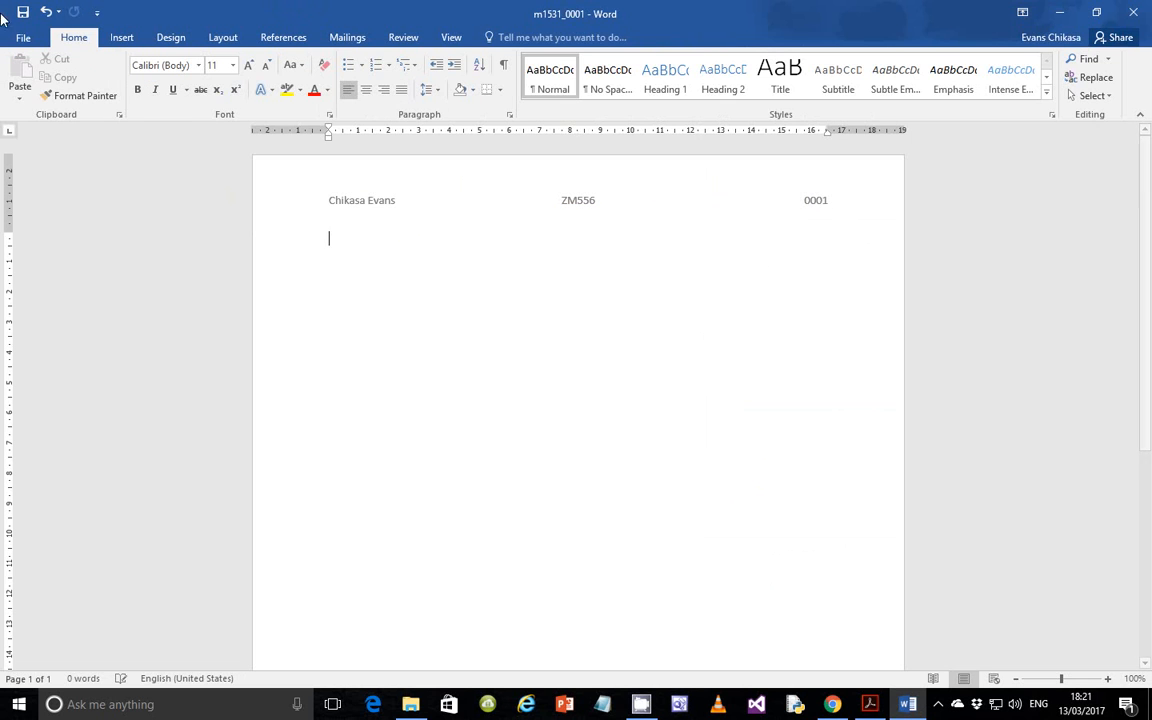
{"action": "left_click", "coordinate": [869, 704]}
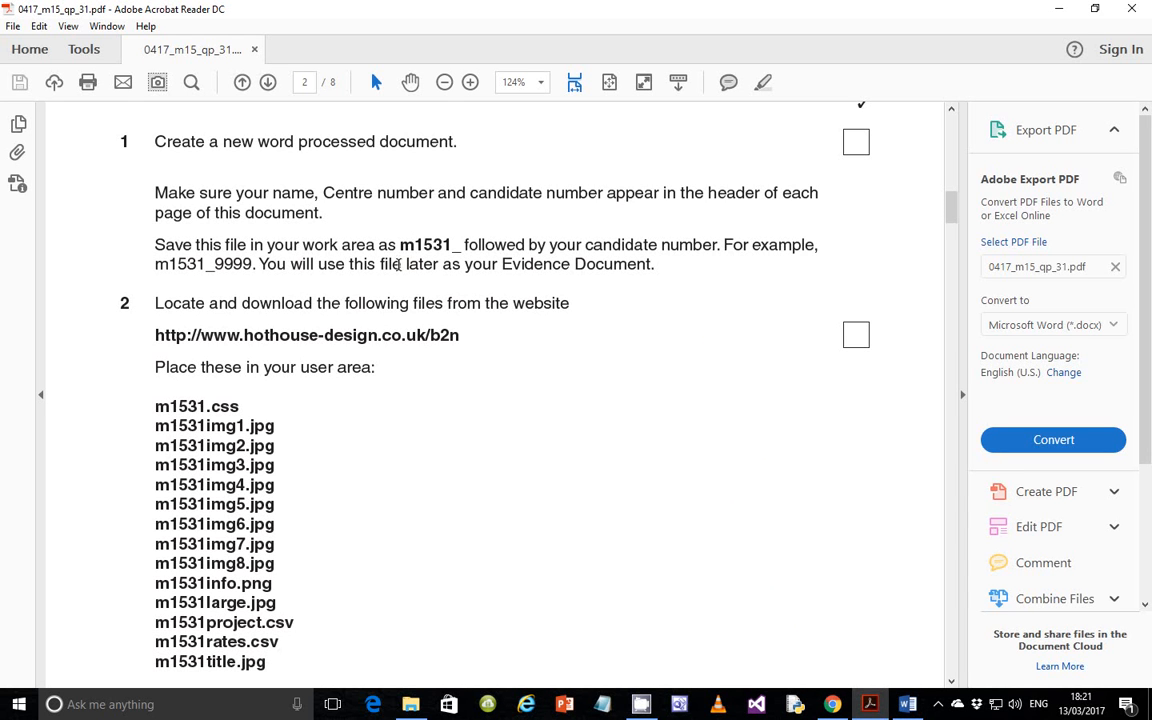
Scroll the exam paper to page 3, task 3's b2n.htm table layout
{"action": "scroll", "scroll_direction": "down", "scroll_amount": 3}
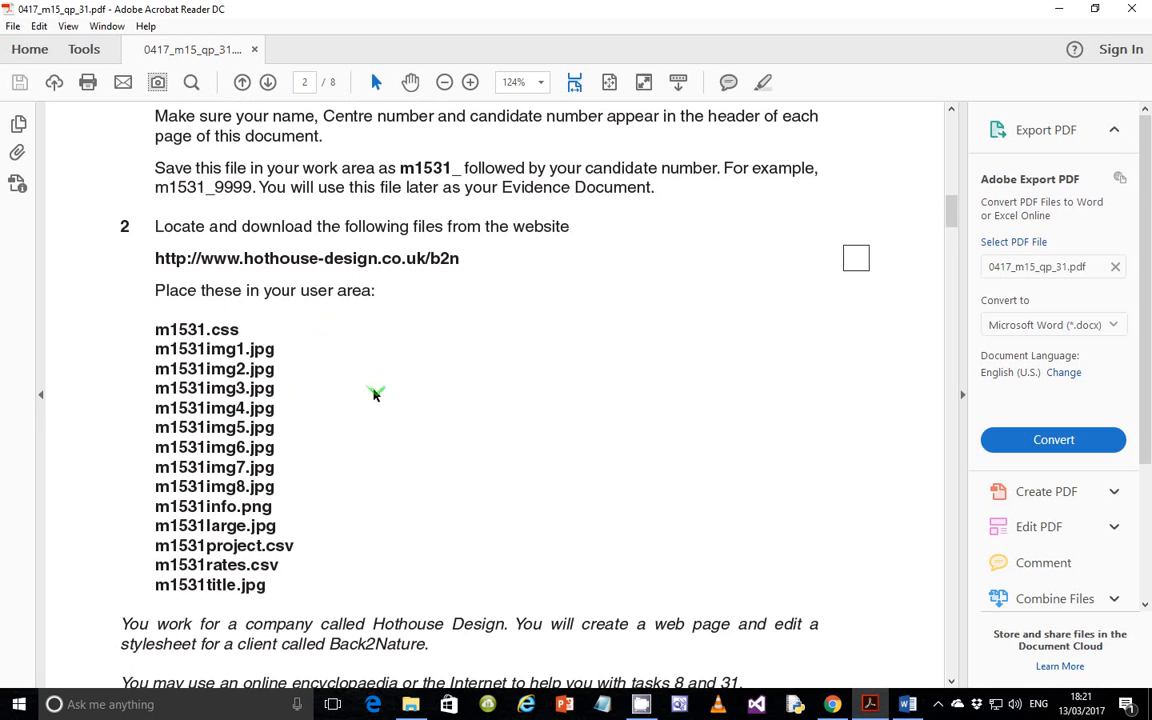
{"action": "scroll", "scroll_direction": "down", "scroll_amount": 3}
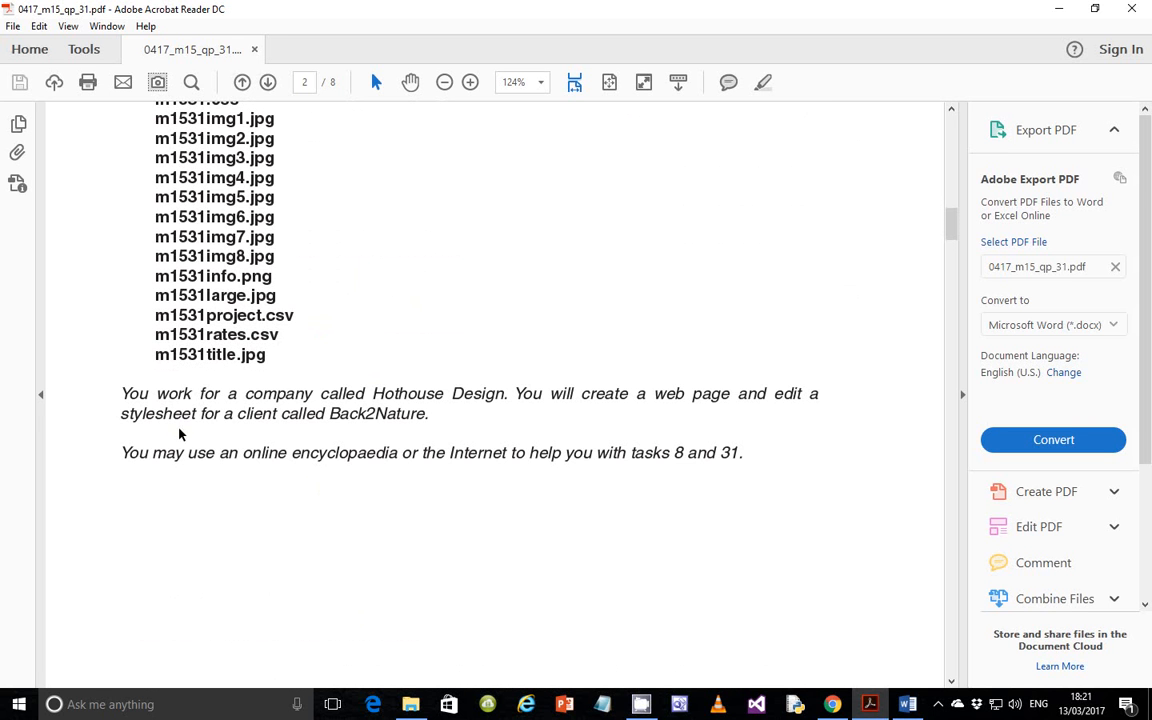
{"action": "mouse_move", "coordinate": [451, 402]}
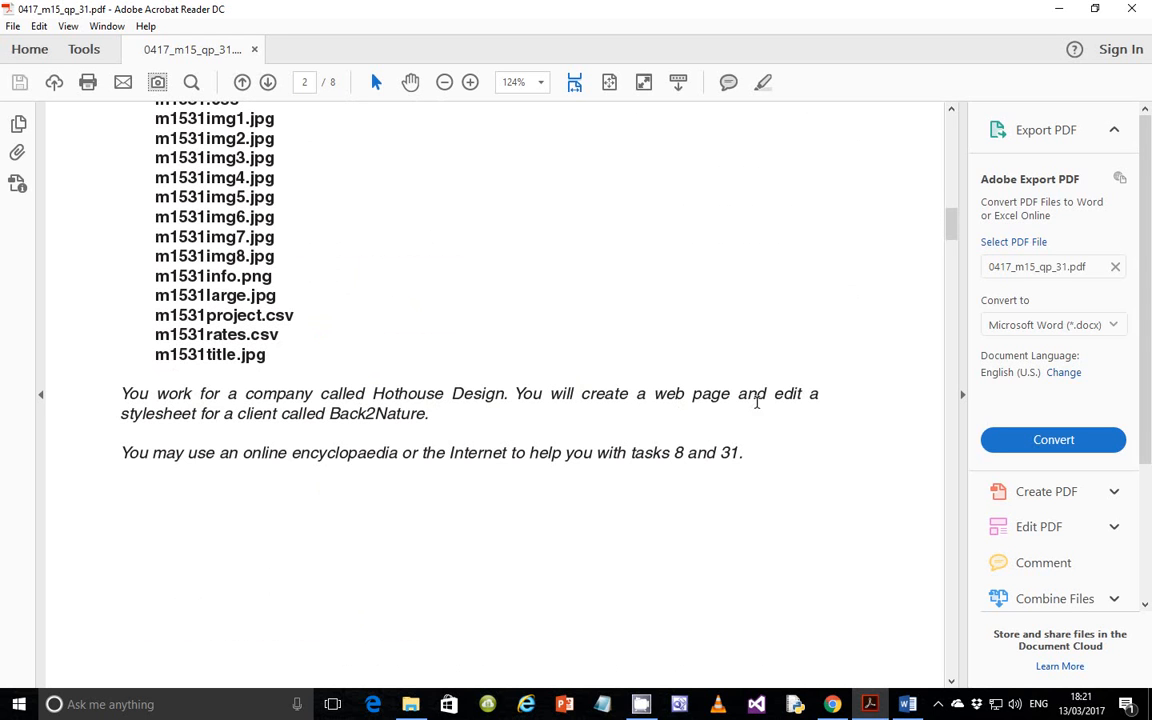
{"action": "mouse_move", "coordinate": [324, 434]}
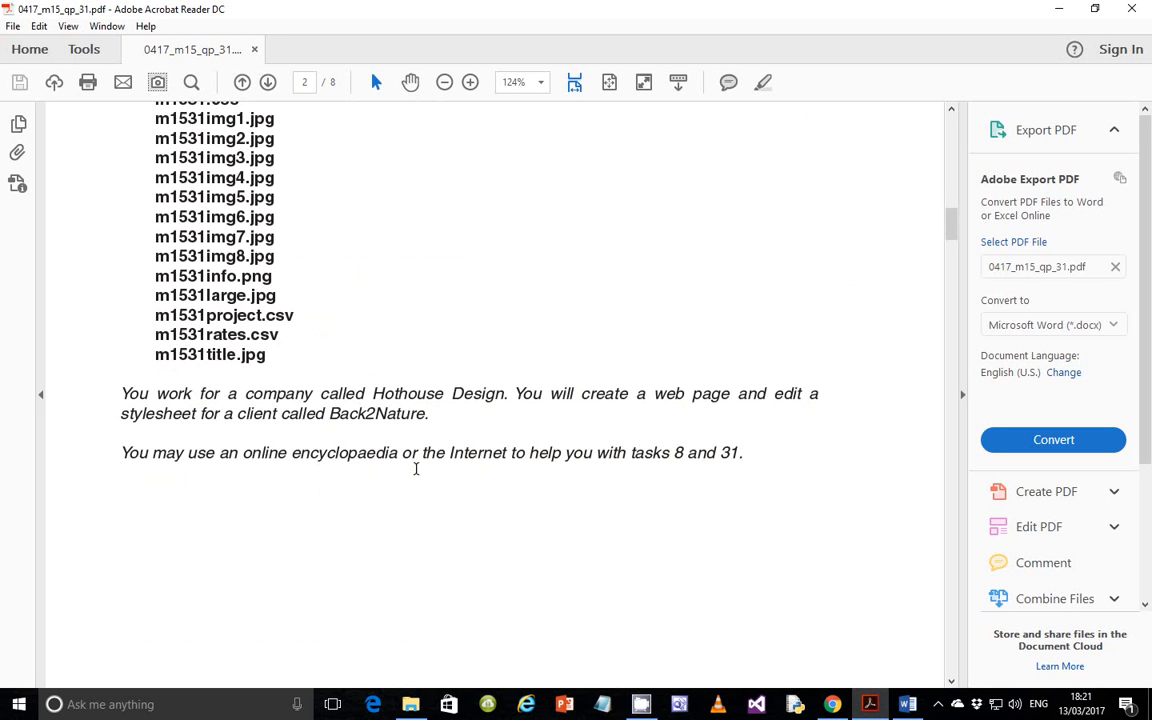
{"action": "mouse_move", "coordinate": [477, 470]}
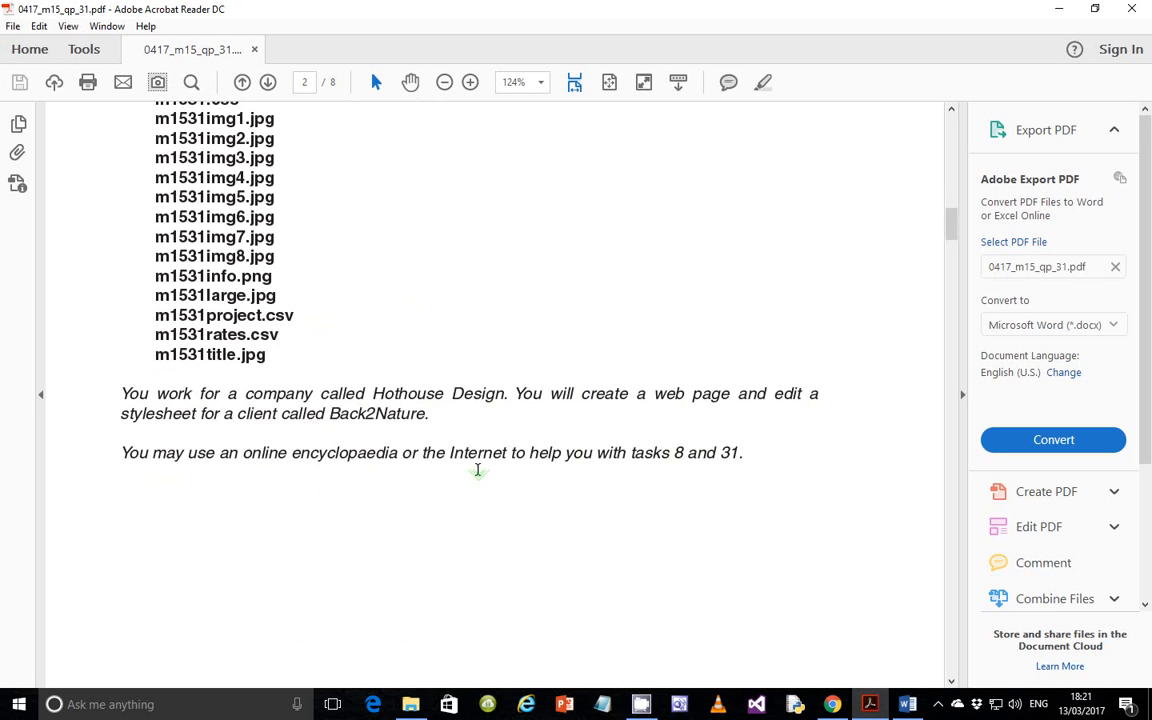
{"action": "mouse_move", "coordinate": [643, 453]}
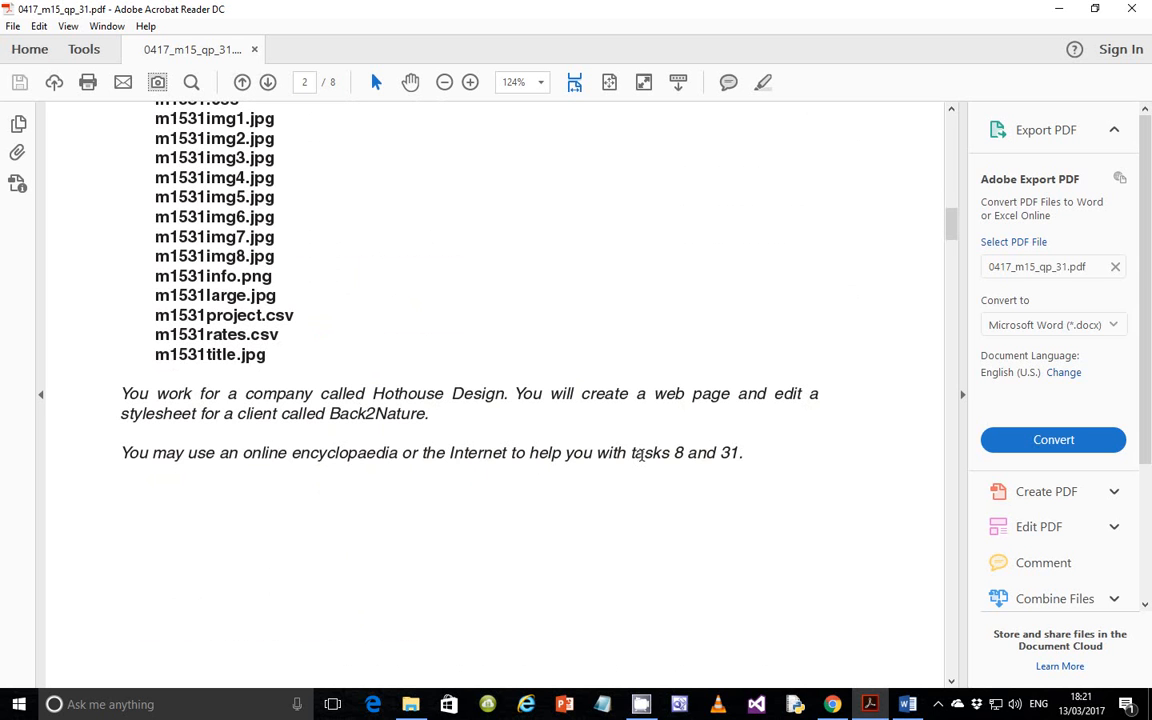
{"action": "scroll", "scroll_direction": "down", "scroll_amount": 3}
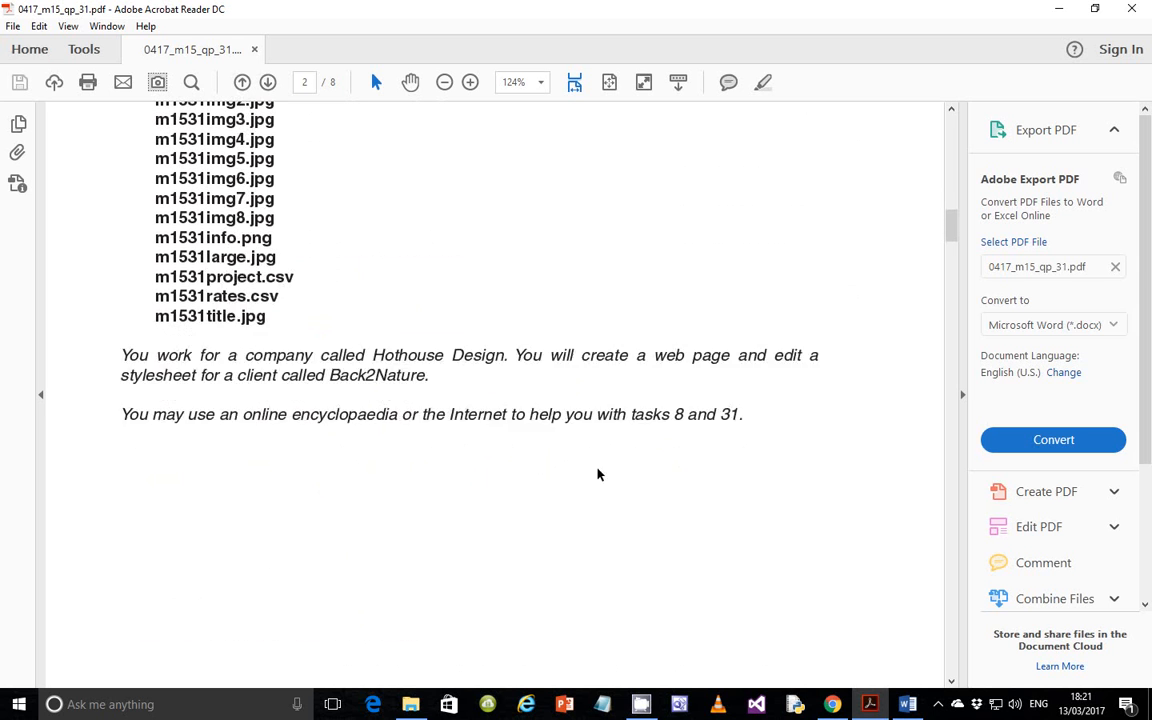
{"action": "scroll", "scroll_direction": "down", "scroll_amount": 3}
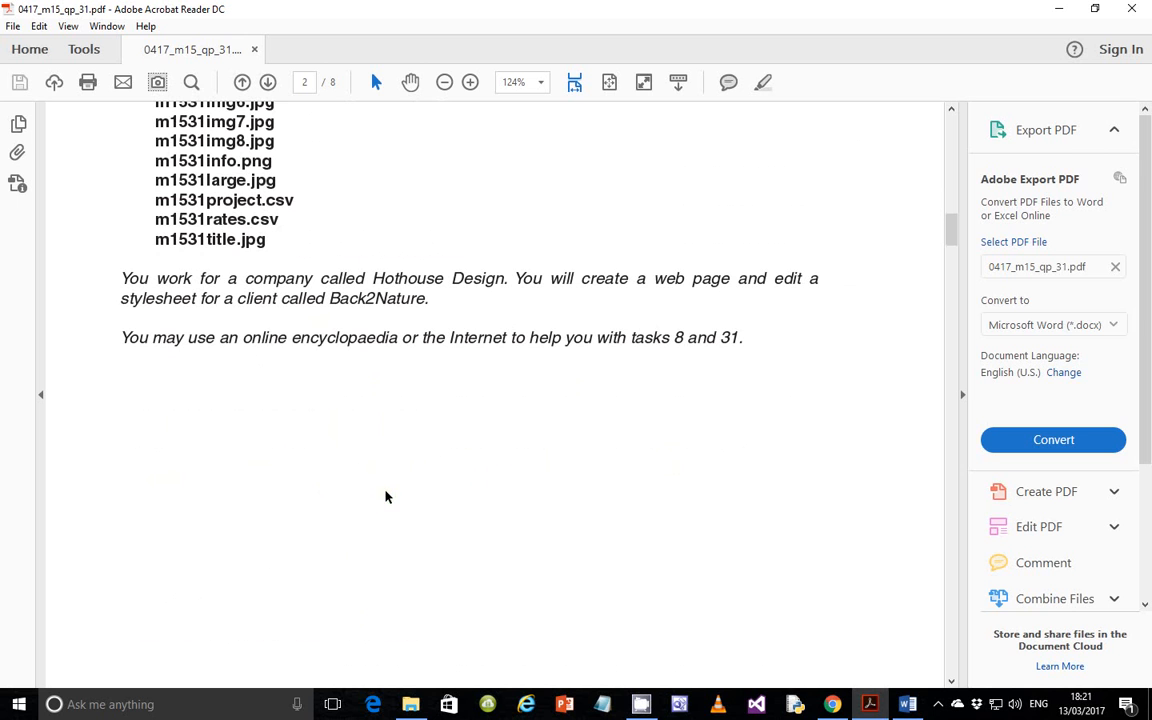
{"action": "scroll", "scroll_direction": "down", "scroll_amount": 3}
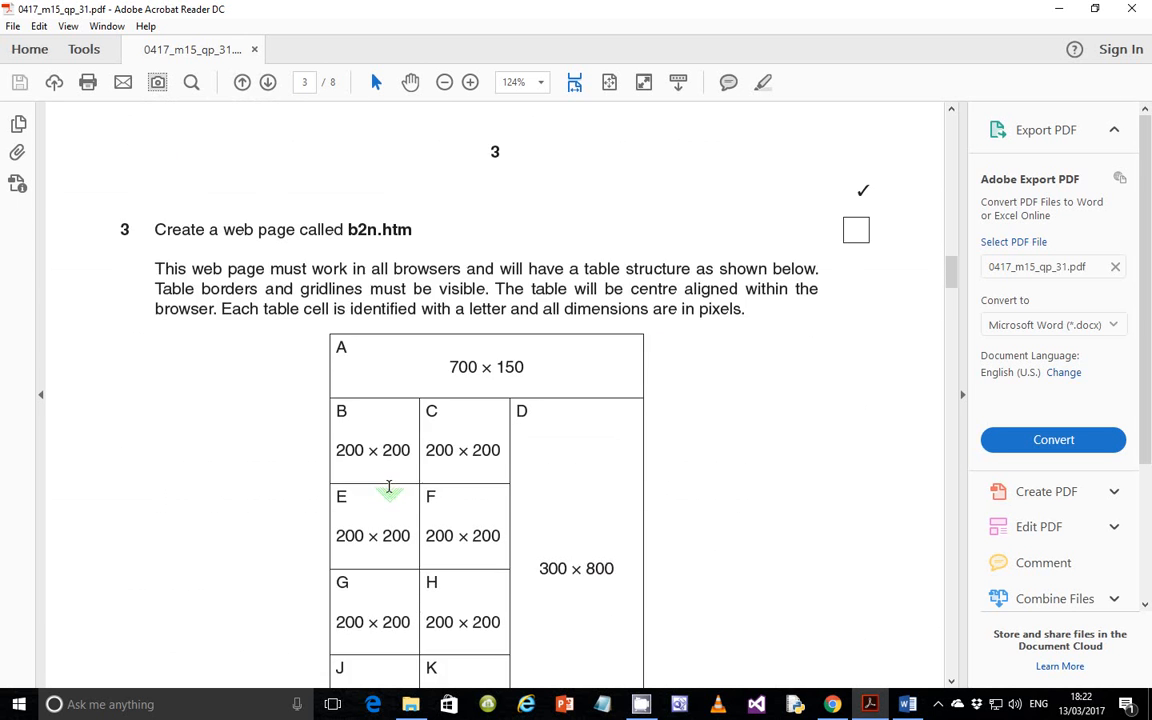
Scroll further down page 3 to read the table's cell dimensions
{"action": "scroll", "scroll_direction": "down", "scroll_amount": 3}
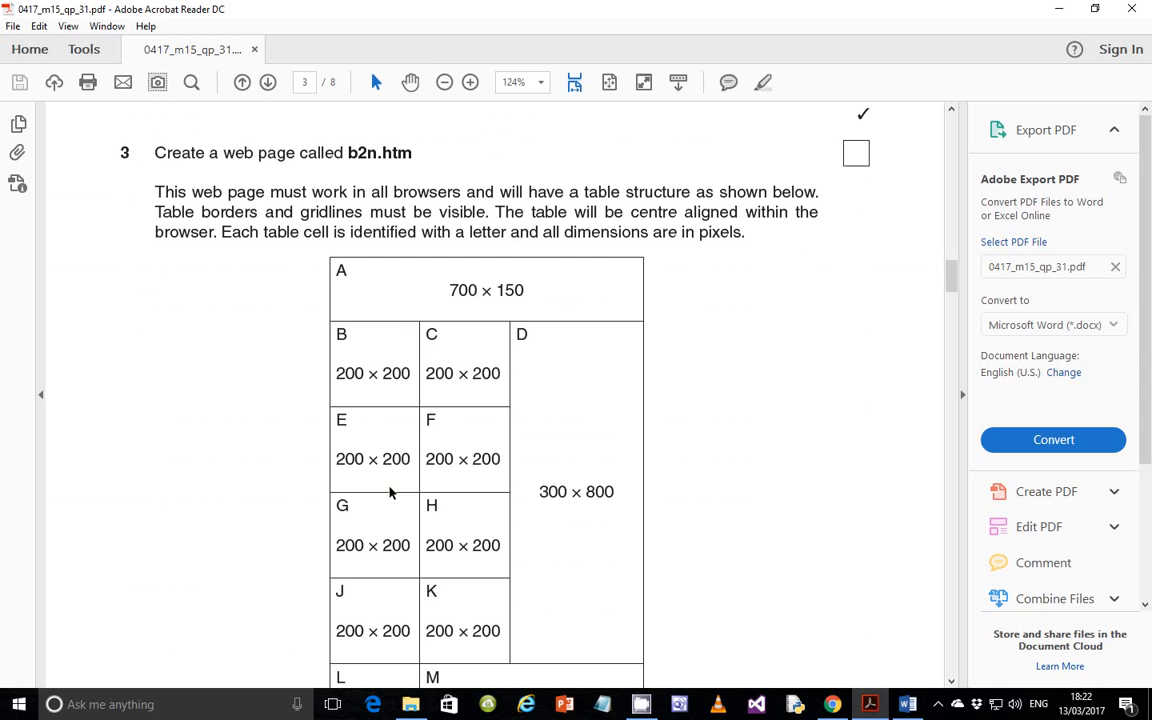
{"action": "mouse_move", "coordinate": [668, 637]}
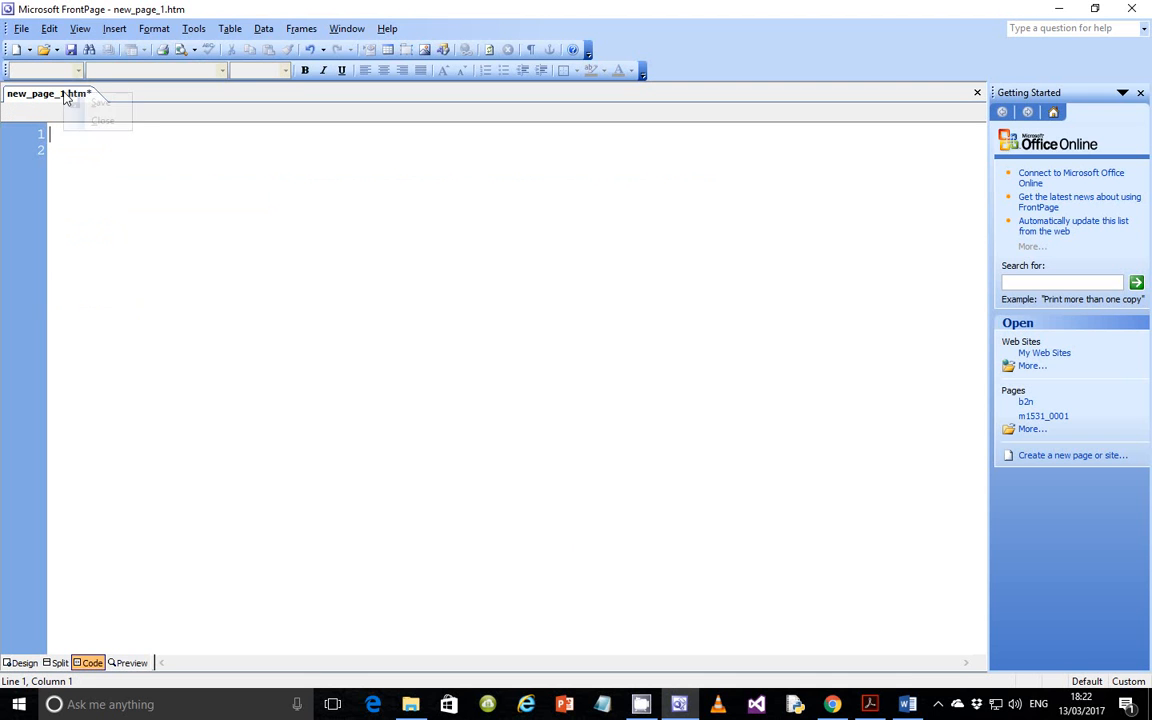
Save the new FrontPage page as b2n.htm in the Desktop's Mar 2015 p31 folder
{"action": "left_click", "coordinate": [100, 102]}
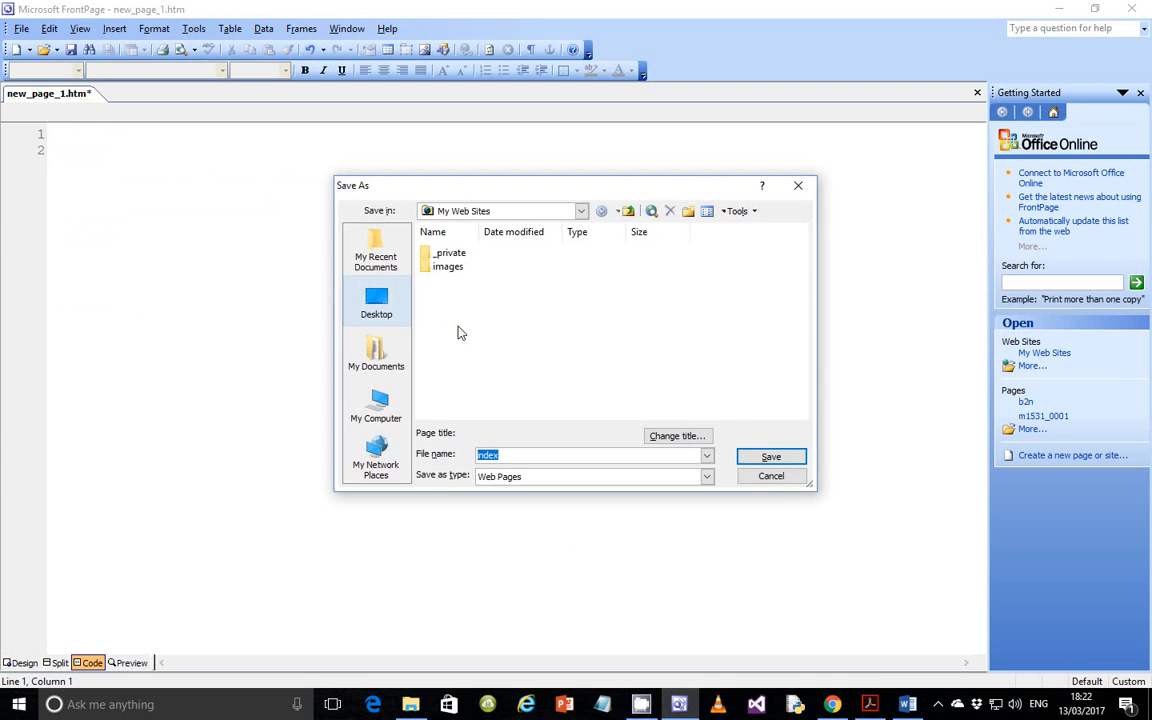
{"action": "mouse_move", "coordinate": [500, 404]}
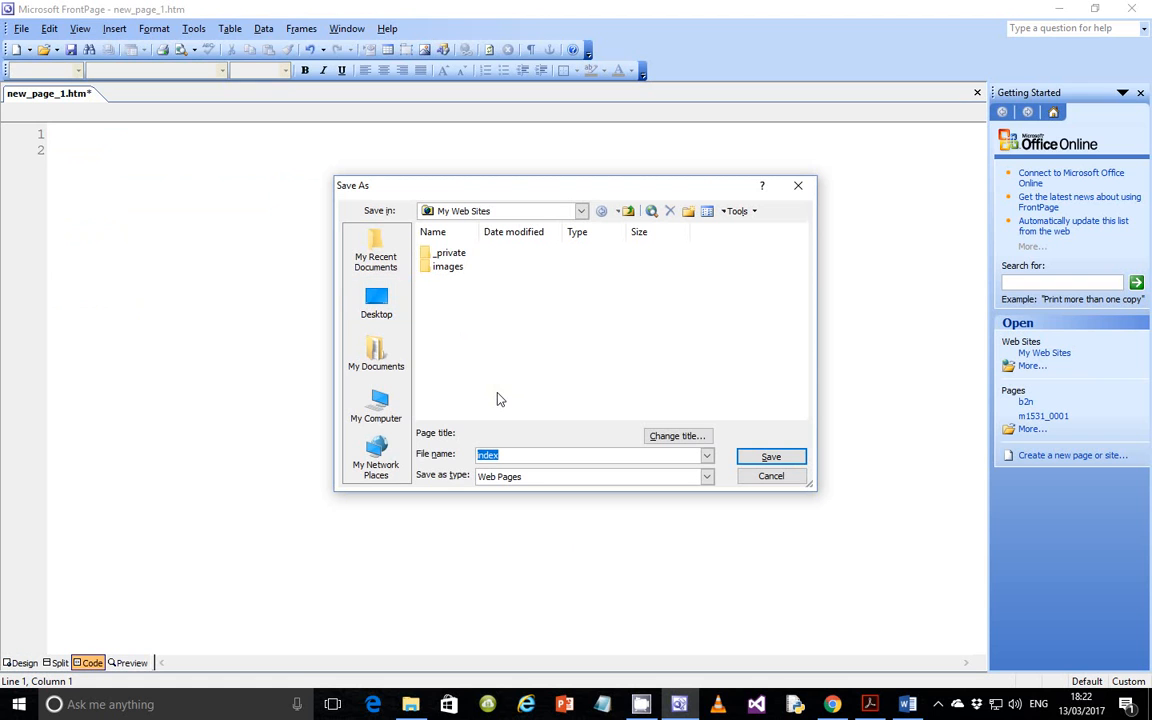
{"action": "mouse_move", "coordinate": [490, 399]}
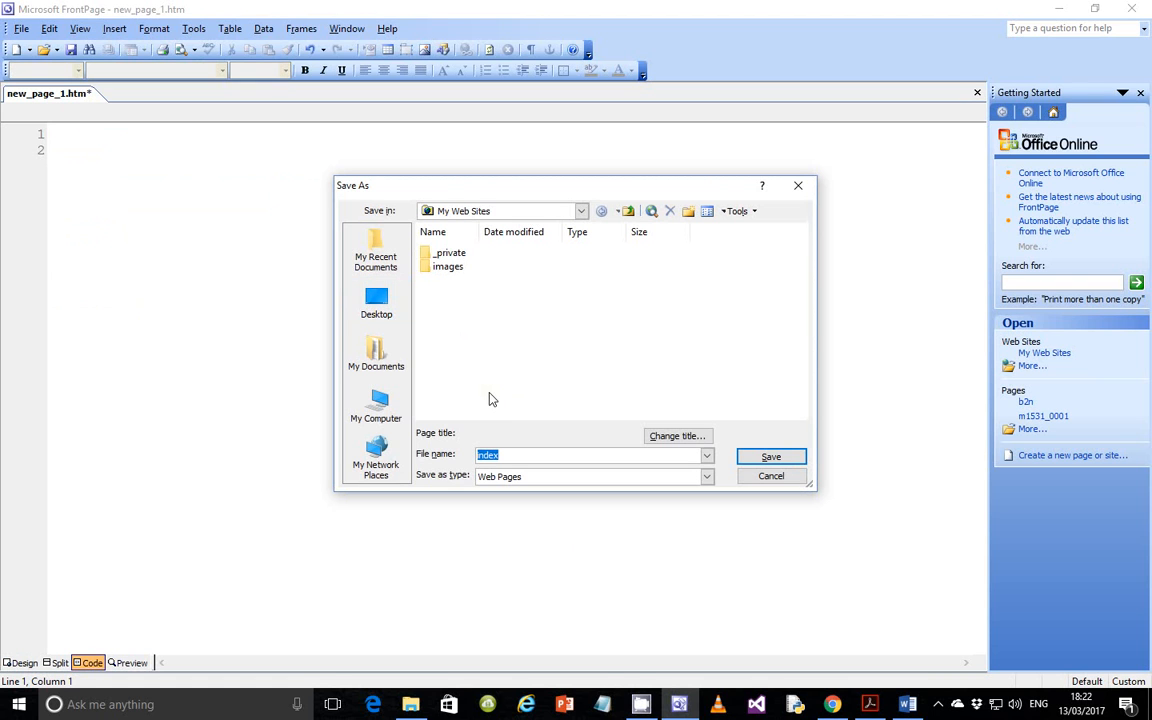
{"action": "mouse_move", "coordinate": [485, 394]}
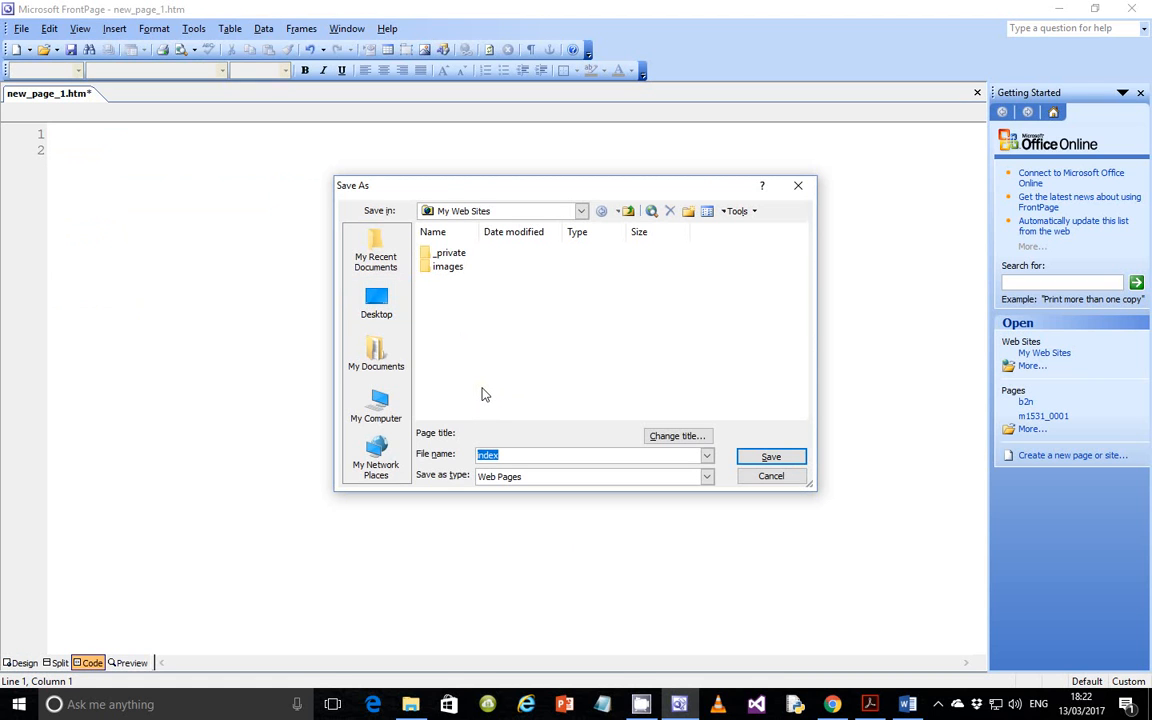
{"action": "mouse_move", "coordinate": [528, 444]}
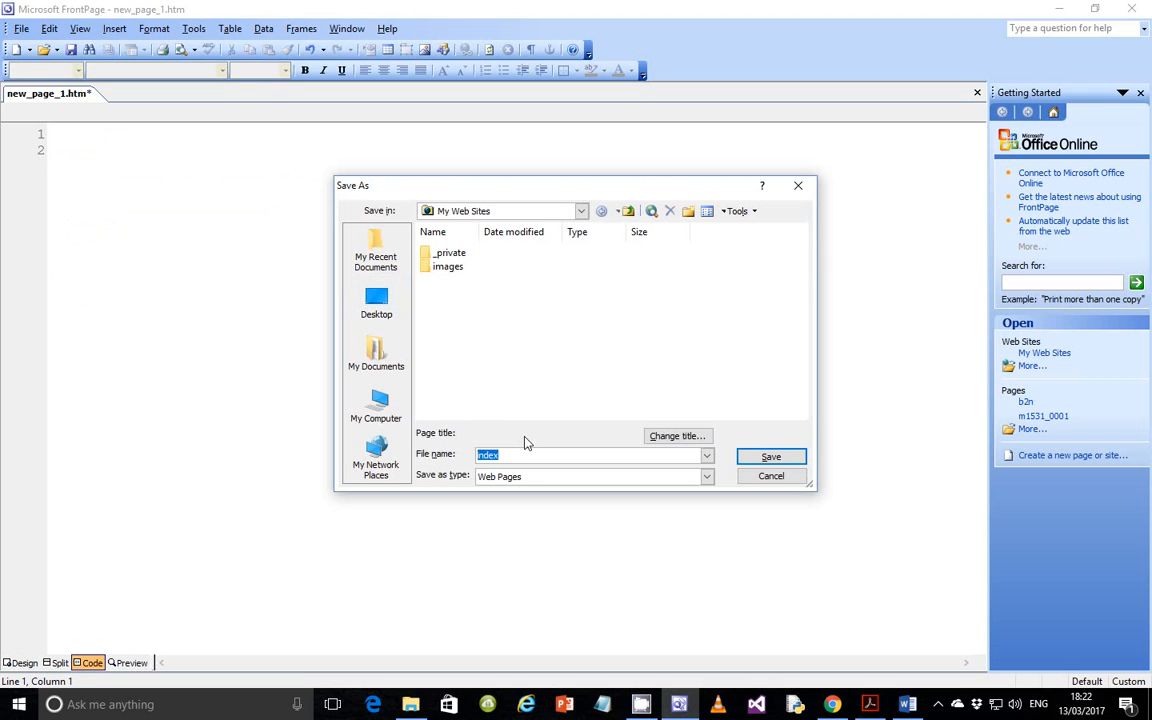
{"action": "type", "text": "b2n."}
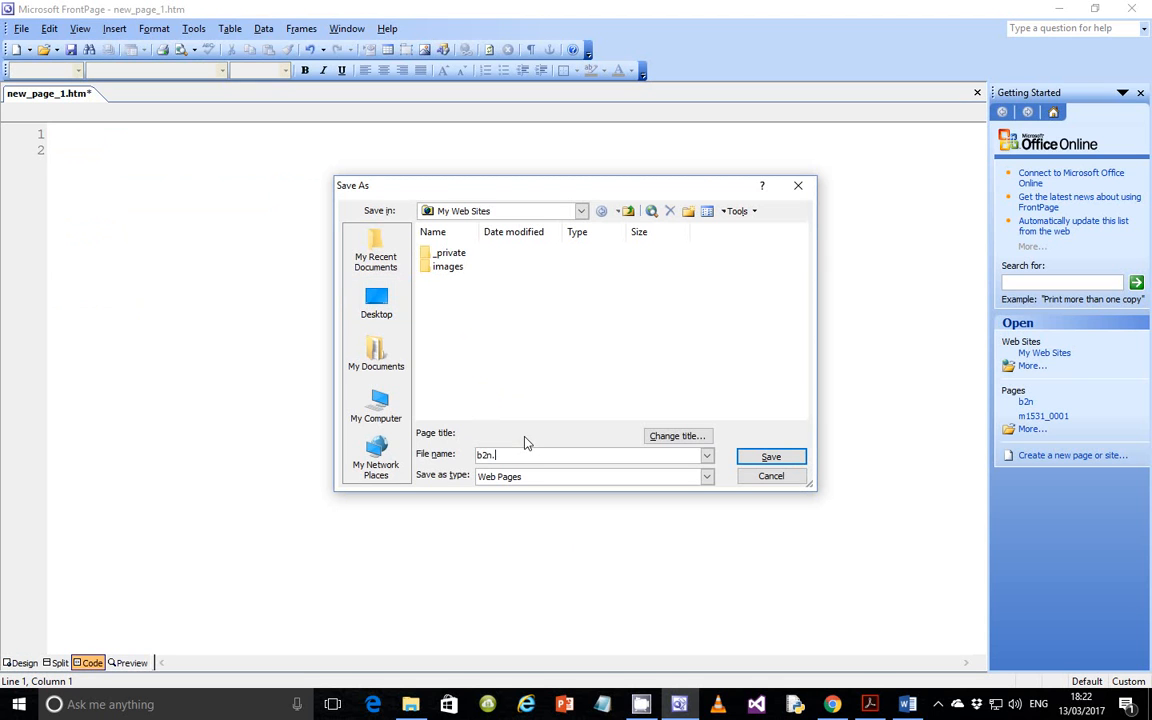
{"action": "type", "text": "htm"}
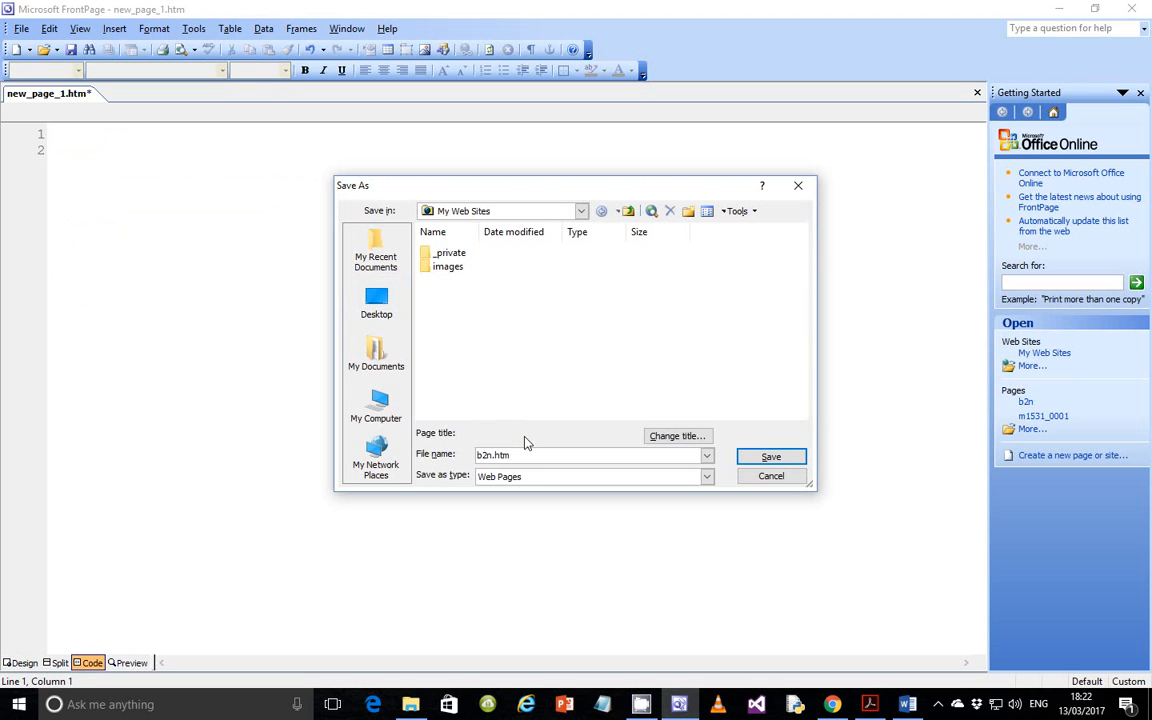
{"action": "left_click", "coordinate": [376, 300]}
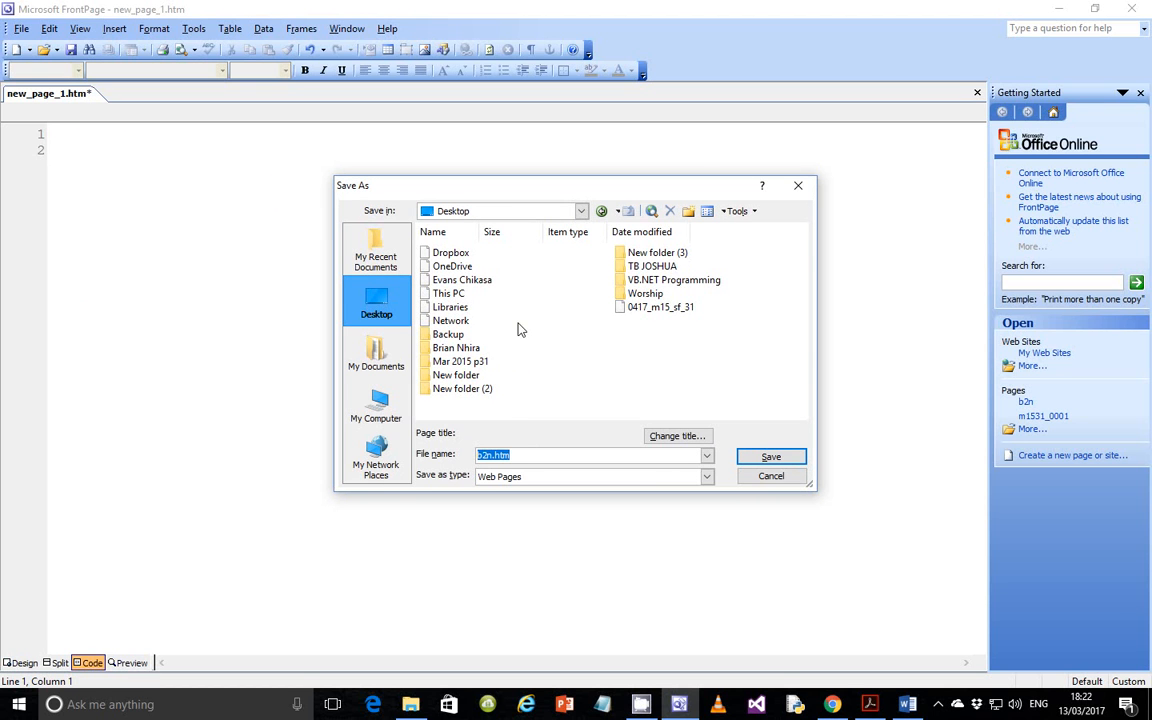
{"action": "left_click", "coordinate": [459, 361]}
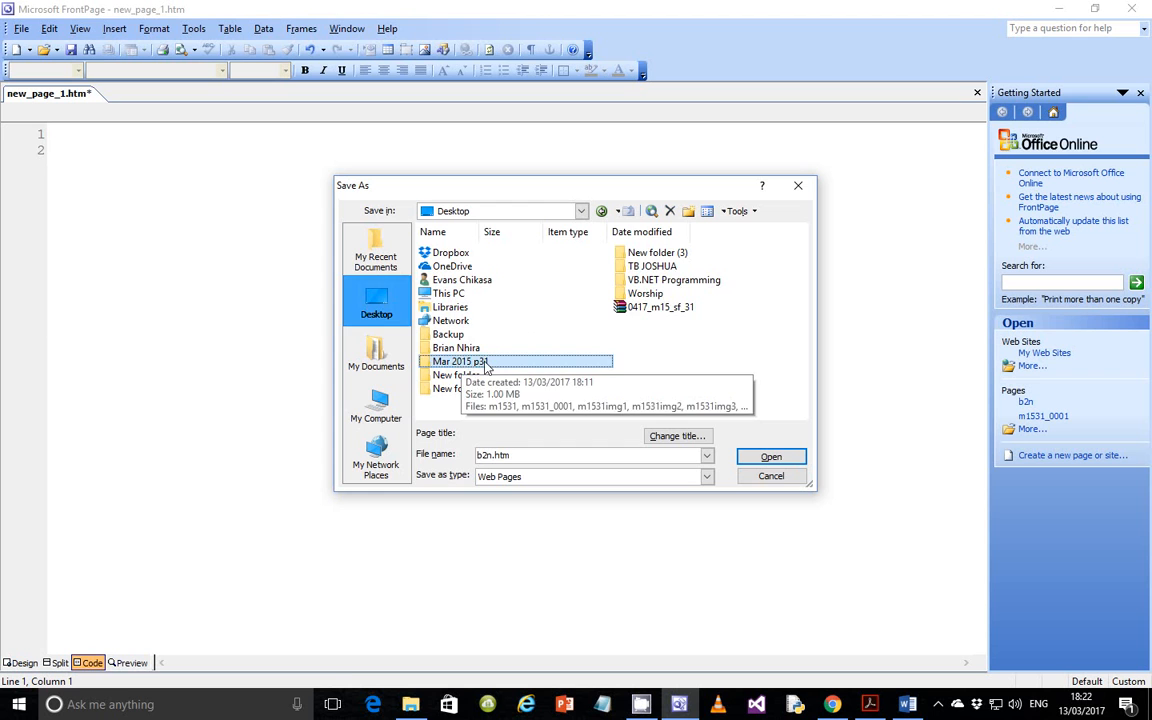
{"action": "double_click", "coordinate": [458, 361]}
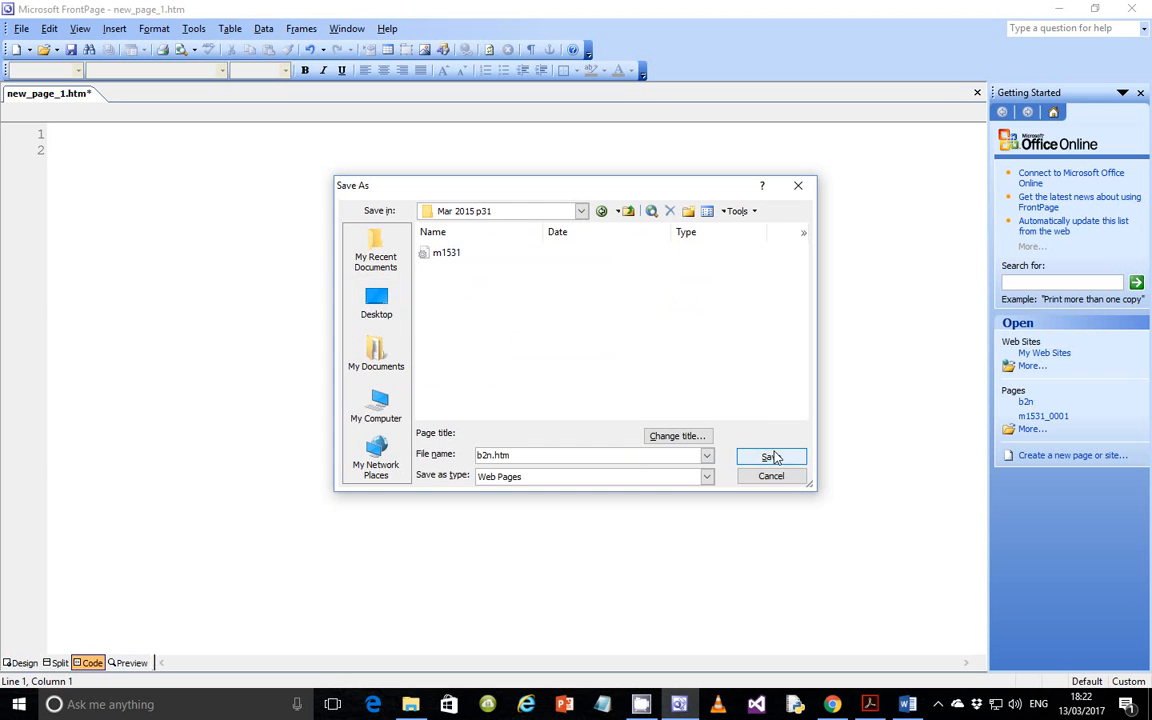
{"action": "left_click", "coordinate": [771, 457]}
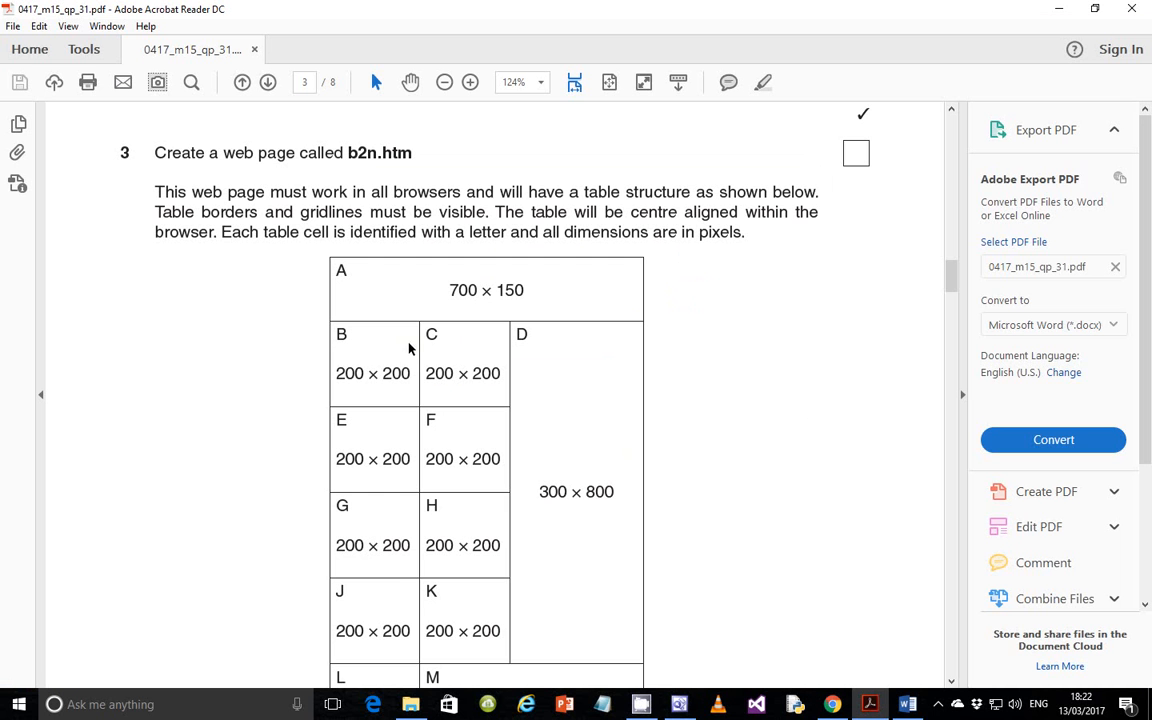
{"action": "mouse_move", "coordinate": [375, 199]}
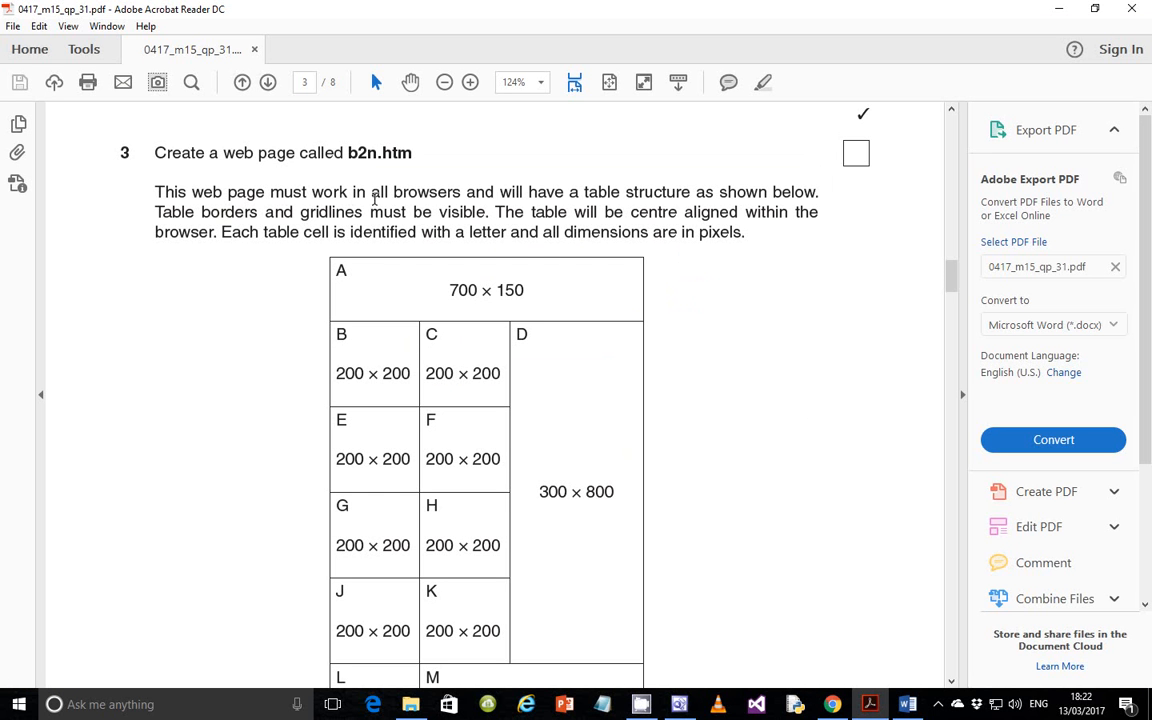
{"action": "mouse_move", "coordinate": [725, 198]}
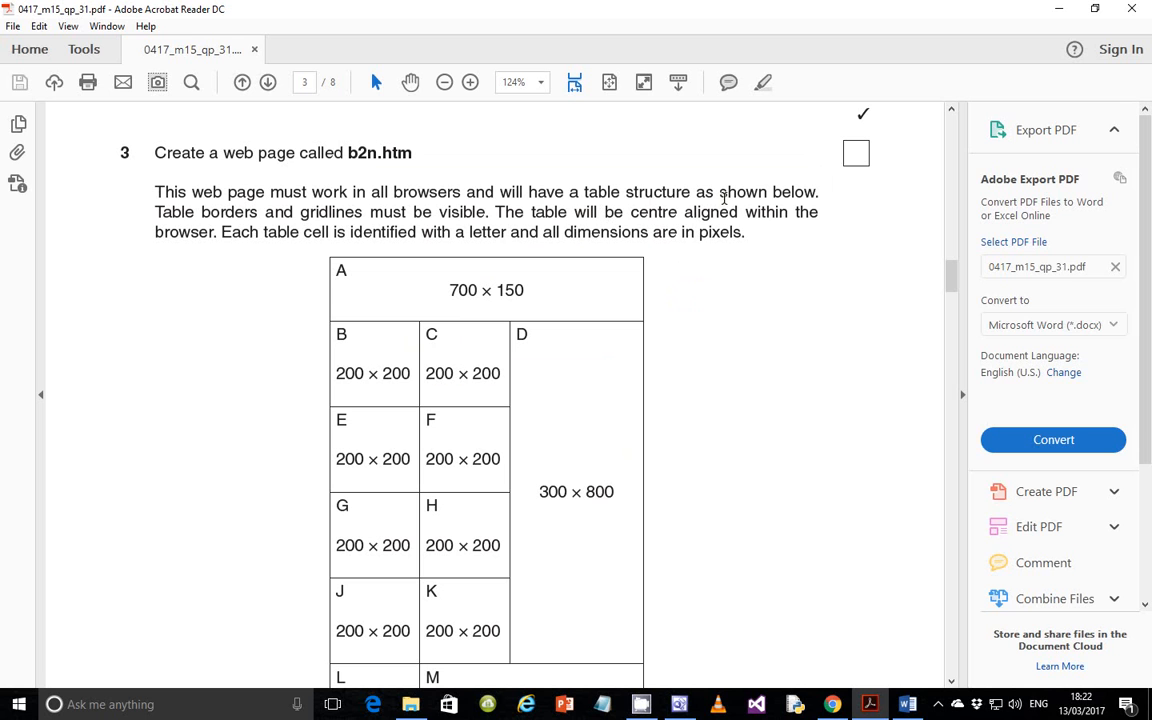
{"action": "mouse_move", "coordinate": [535, 377]}
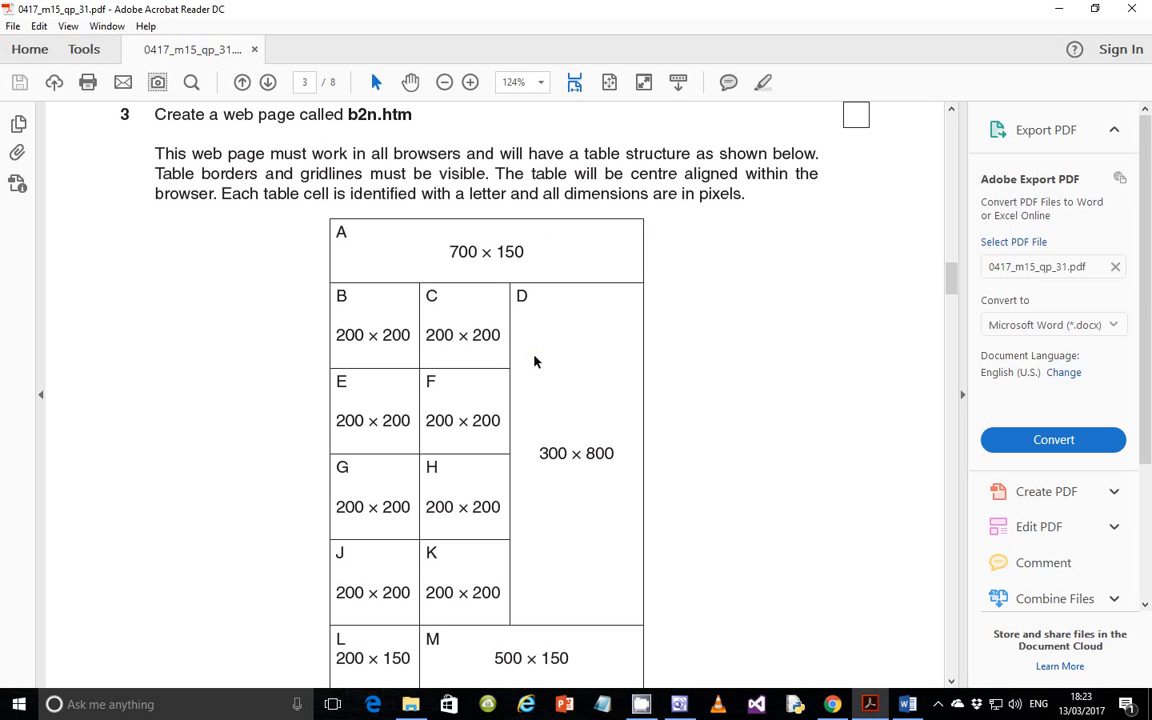
Scroll page 3 to see the table's bottom row of 200×150 and 500×150 cells
{"action": "scroll", "scroll_direction": "down", "scroll_amount": 3}
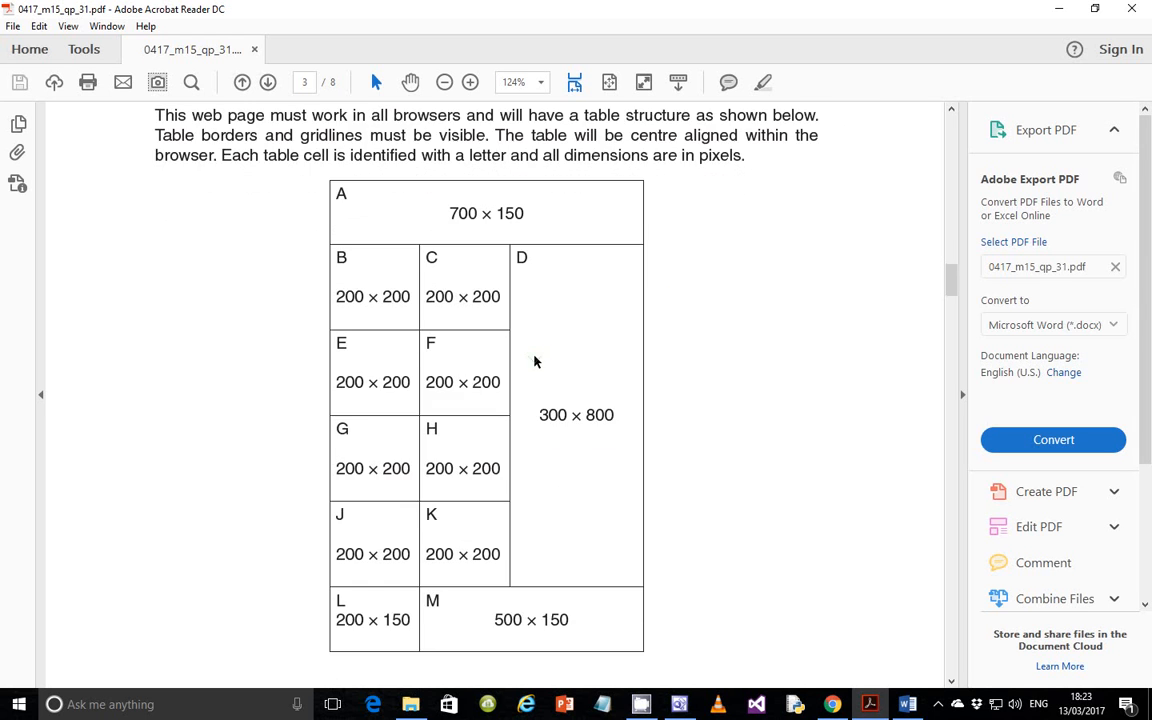
{"action": "mouse_move", "coordinate": [528, 350]}
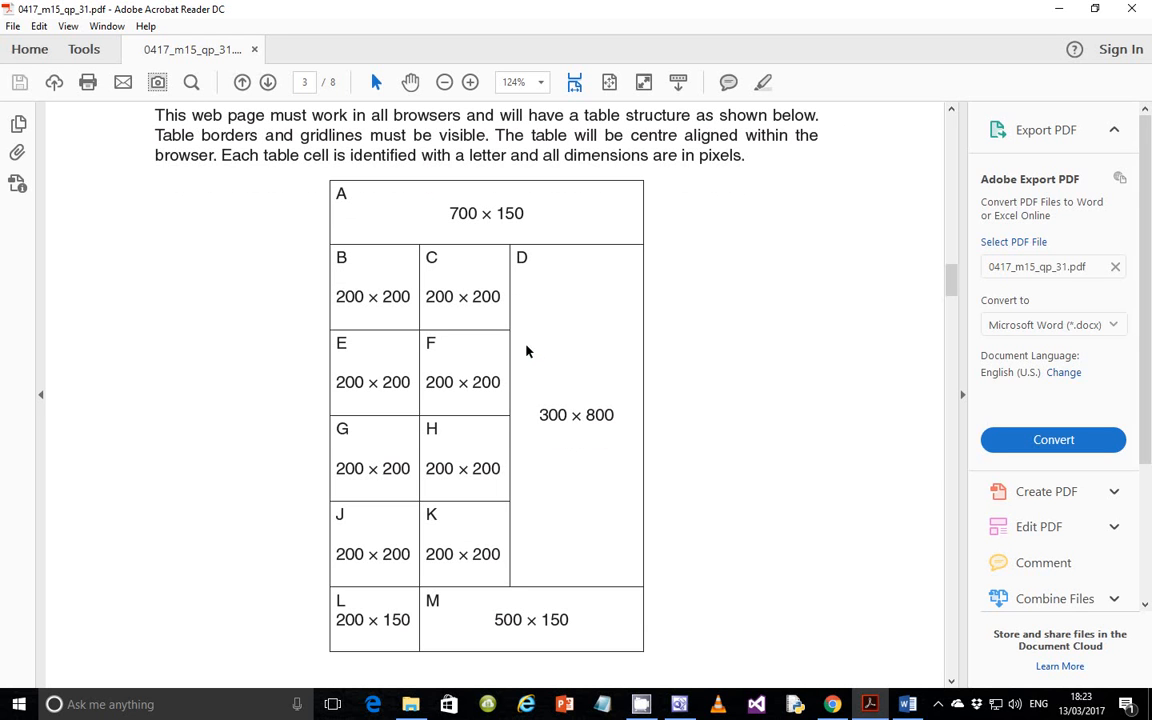
{"action": "mouse_move", "coordinate": [348, 225]}
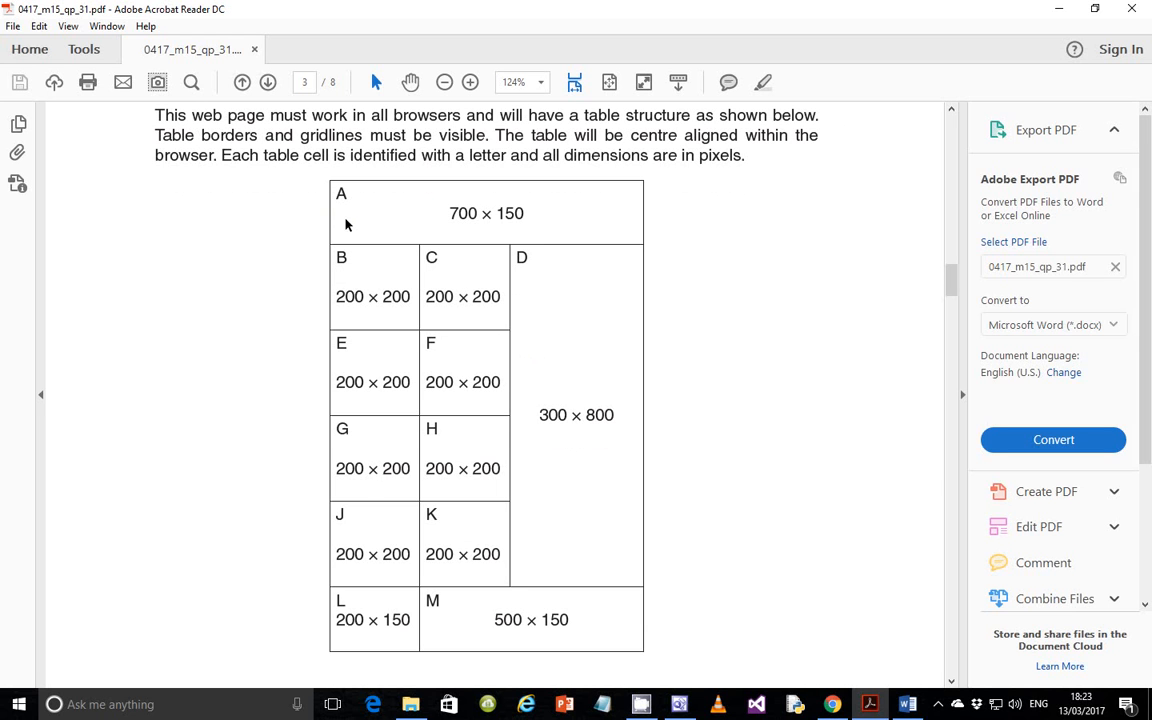
{"action": "mouse_move", "coordinate": [379, 571]}
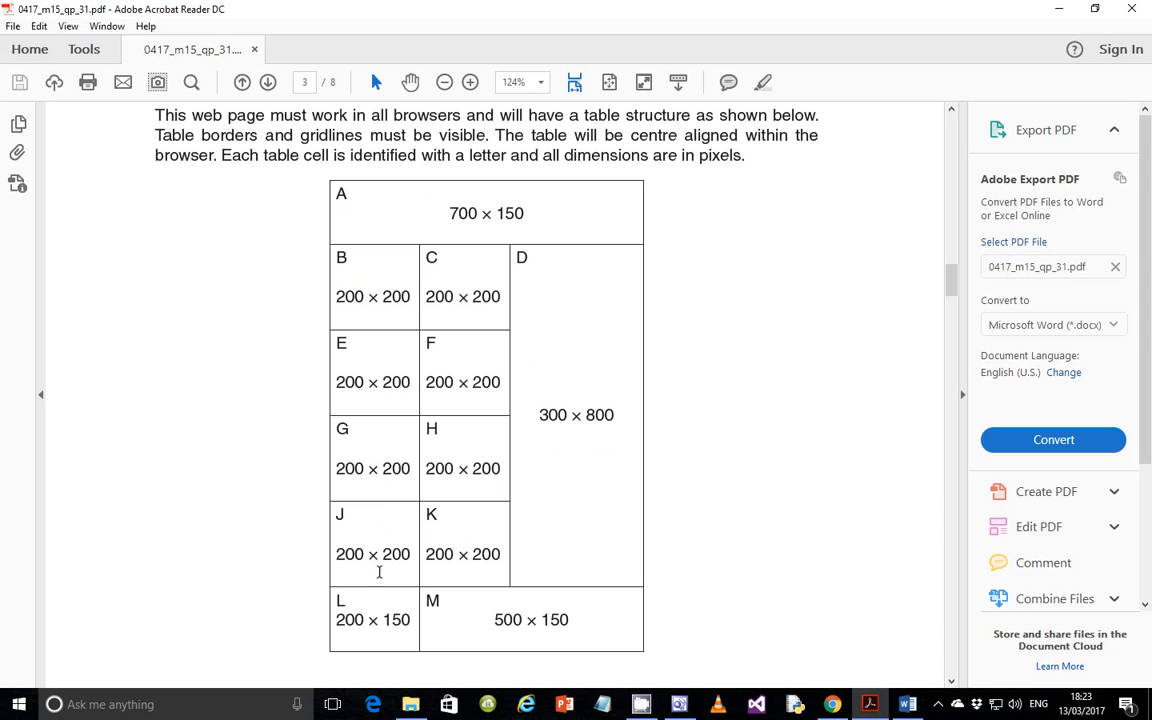
{"action": "mouse_move", "coordinate": [390, 399]}
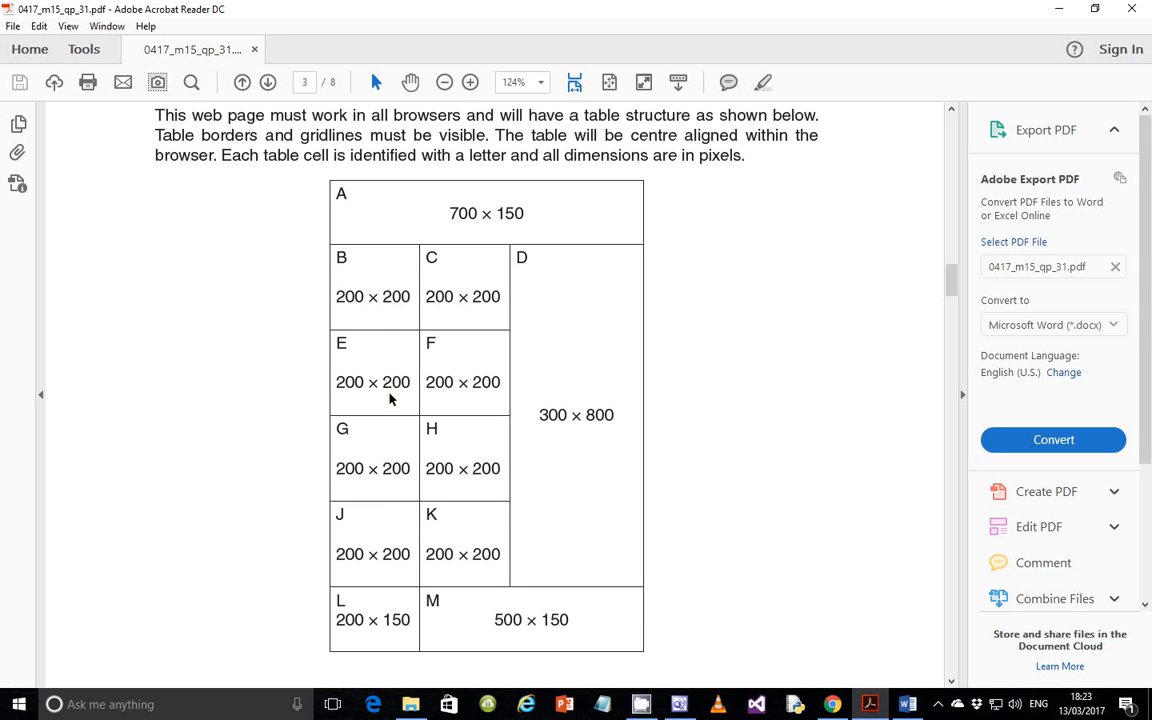
{"action": "mouse_move", "coordinate": [555, 293]}
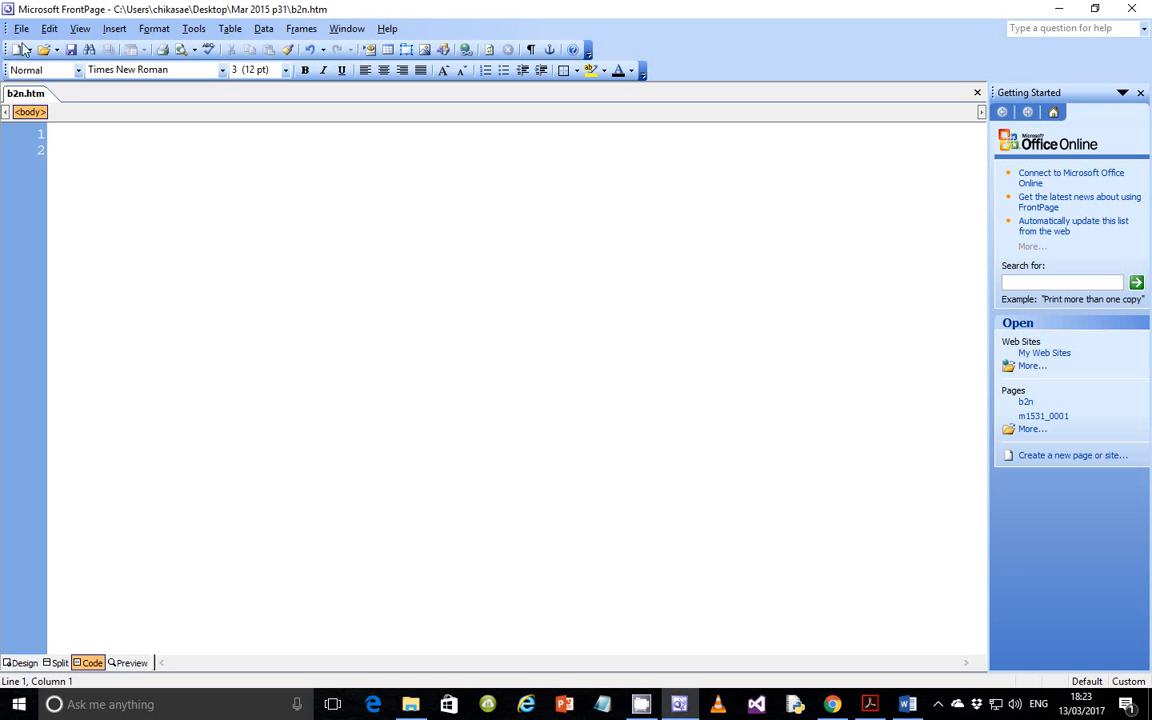
Open Insert Table and enter 6 rows, 3 columns, 100 percent width and border 1
{"action": "left_click", "coordinate": [229, 28]}
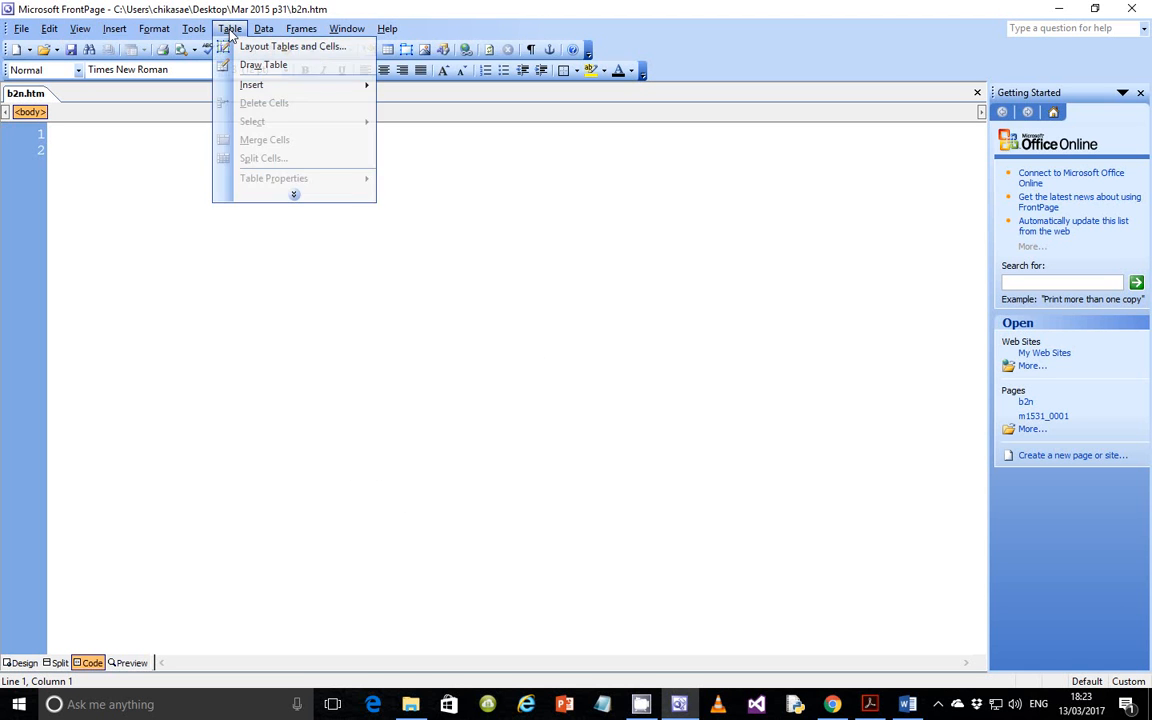
{"action": "mouse_move", "coordinate": [251, 85]}
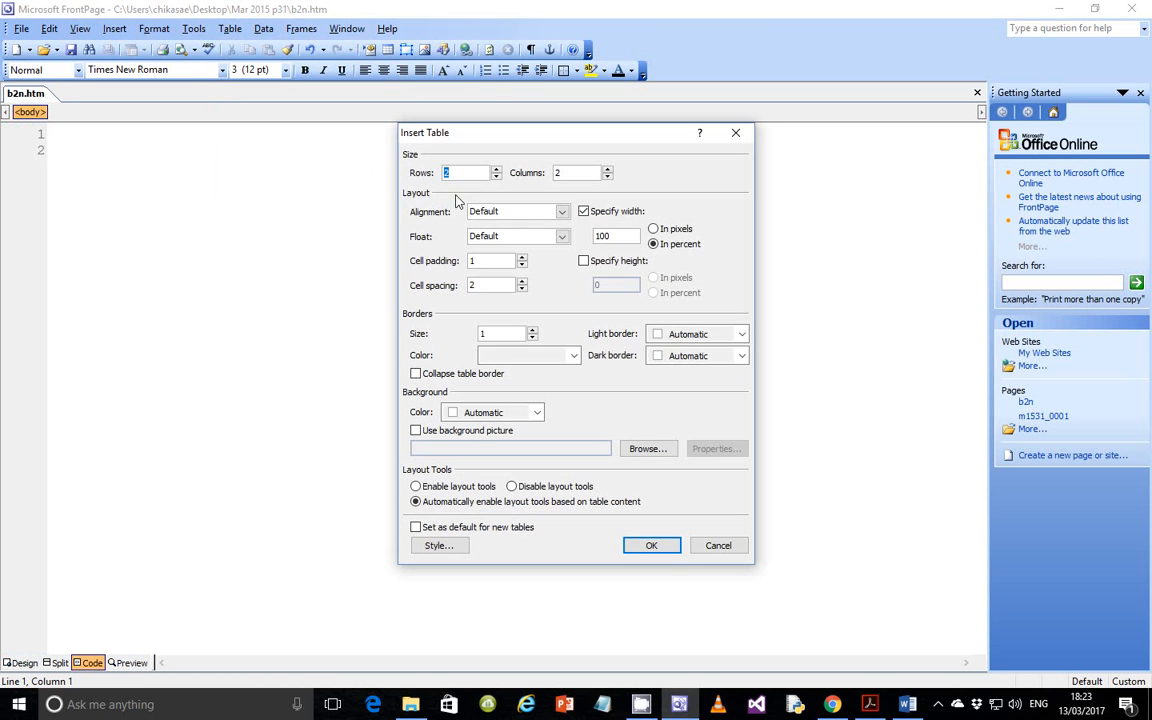
{"action": "left_click", "coordinate": [496, 169]}
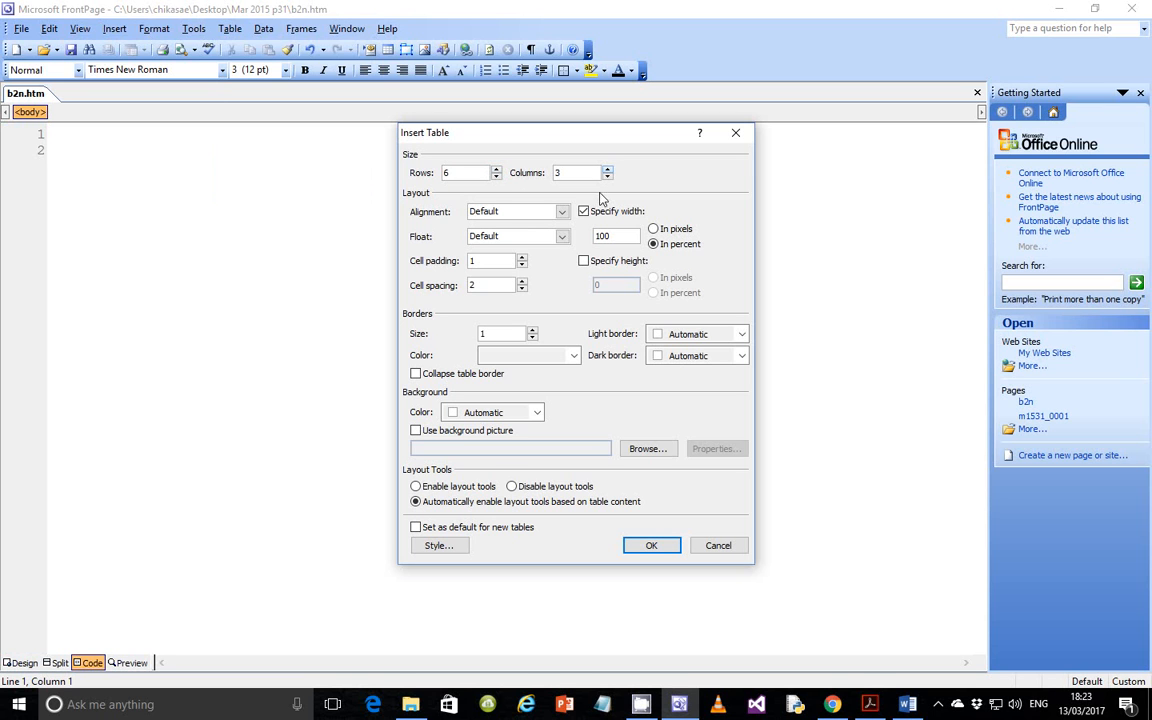
{"action": "left_click", "coordinate": [496, 176]}
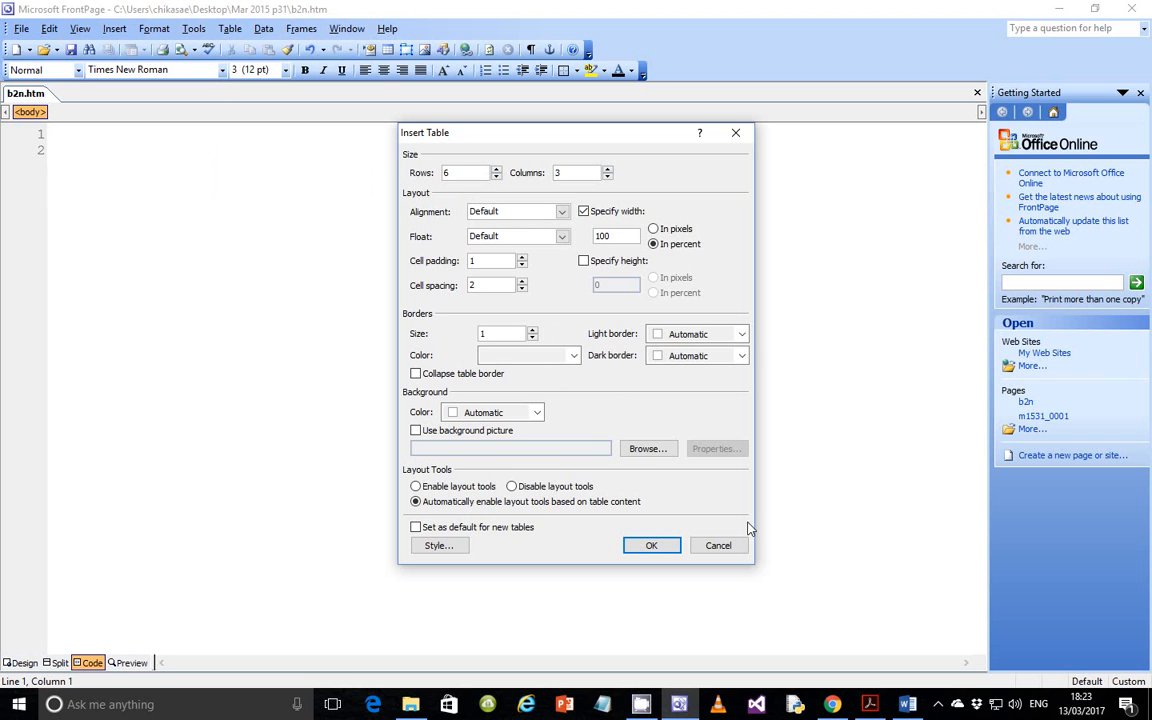
{"action": "mouse_move", "coordinate": [476, 350]}
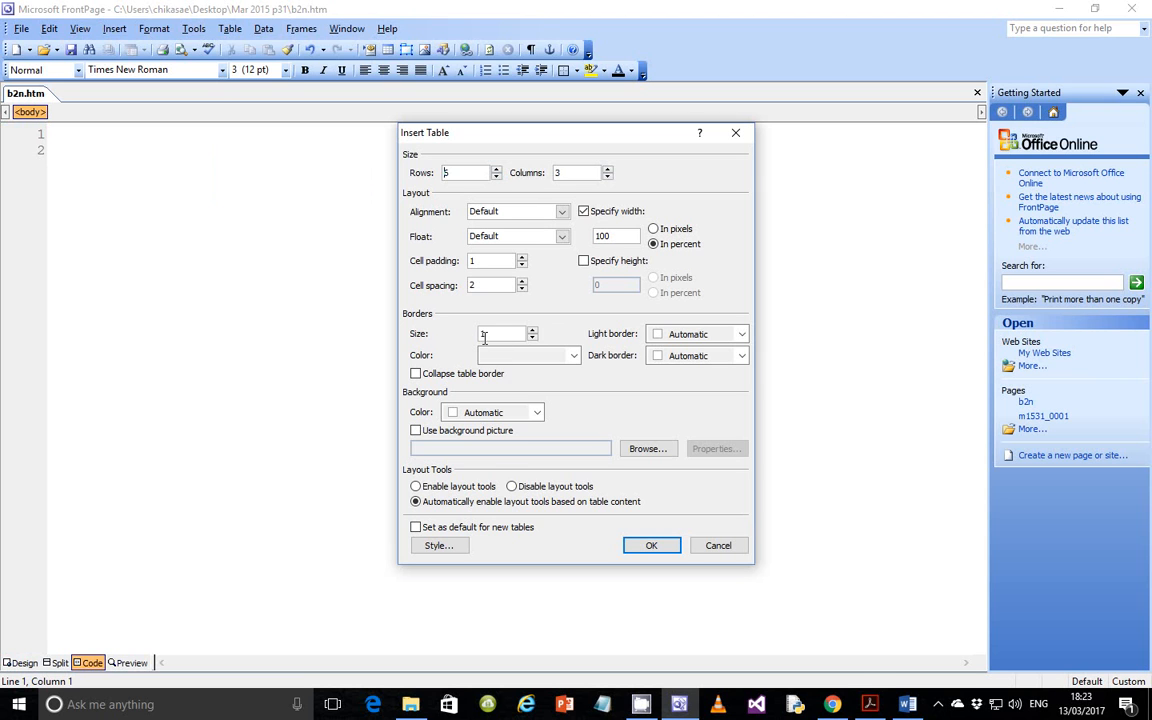
{"action": "left_click", "coordinate": [496, 169]}
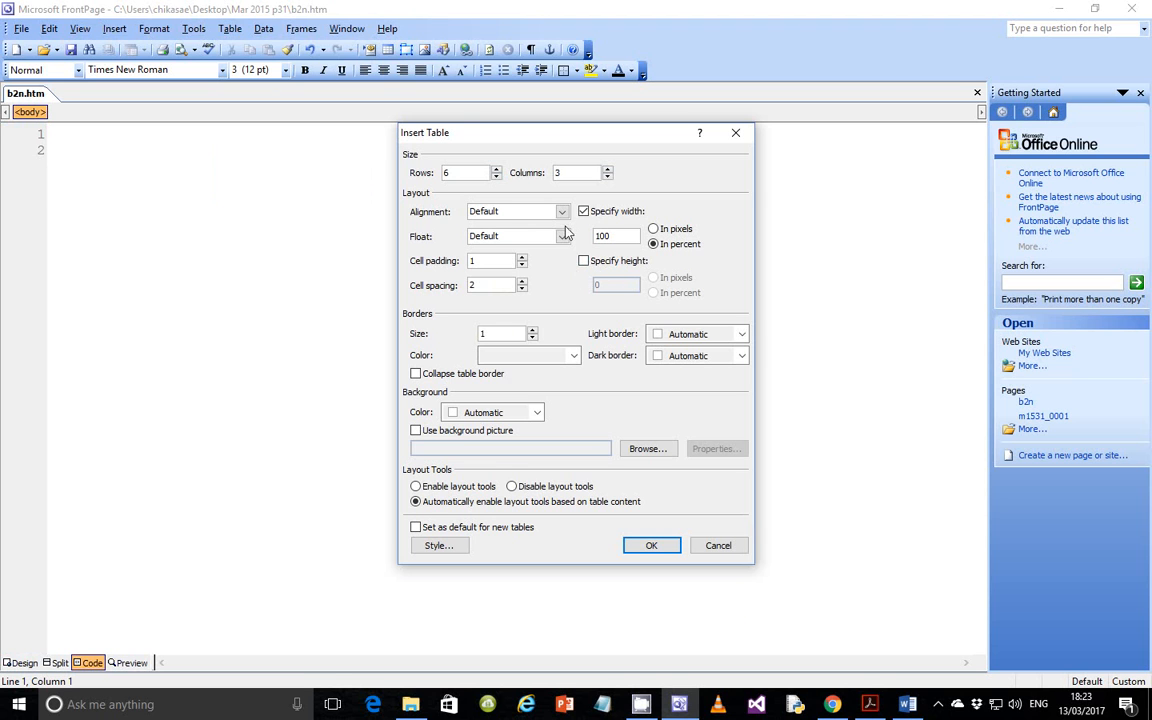
Centre the table, set its width to 700 and insert it into b2n.htm
{"action": "left_click", "coordinate": [561, 211]}
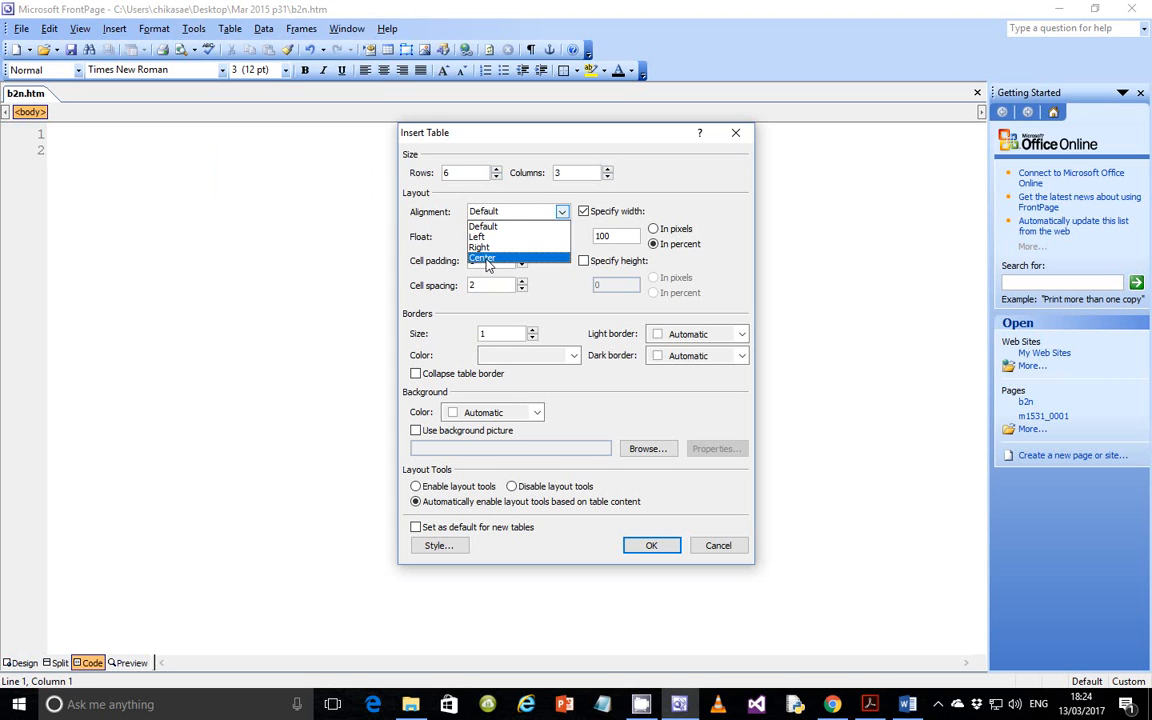
{"action": "left_click", "coordinate": [484, 258]}
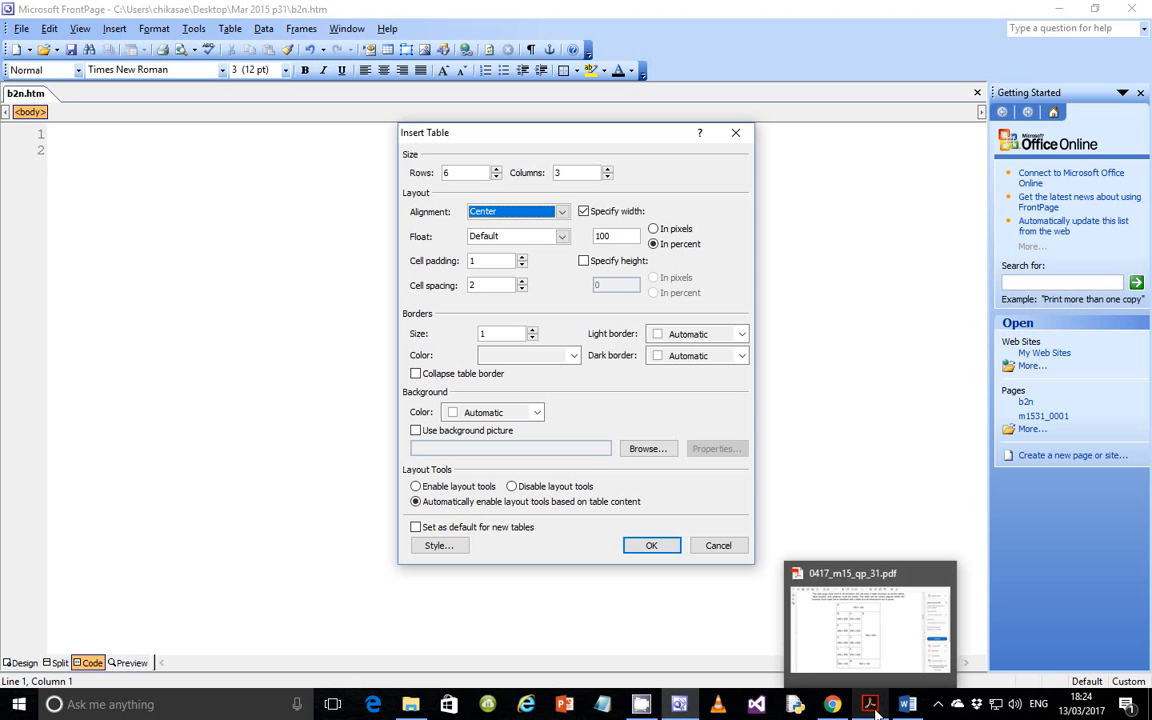
{"action": "left_click", "coordinate": [869, 617]}
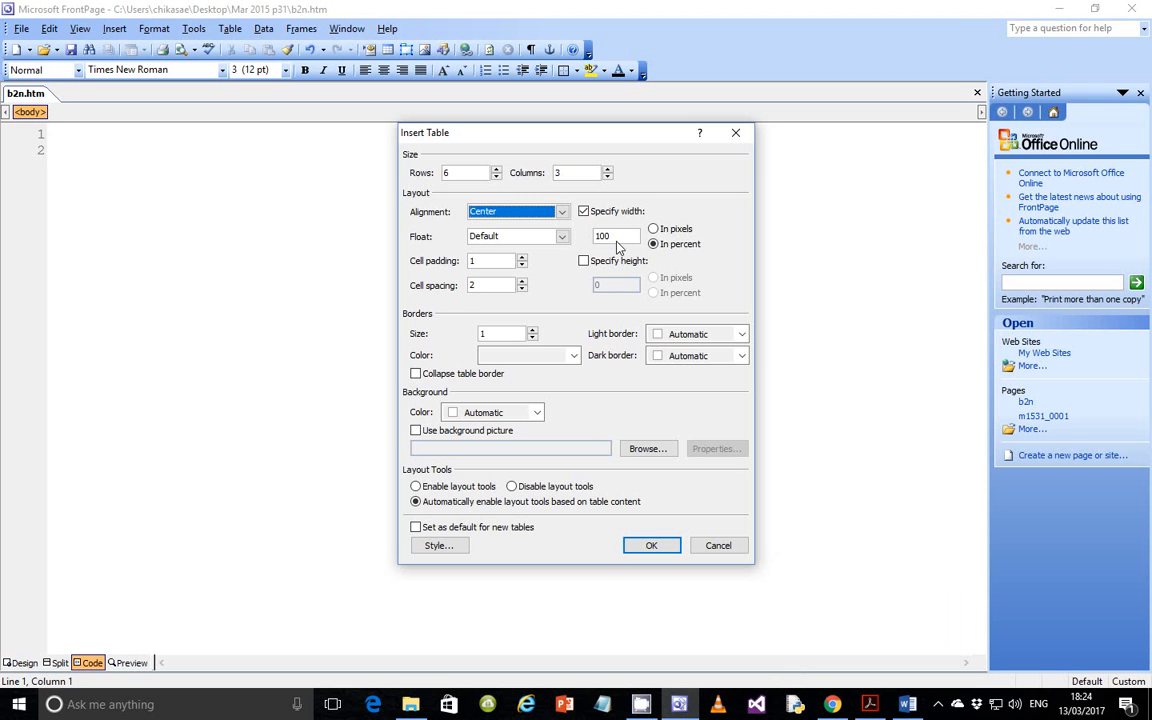
{"action": "left_click", "coordinate": [610, 236]}
{"action": "type", "text": "7"}
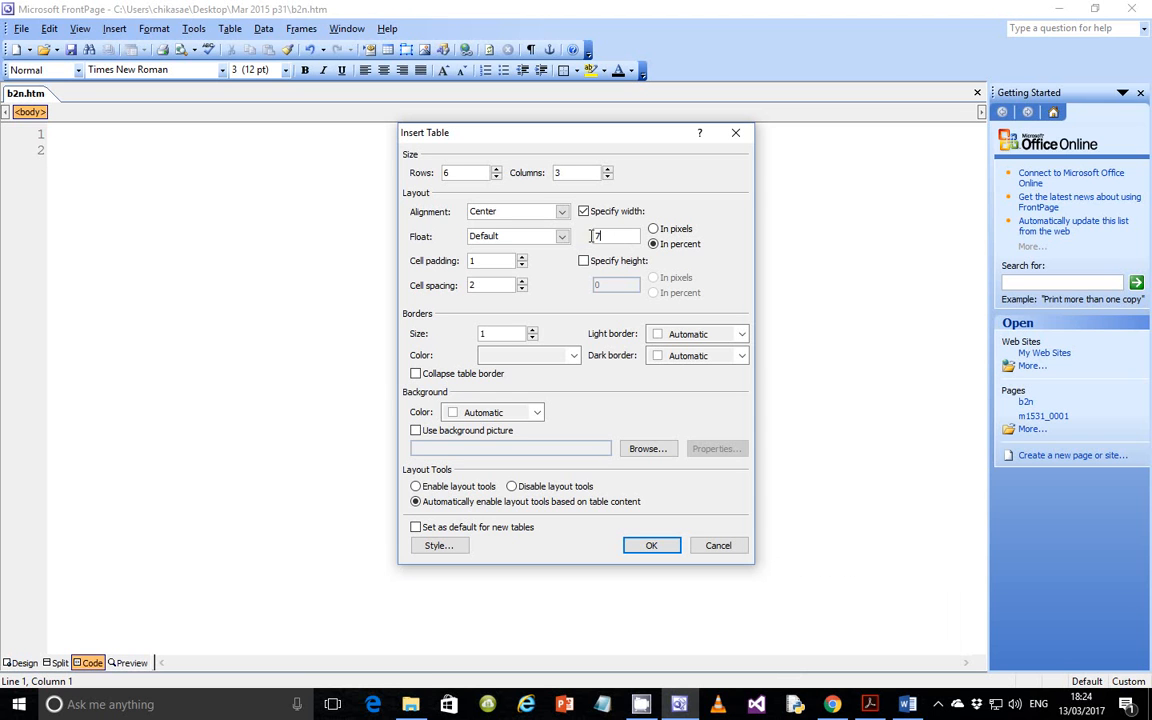
{"action": "type", "text": "00"}
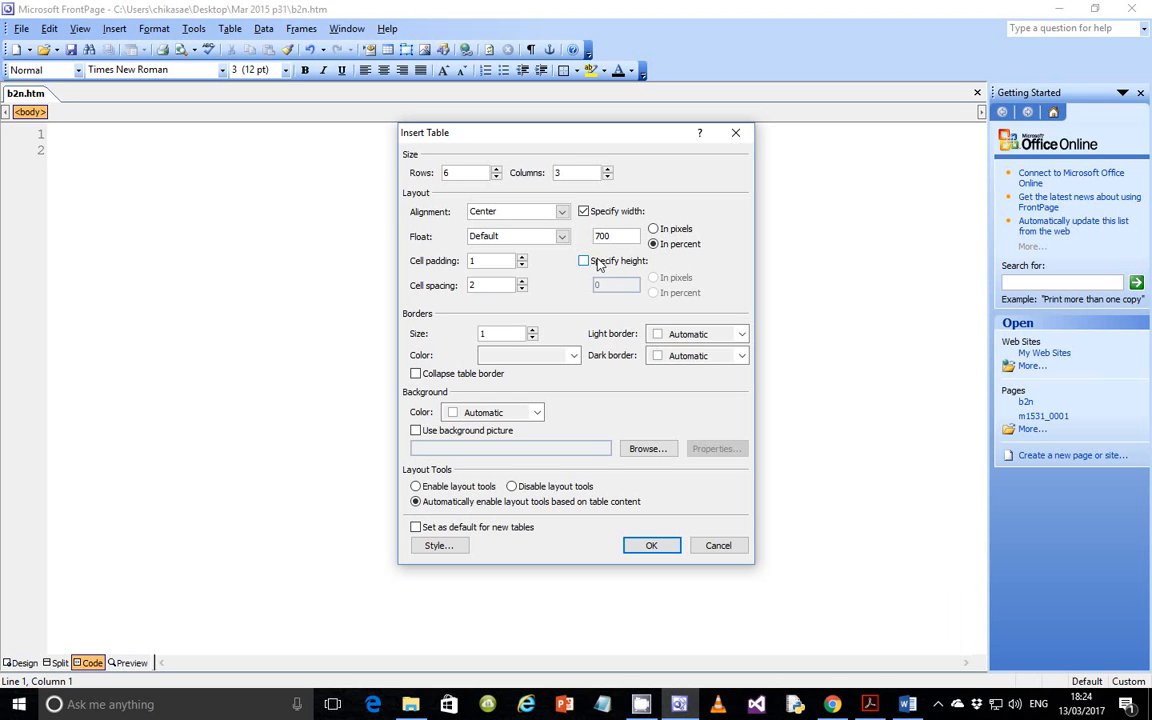
{"action": "mouse_move", "coordinate": [600, 263]}
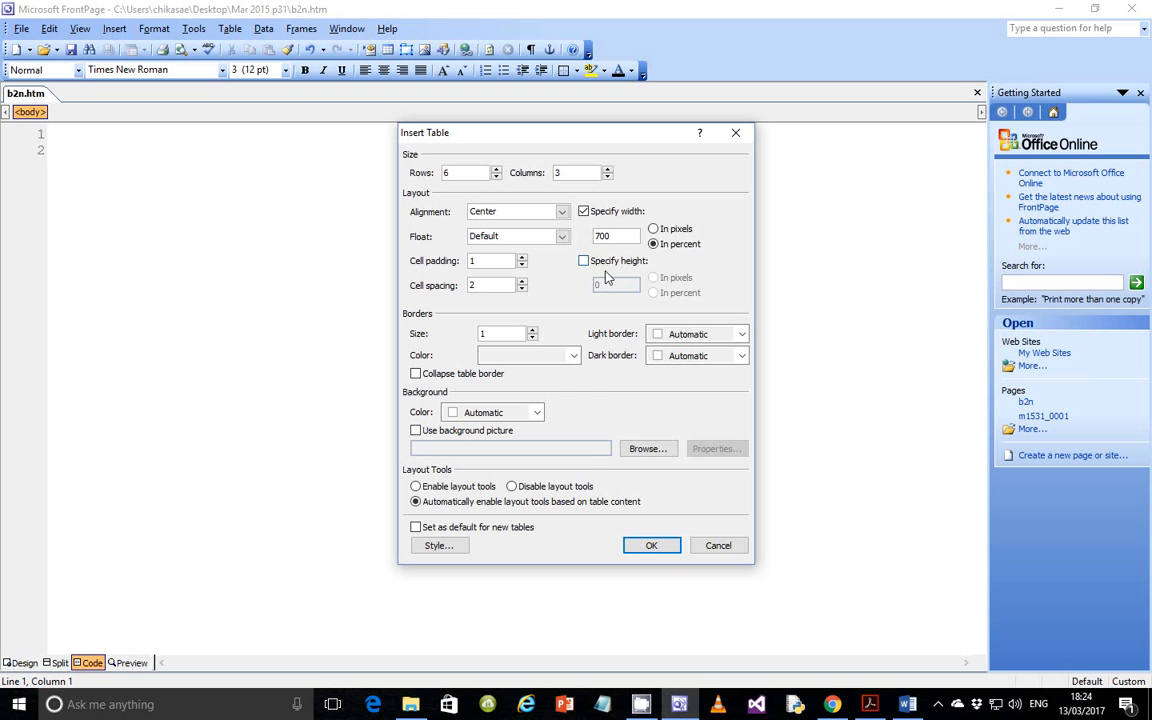
{"action": "left_click", "coordinate": [651, 545]}
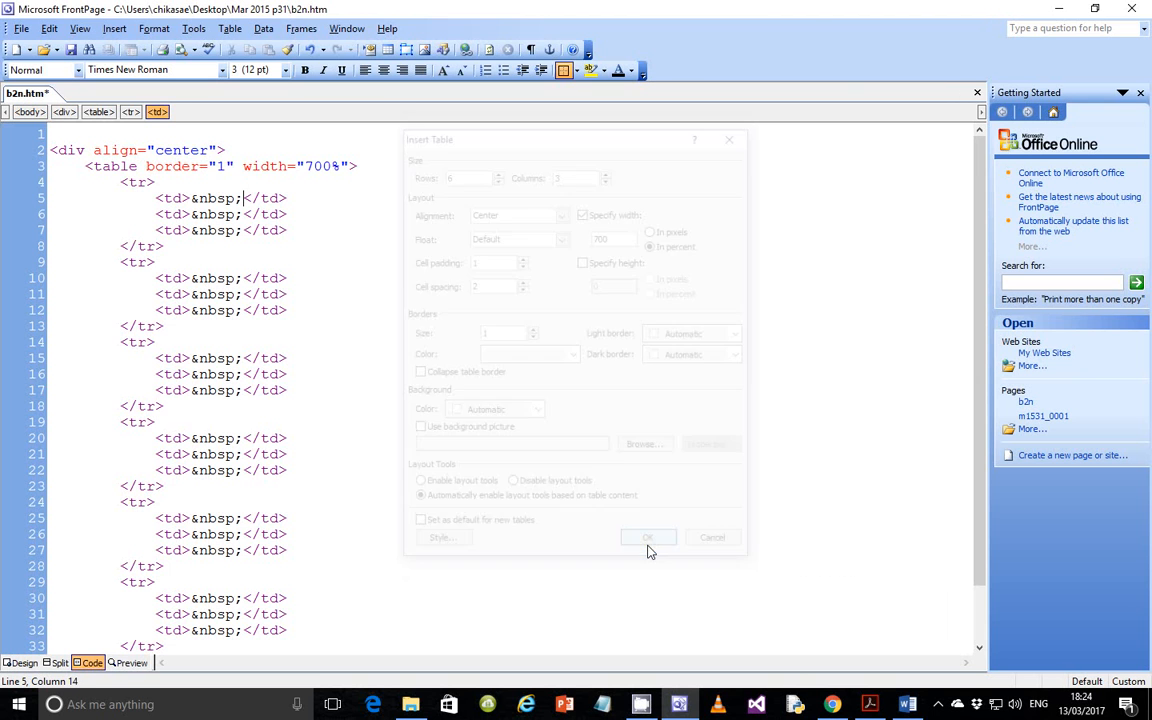
In Design view, change the table width to 700 pixels in Table Properties
{"action": "left_click", "coordinate": [647, 537]}
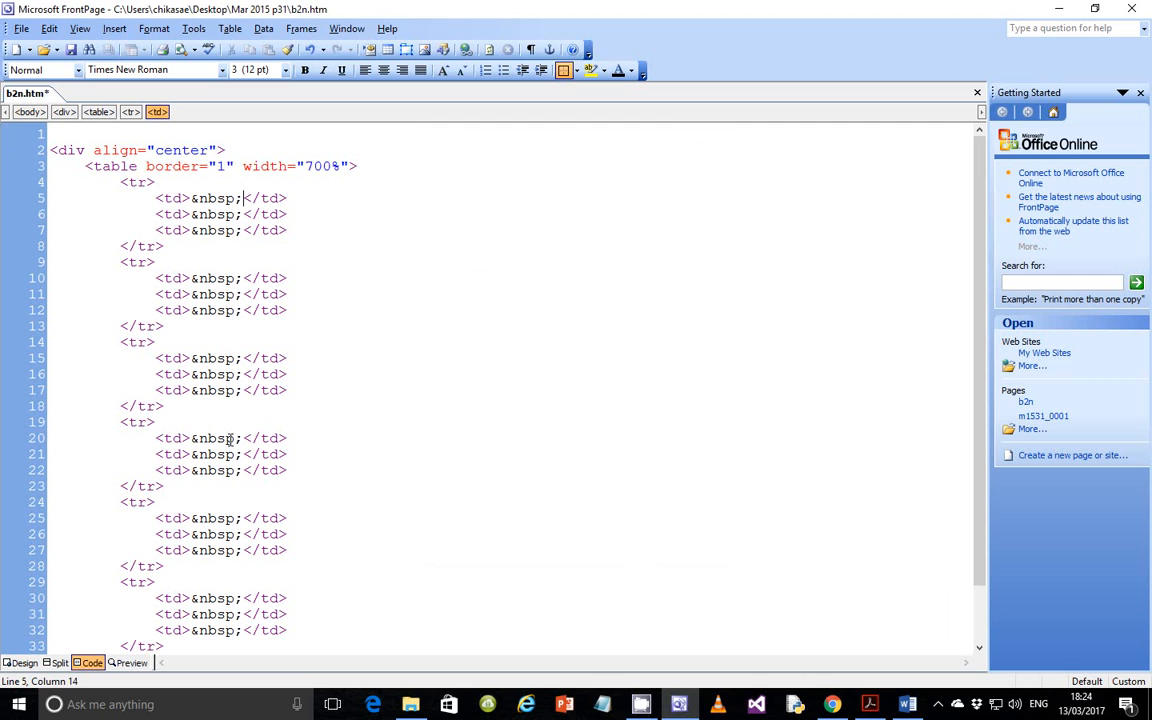
{"action": "mouse_move", "coordinate": [186, 291]}
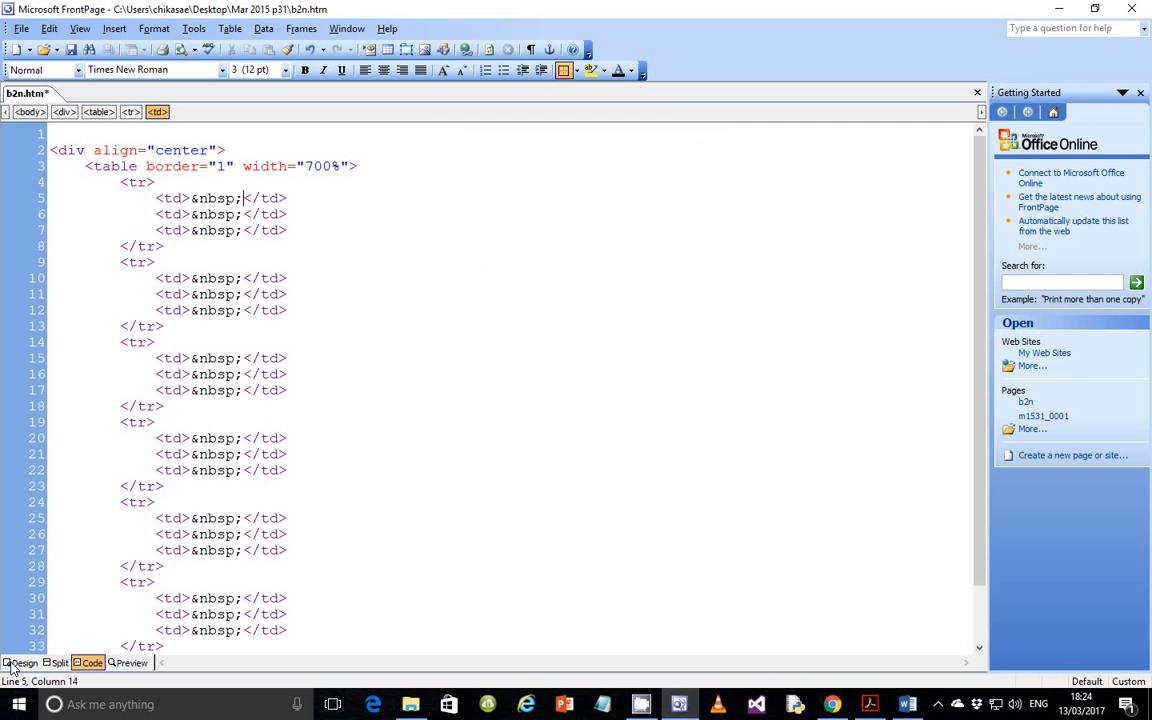
{"action": "left_click", "coordinate": [22, 662]}
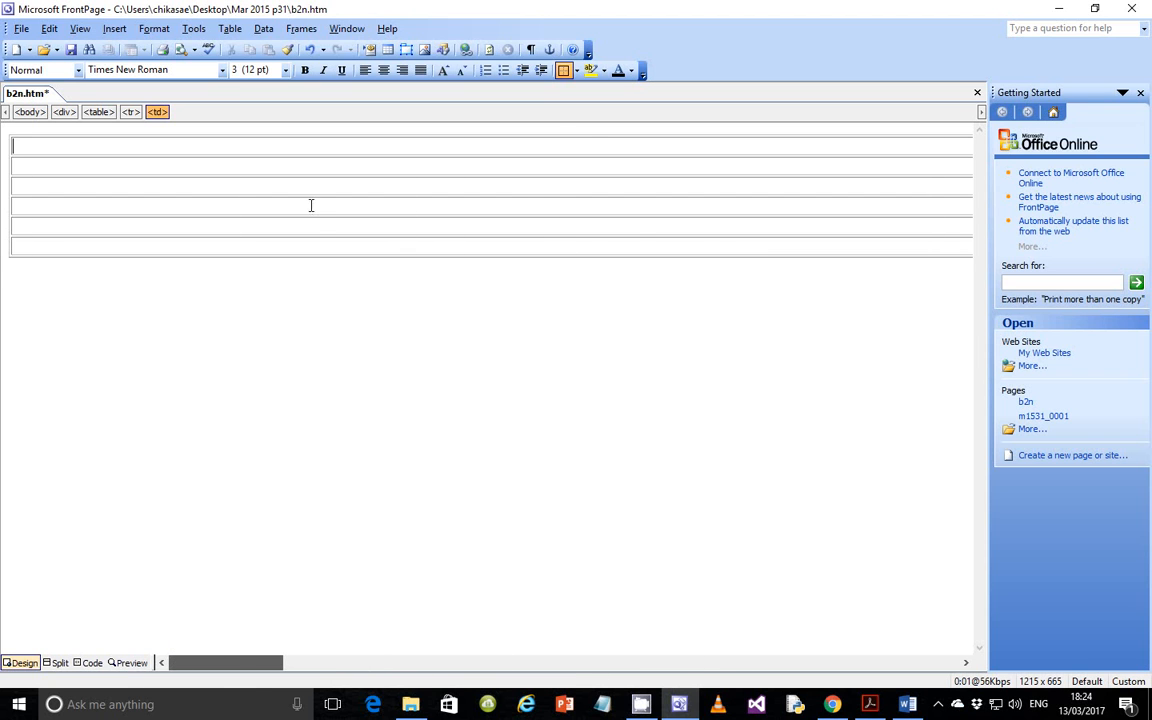
{"action": "right_click", "coordinate": [311, 205]}
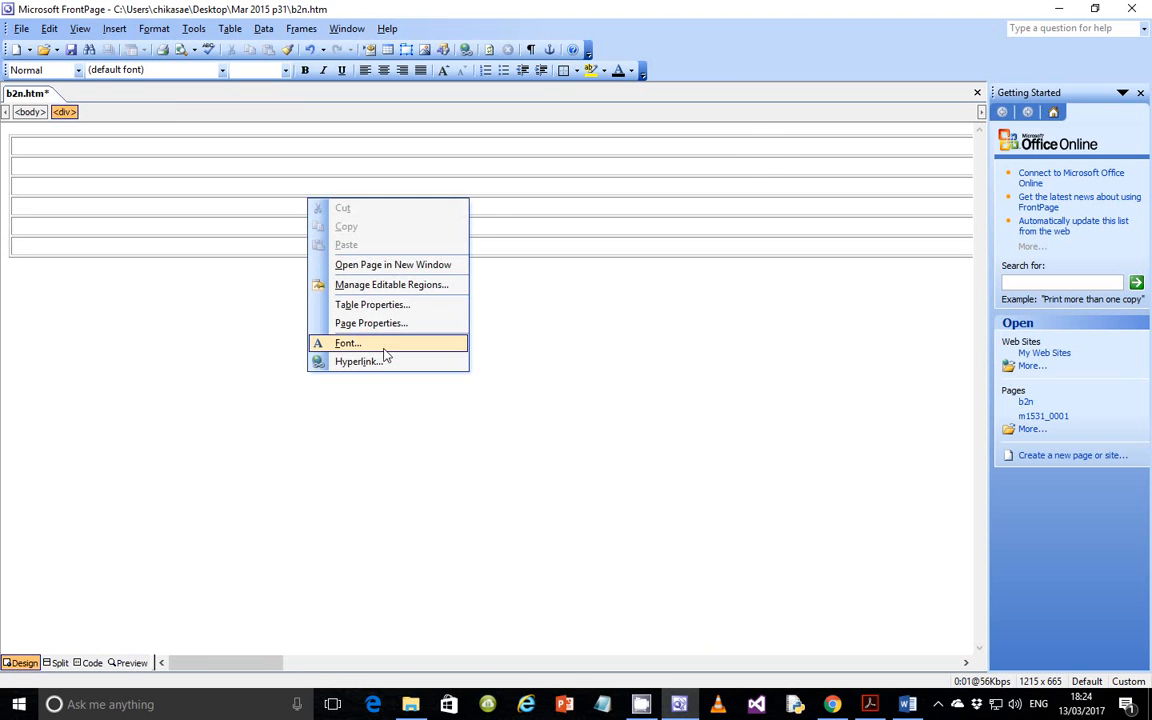
{"action": "left_click", "coordinate": [372, 304]}
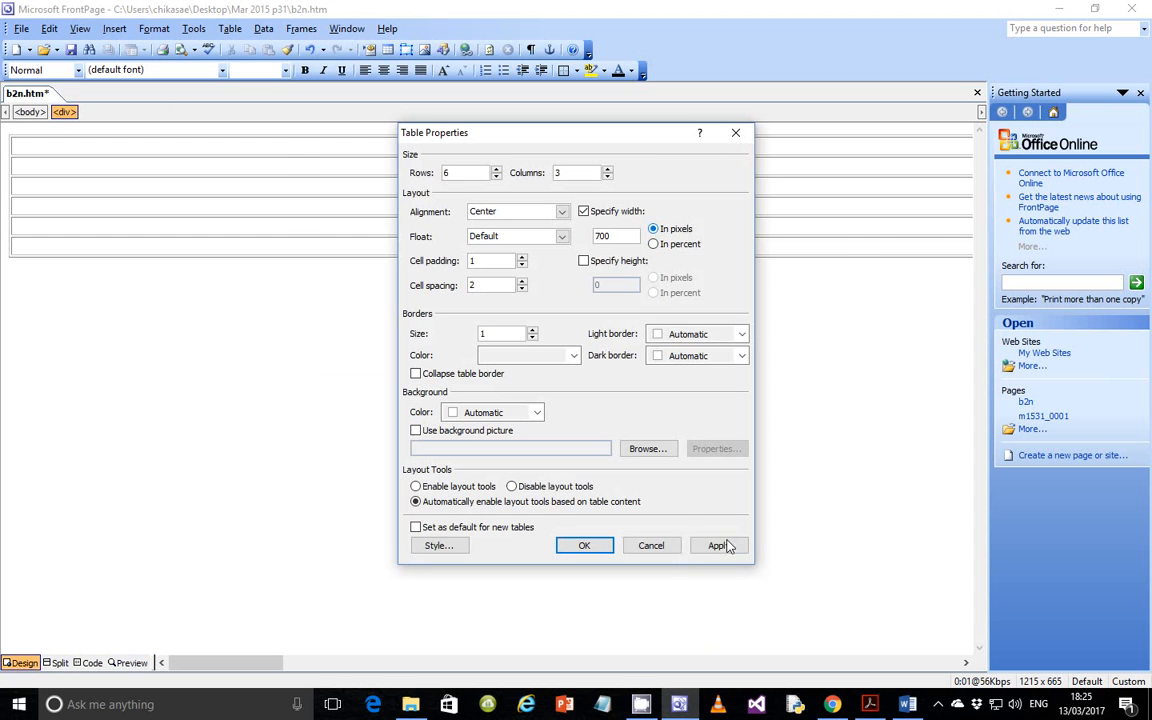
{"action": "left_click", "coordinate": [584, 545]}
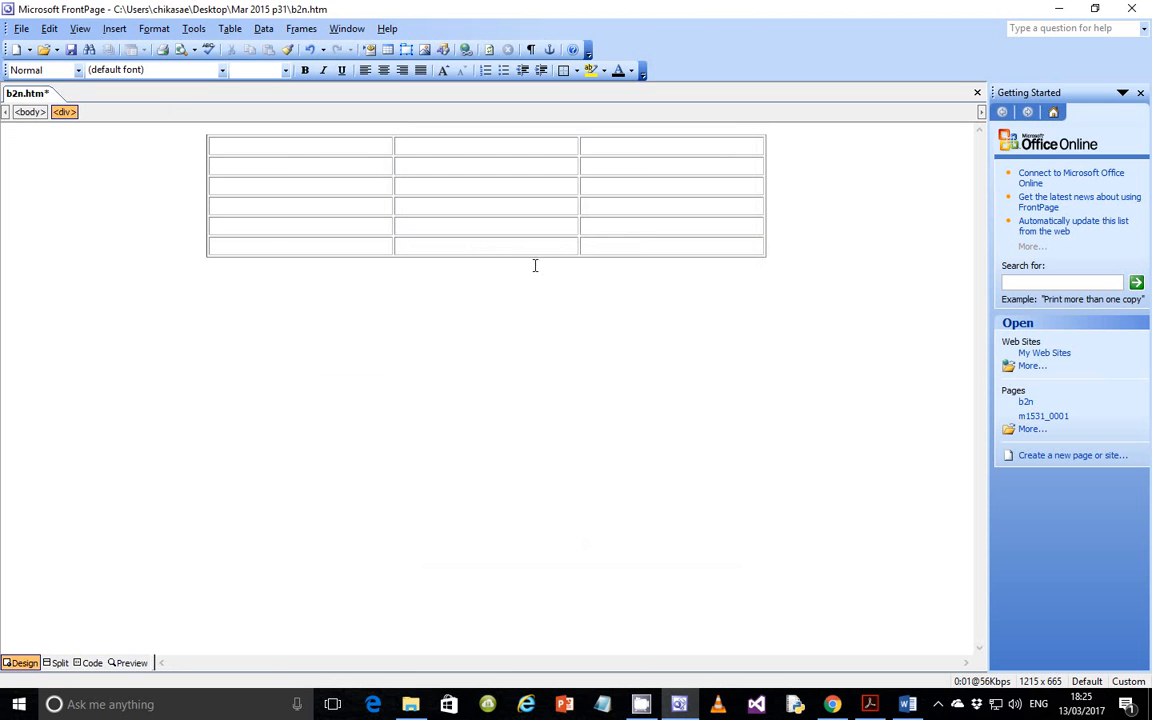
{"action": "mouse_move", "coordinate": [476, 231]}
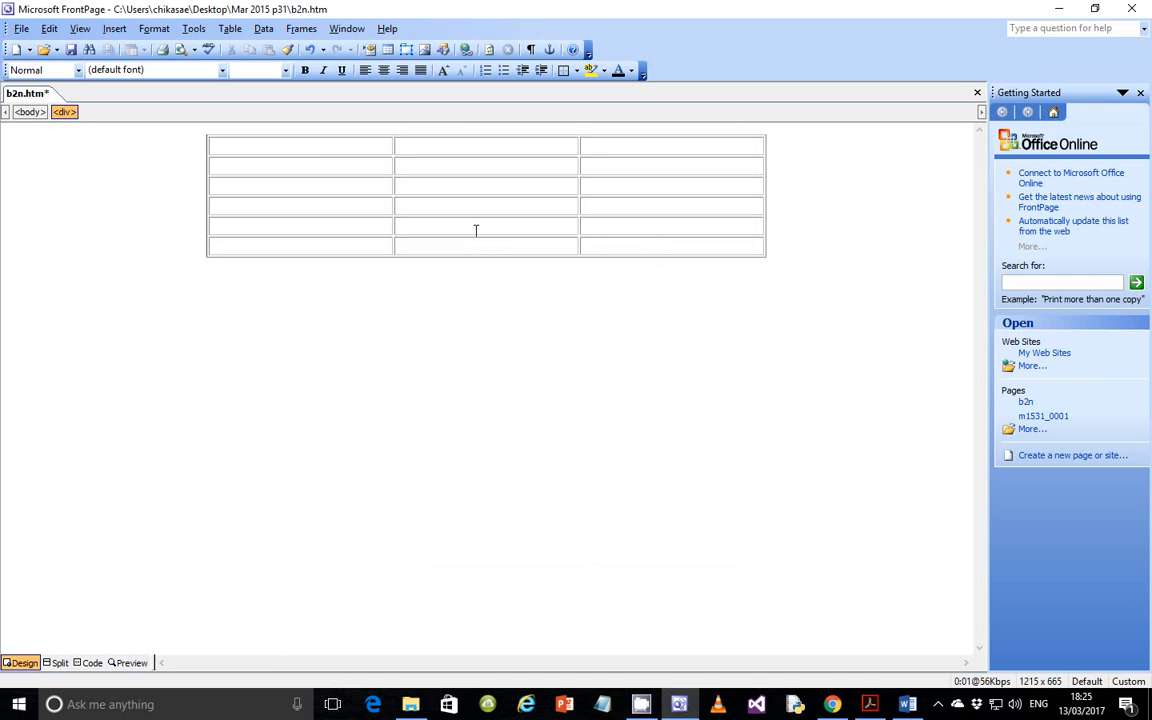
{"action": "mouse_move", "coordinate": [481, 258]}
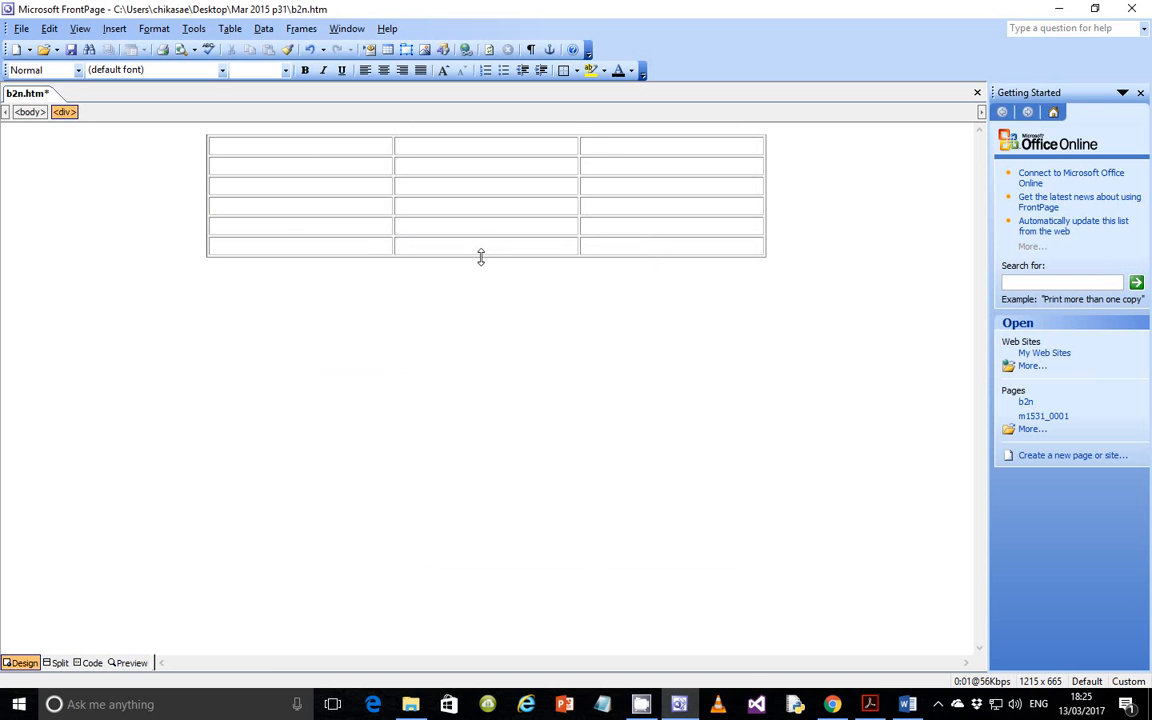
{"action": "mouse_move", "coordinate": [639, 355]}
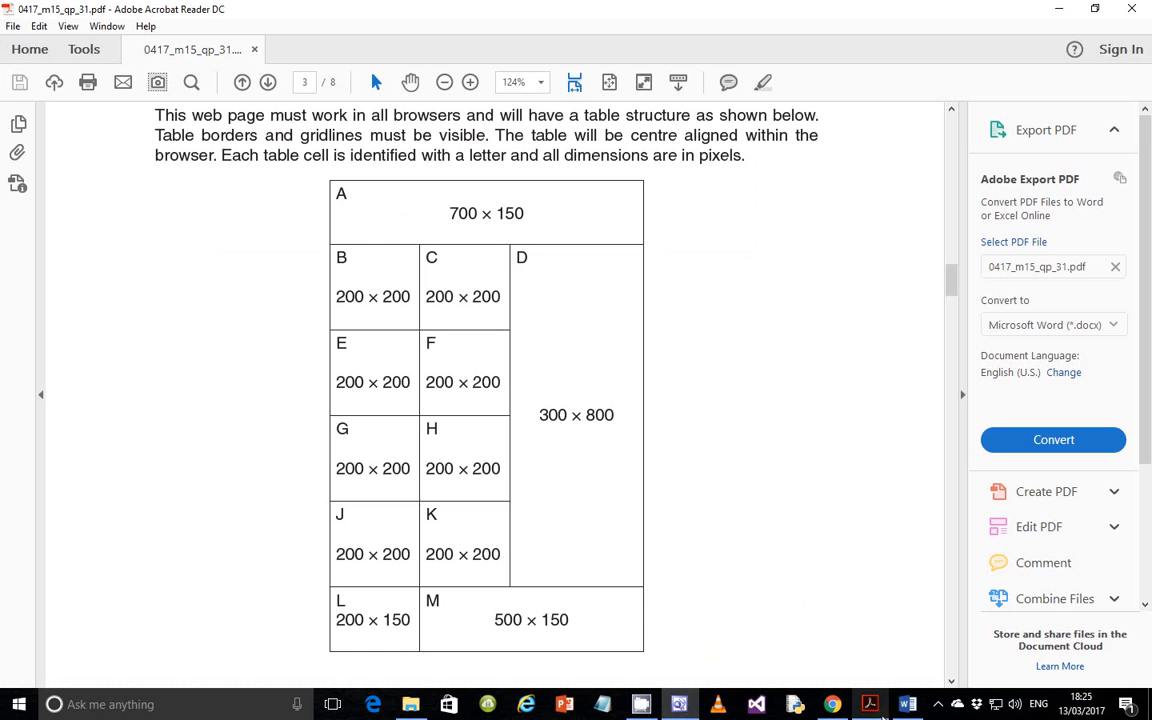
{"action": "mouse_move", "coordinate": [595, 306]}
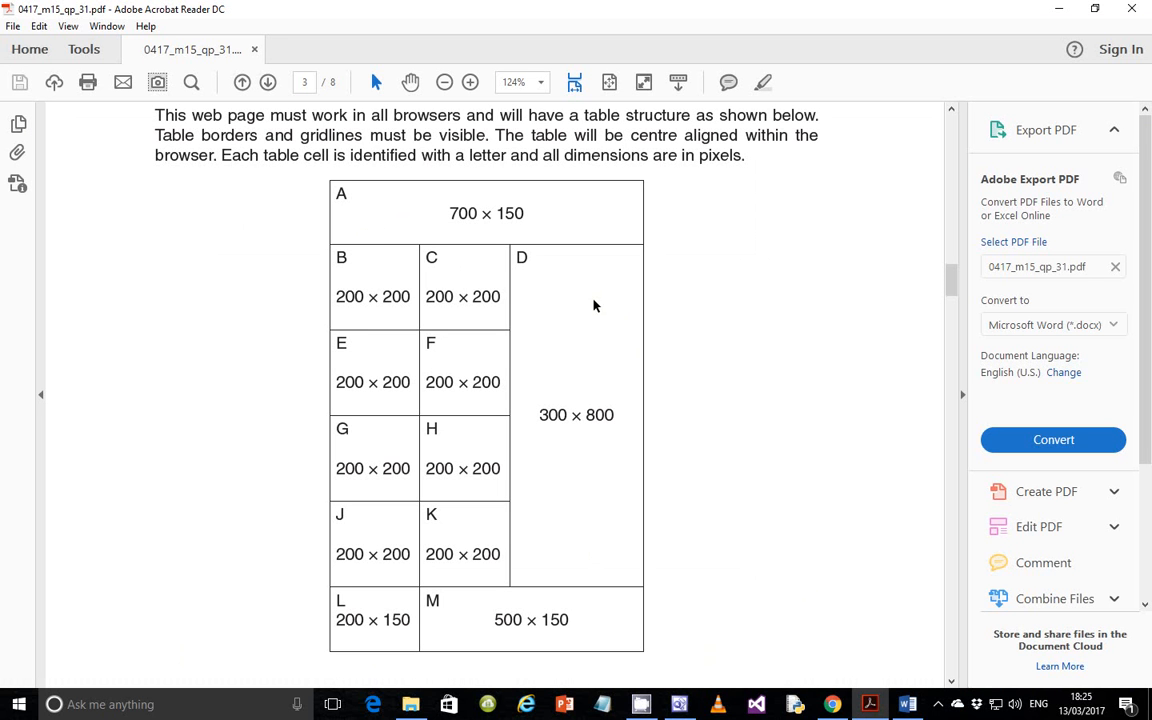
{"action": "mouse_move", "coordinate": [567, 282]}
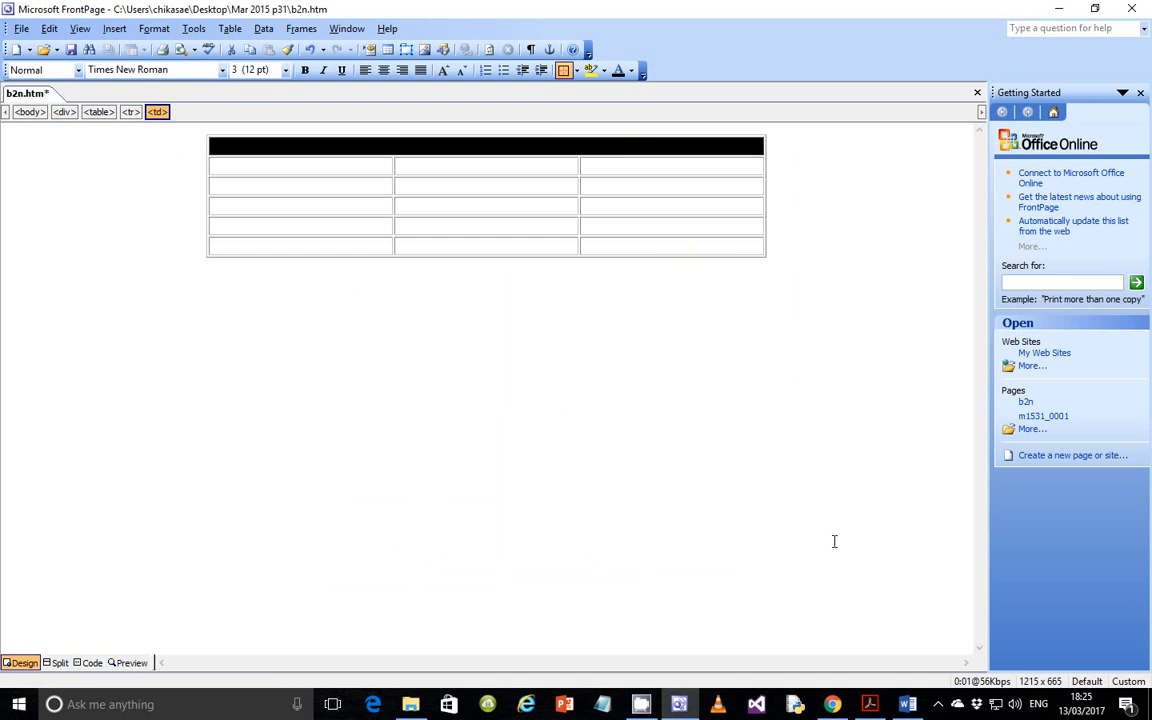
After checking the exam layout, merge the middle and right bottom-row cells
{"action": "left_click", "coordinate": [869, 704]}
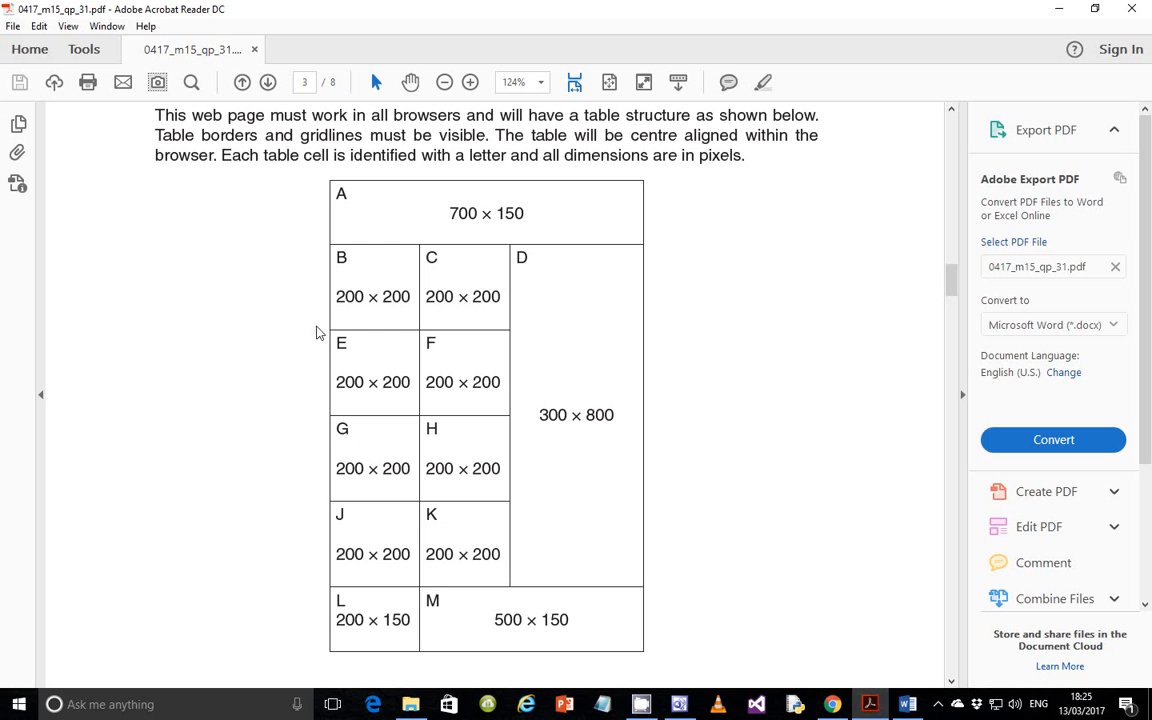
{"action": "mouse_move", "coordinate": [645, 402]}
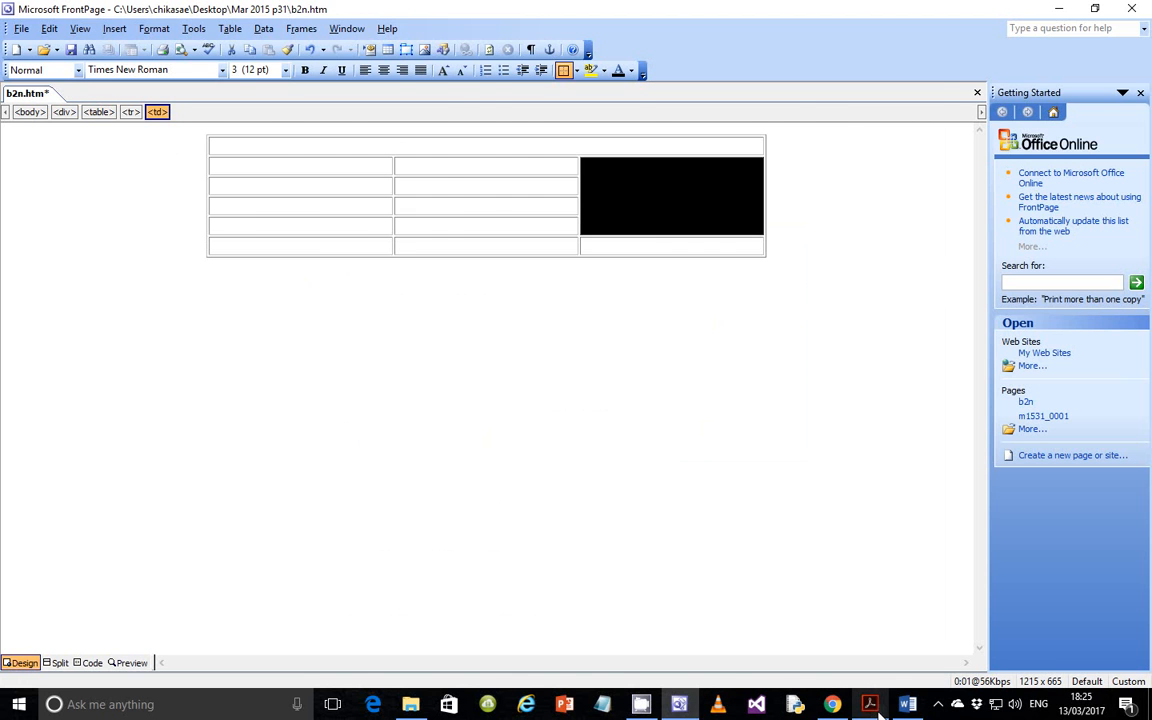
{"action": "left_click", "coordinate": [869, 704]}
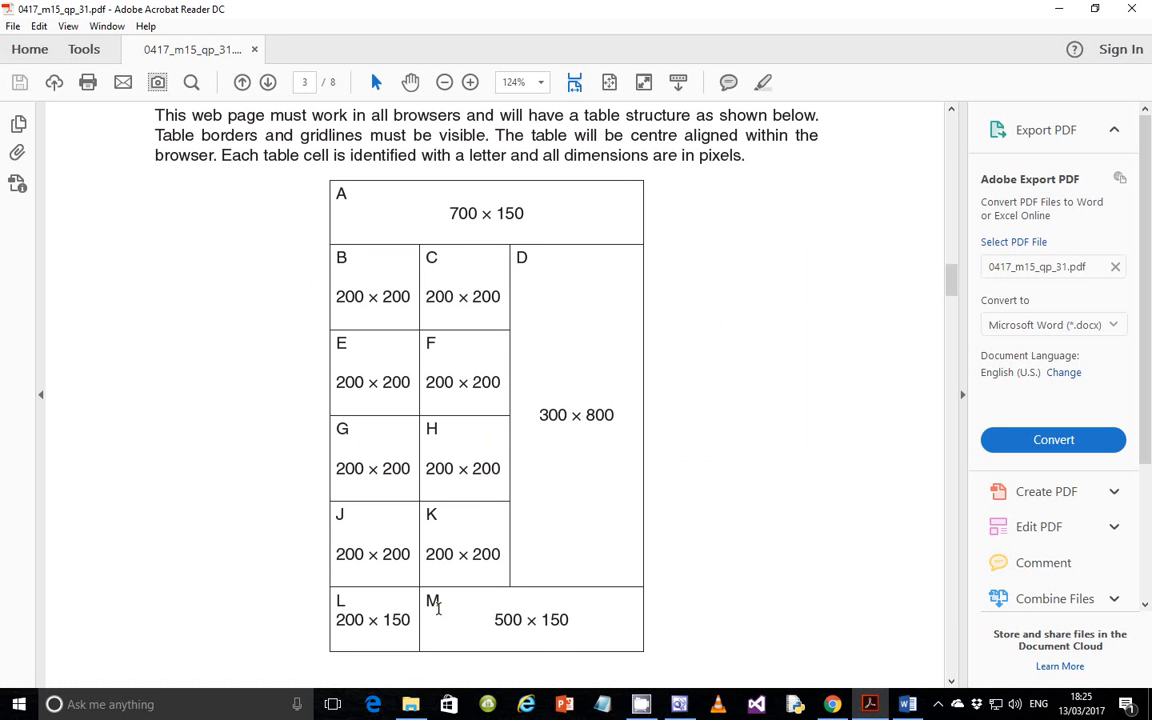
{"action": "mouse_move", "coordinate": [473, 611]}
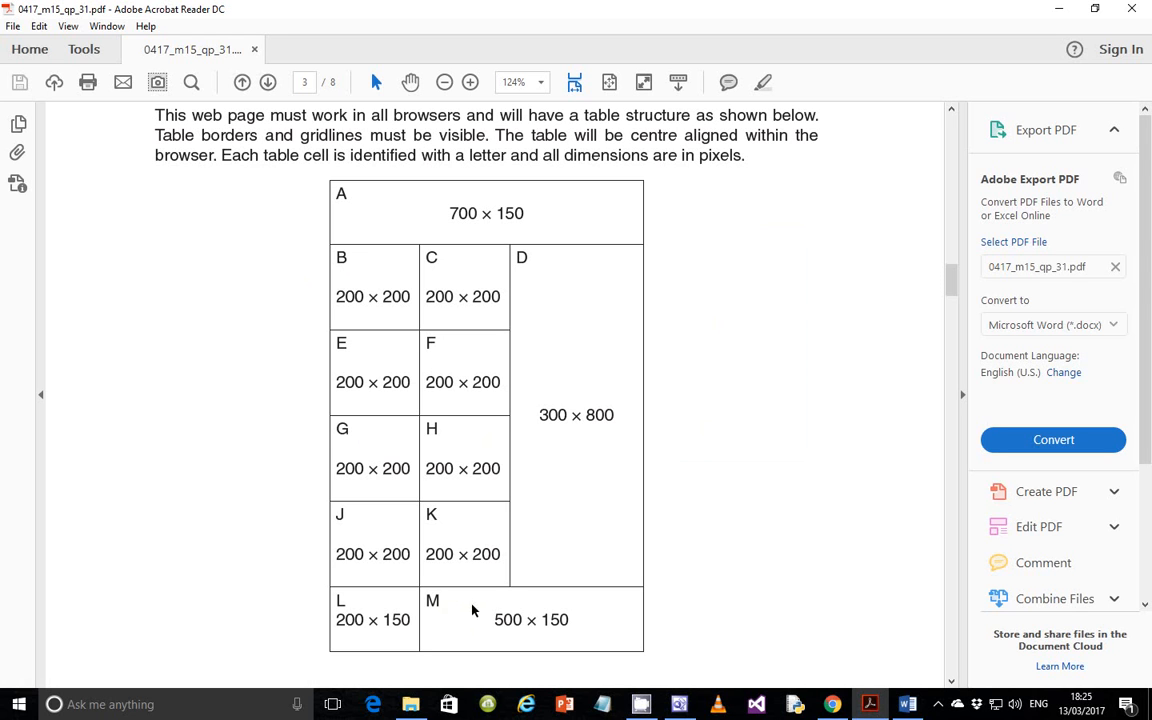
{"action": "mouse_move", "coordinate": [490, 619]}
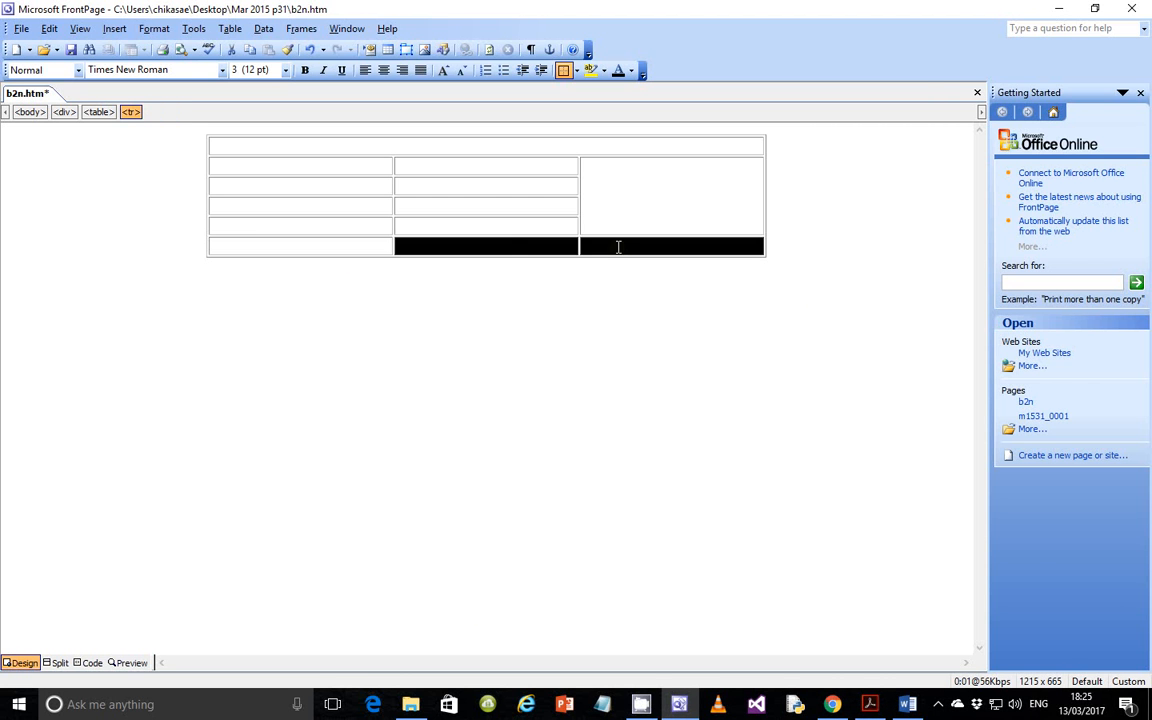
{"action": "right_click", "coordinate": [618, 247]}
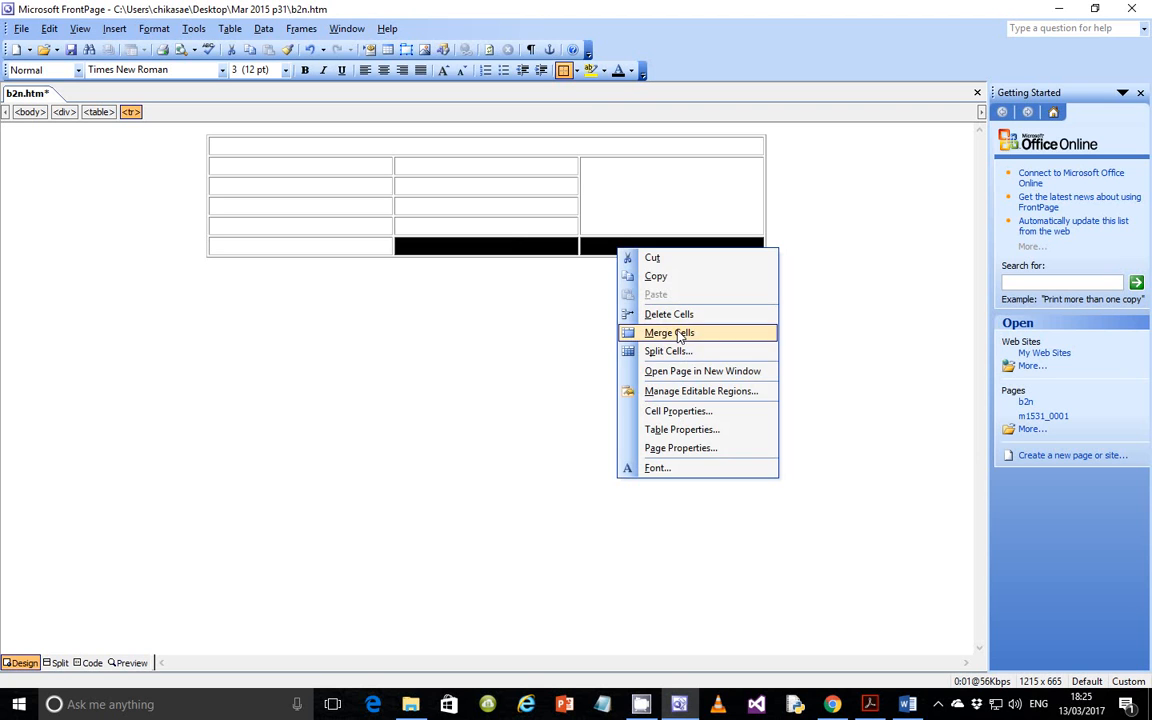
{"action": "left_click", "coordinate": [668, 332]}
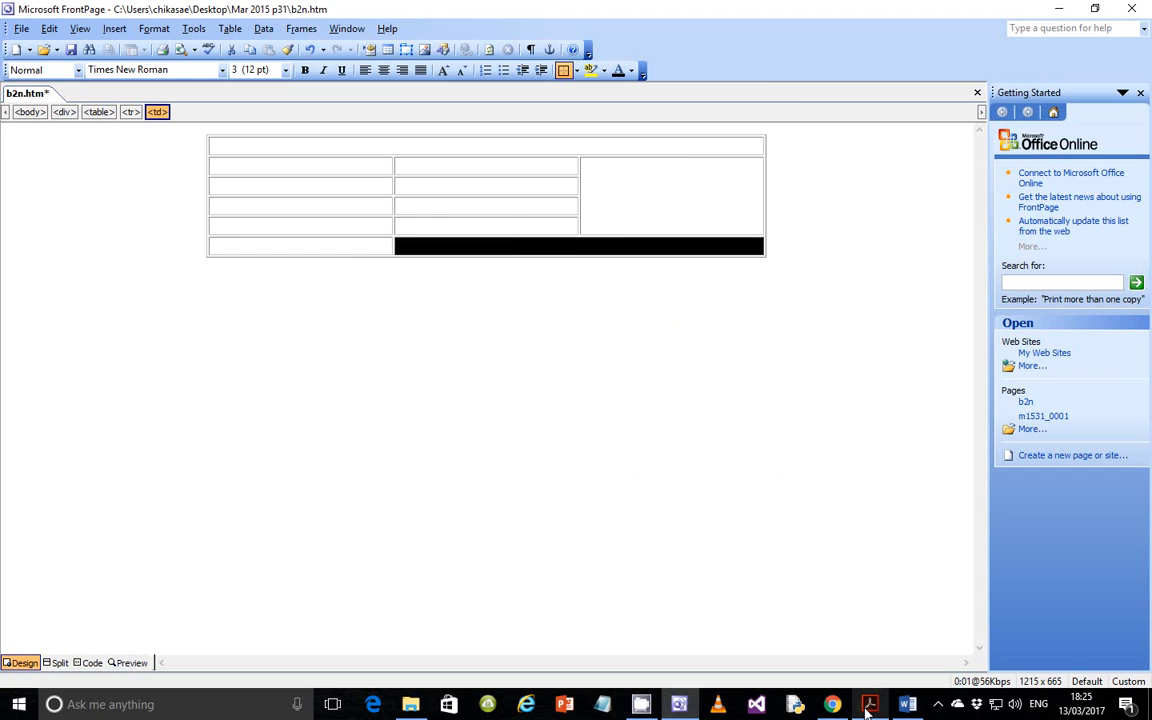
{"action": "left_click", "coordinate": [869, 704]}
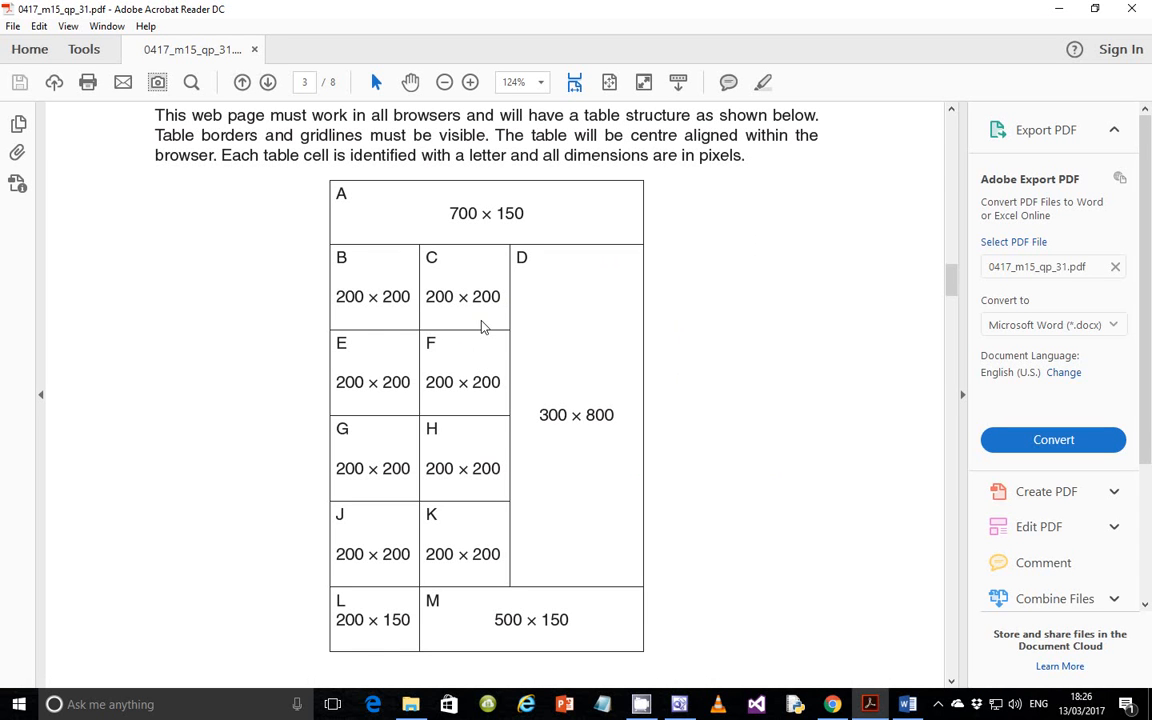
{"action": "mouse_move", "coordinate": [468, 252]}
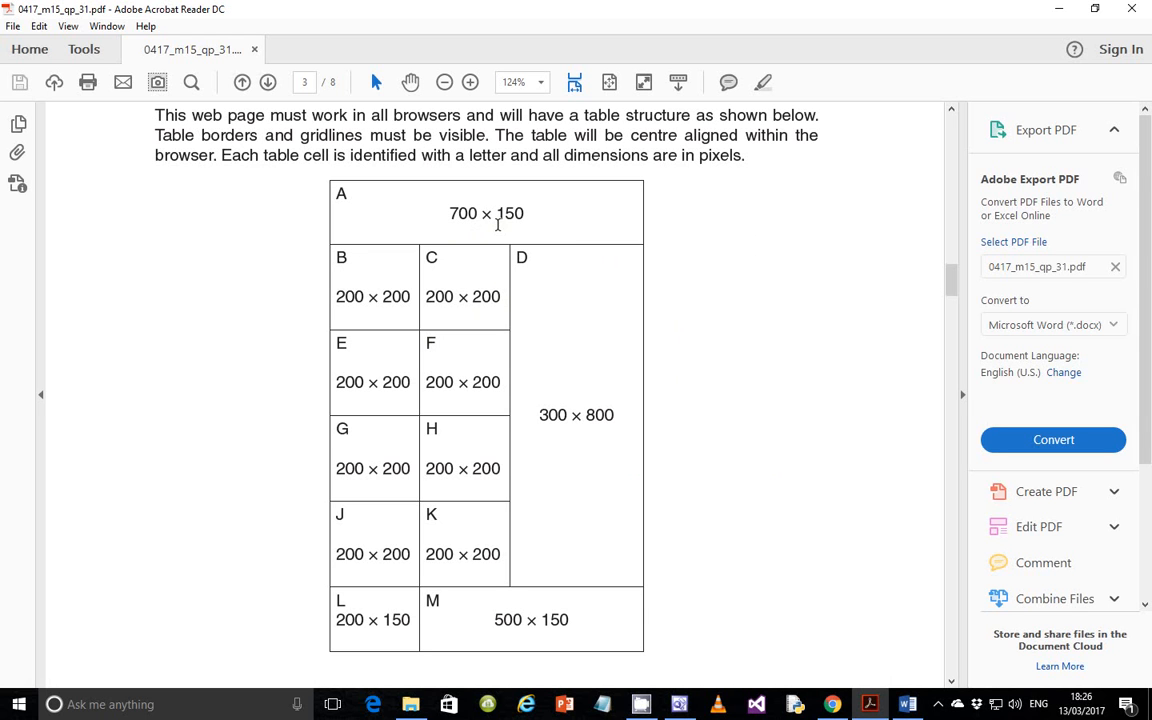
{"action": "mouse_move", "coordinate": [459, 224]}
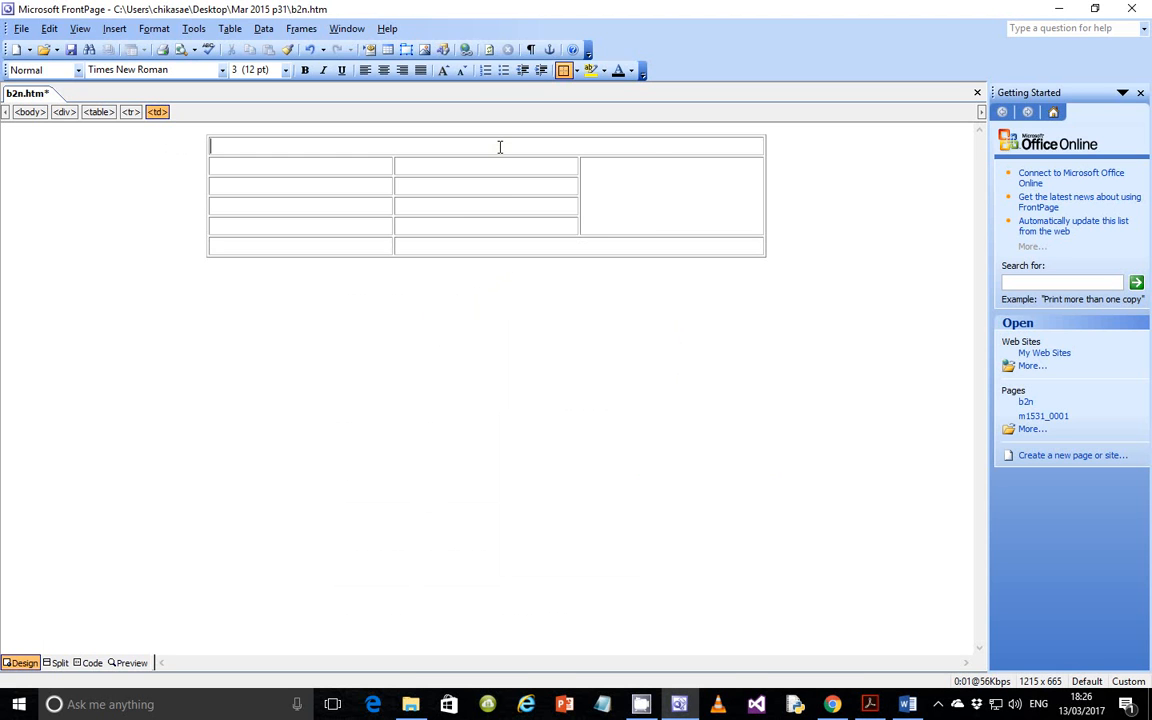
{"action": "right_click", "coordinate": [500, 147]}
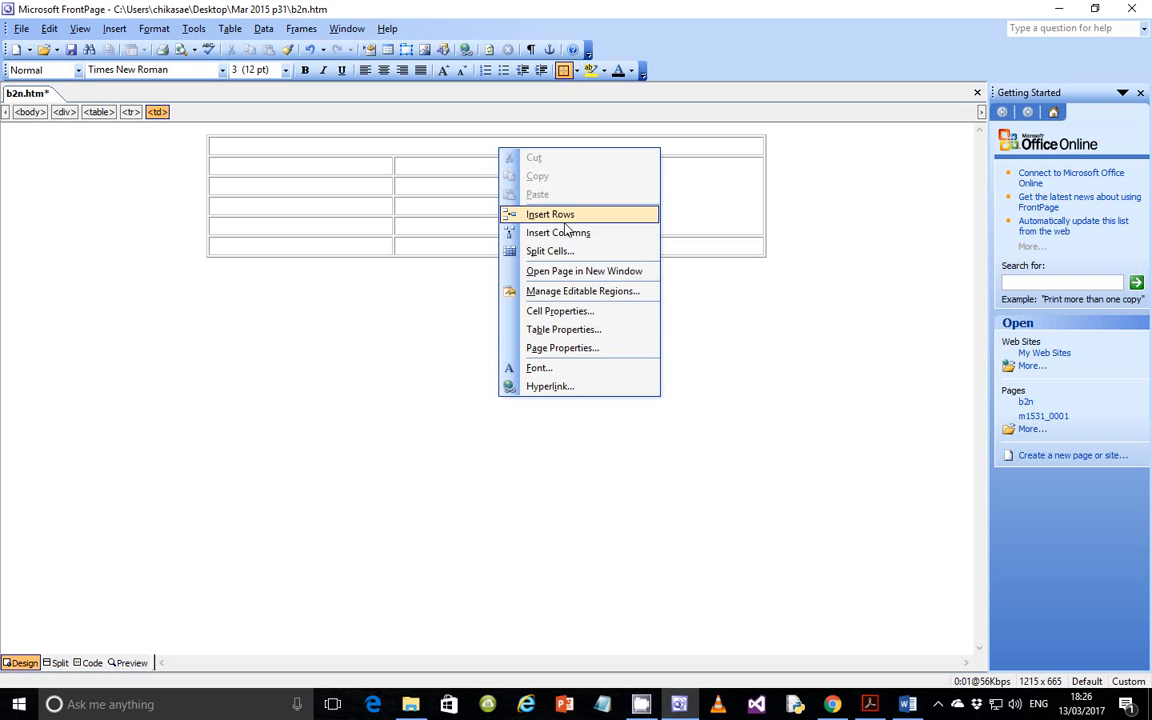
{"action": "mouse_move", "coordinate": [563, 329]}
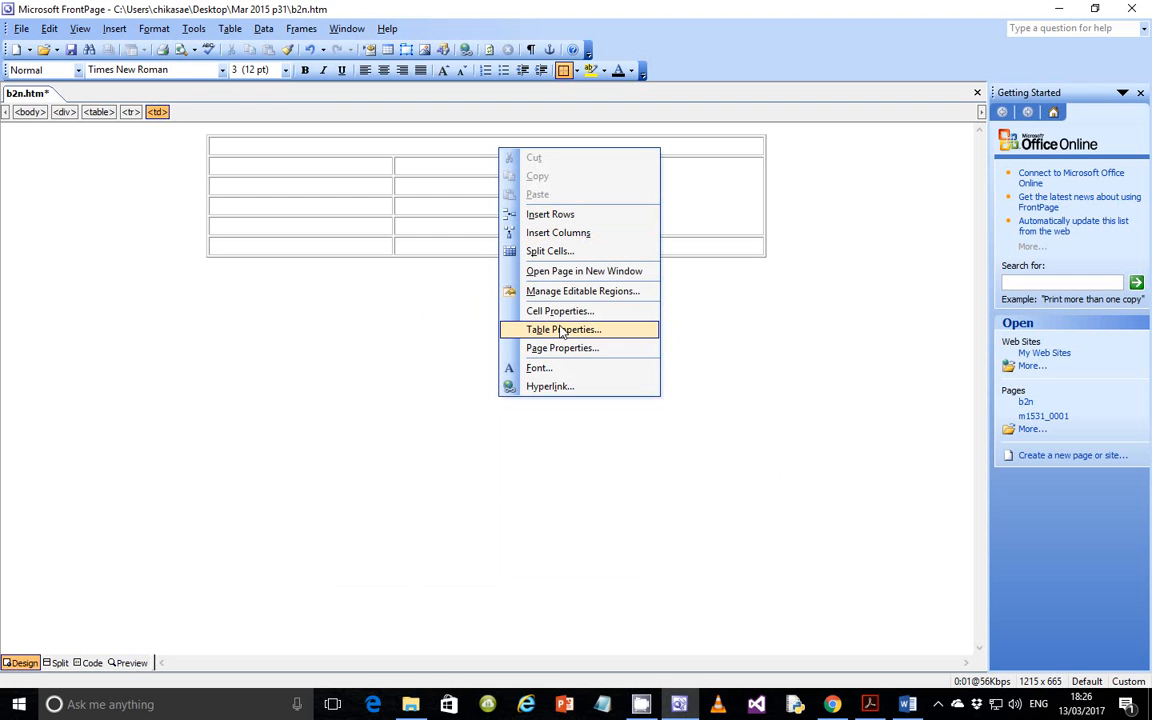
Give the top cell a 700-pixel width and a fixed height of 15
{"action": "left_click", "coordinate": [563, 329]}
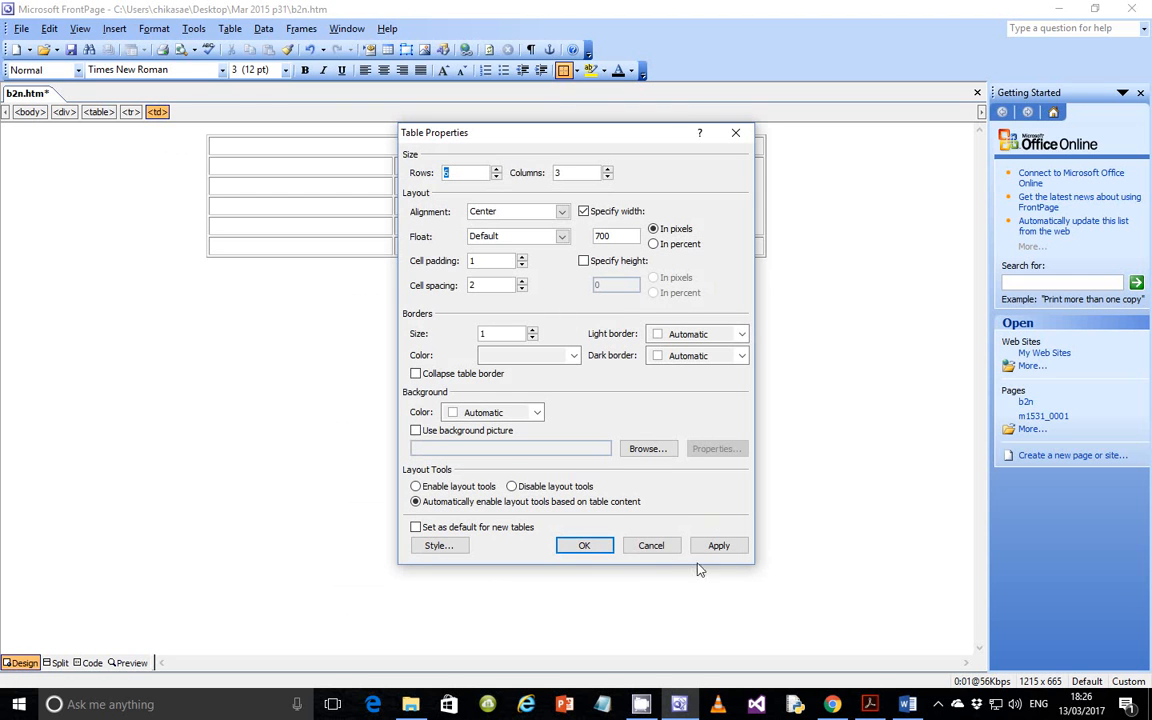
{"action": "left_click", "coordinate": [584, 545]}
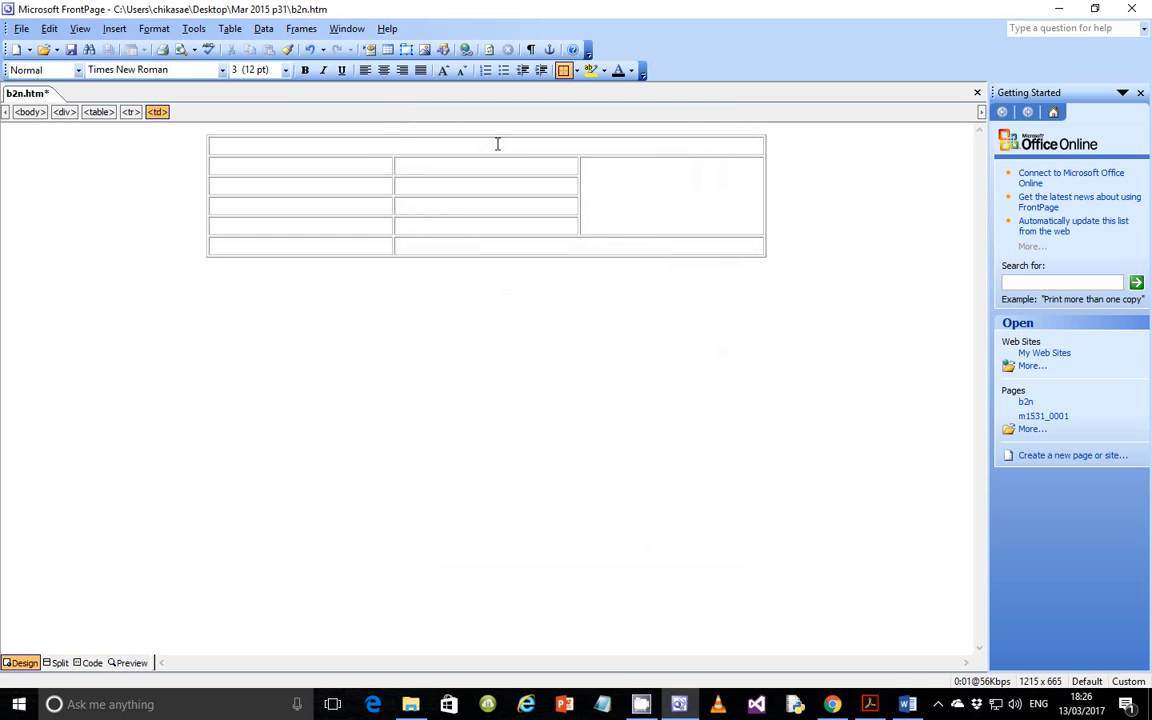
{"action": "right_click", "coordinate": [498, 147]}
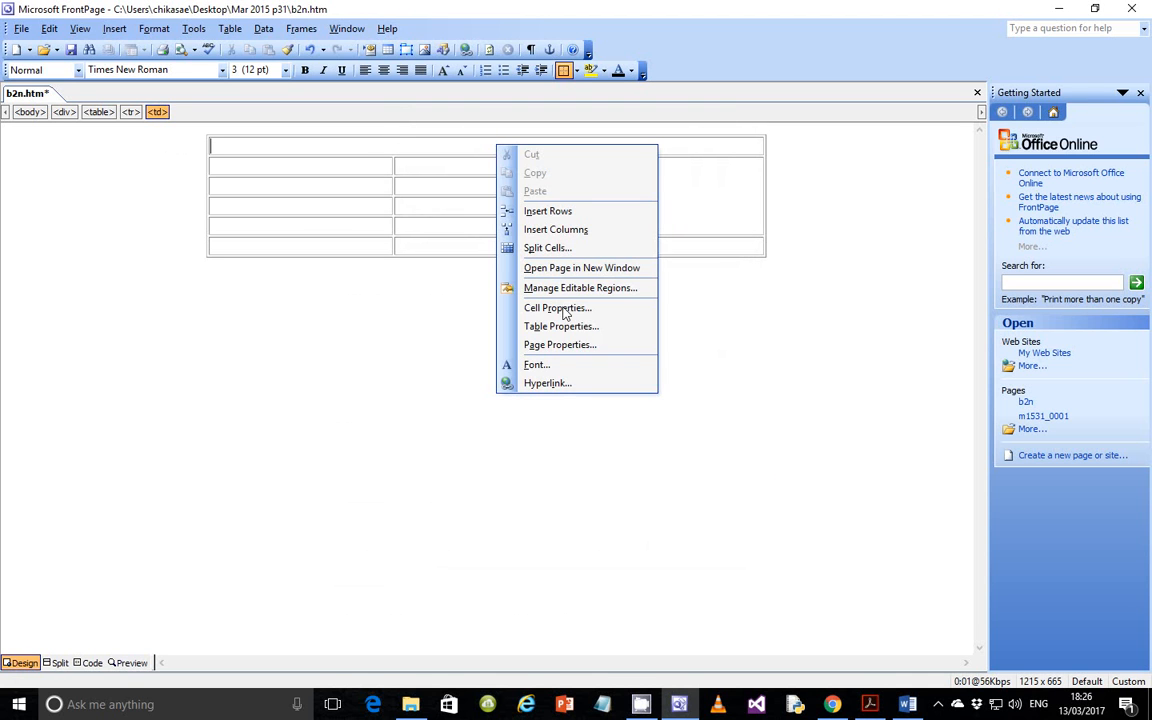
{"action": "left_click", "coordinate": [558, 307]}
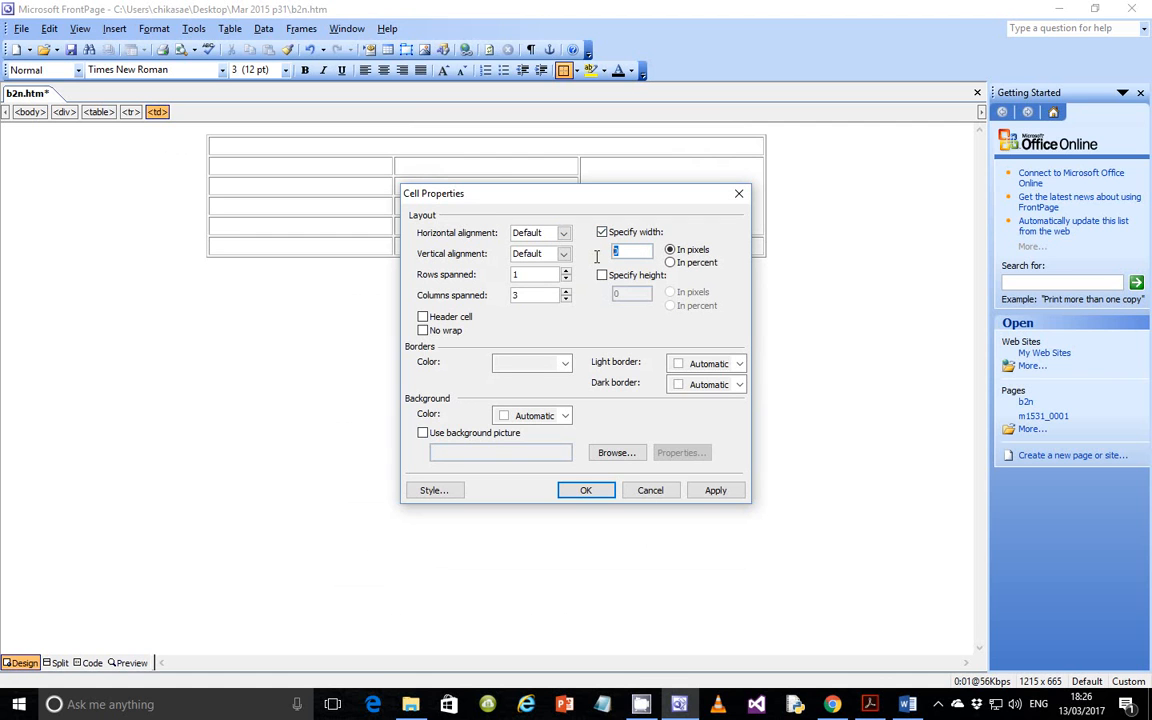
{"action": "type", "text": "700"}
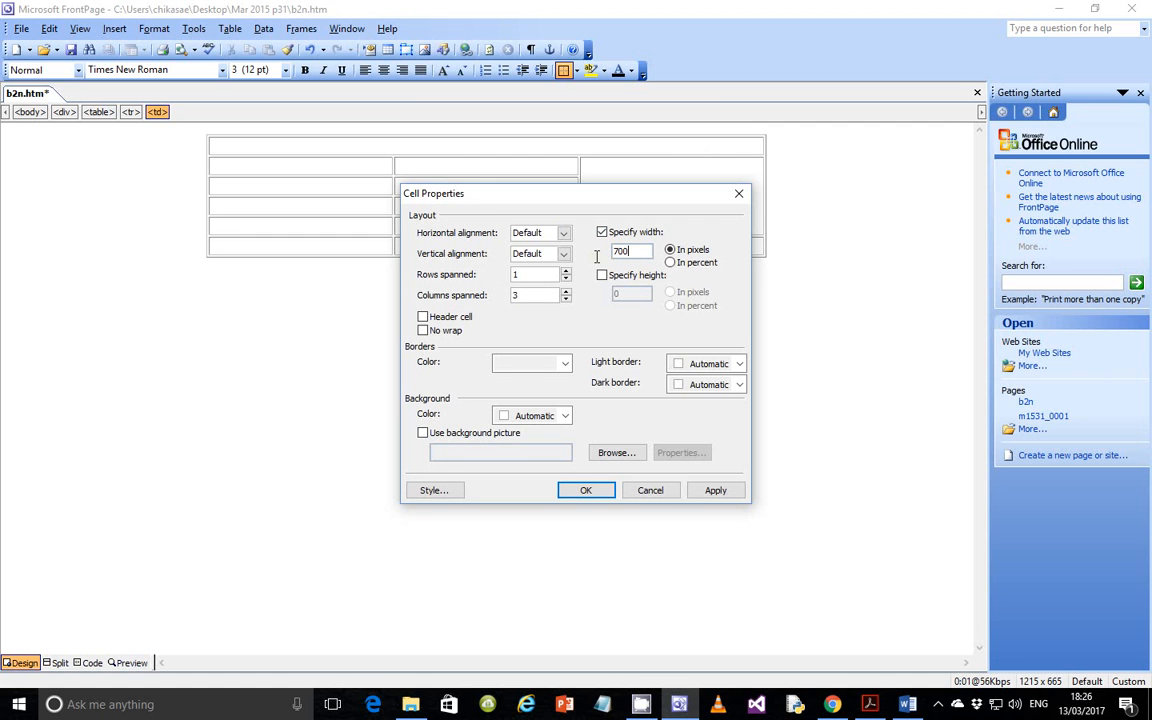
{"action": "left_click", "coordinate": [602, 274]}
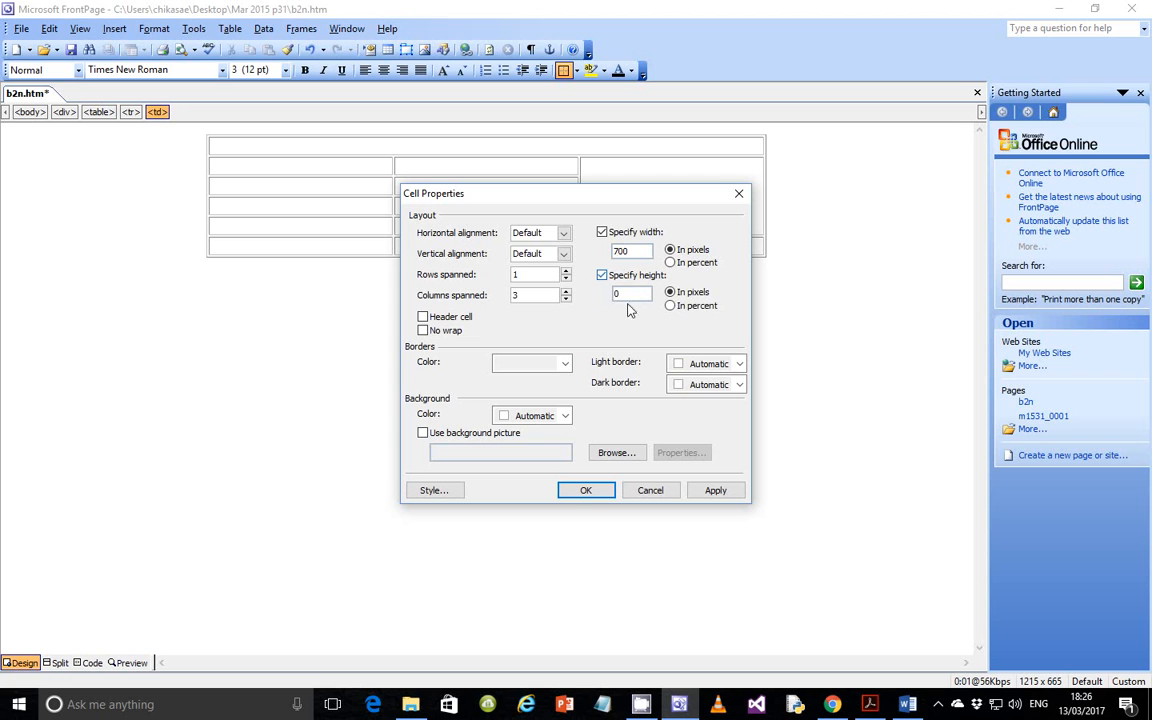
{"action": "type", "text": "15"}
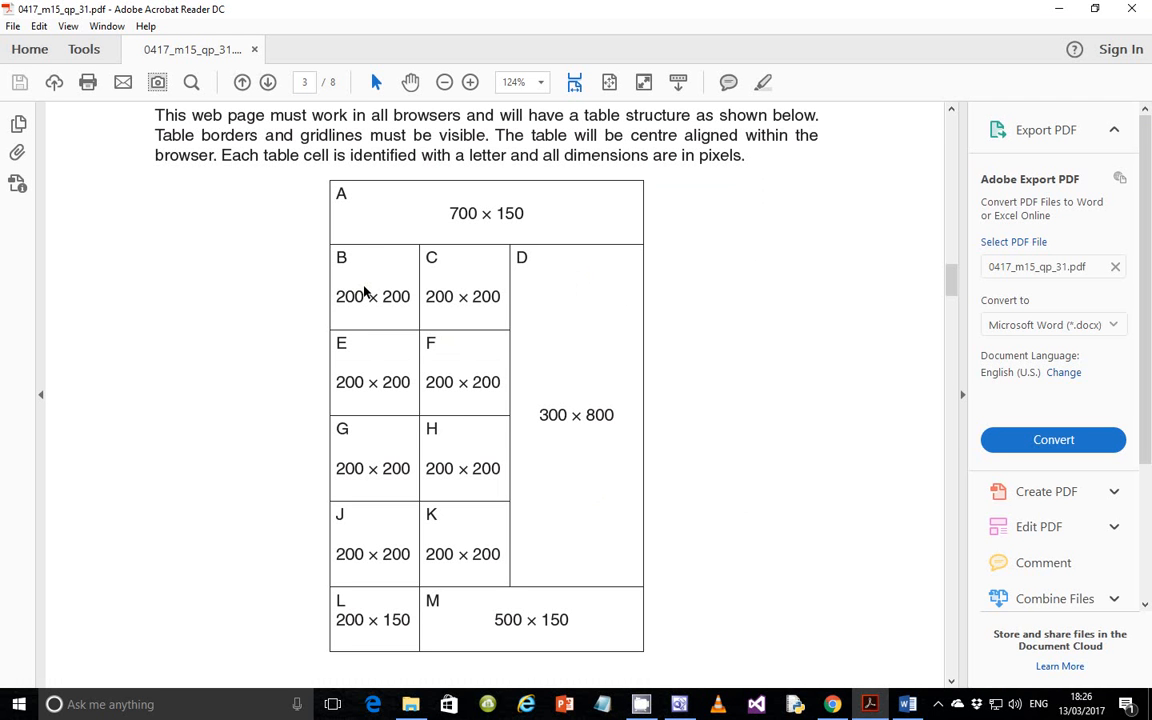
{"action": "mouse_move", "coordinate": [378, 286]}
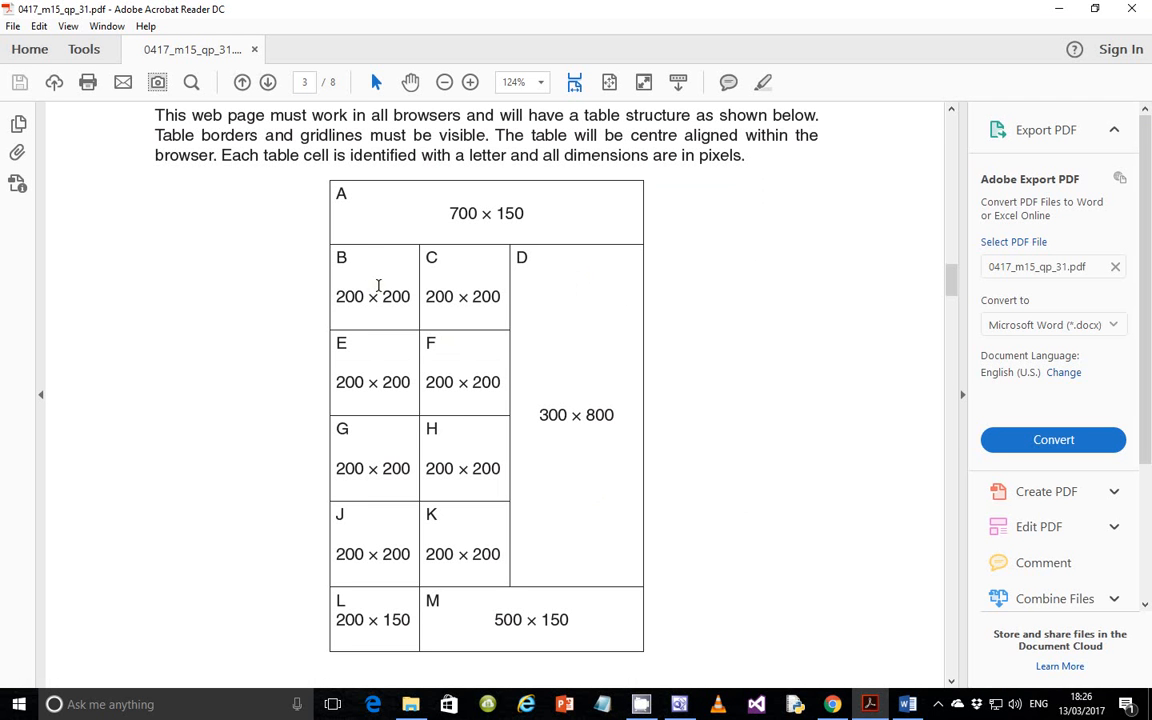
{"action": "mouse_move", "coordinate": [480, 341]}
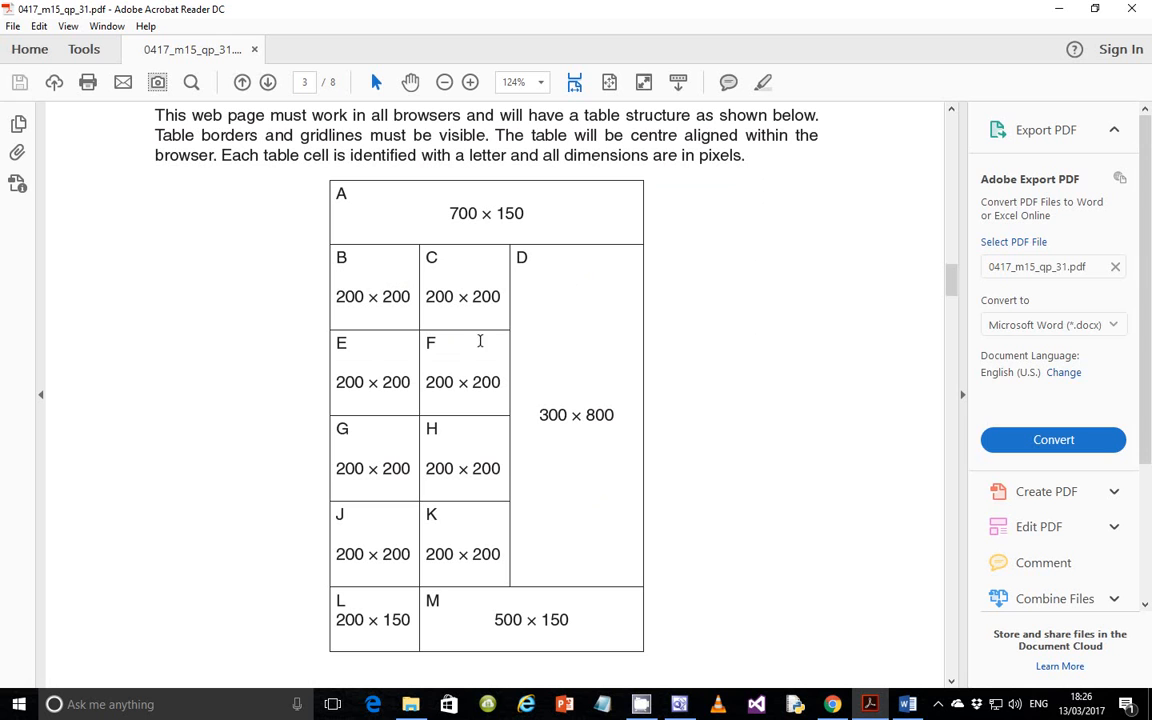
{"action": "mouse_move", "coordinate": [402, 427]}
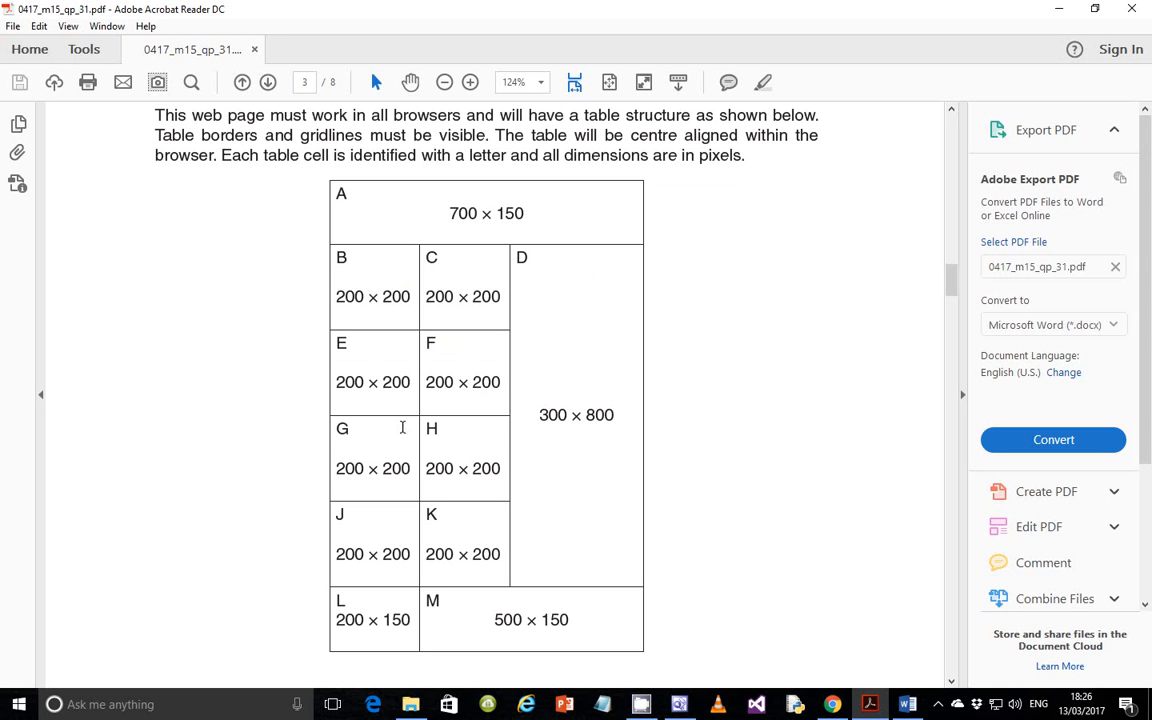
{"action": "mouse_move", "coordinate": [429, 337]}
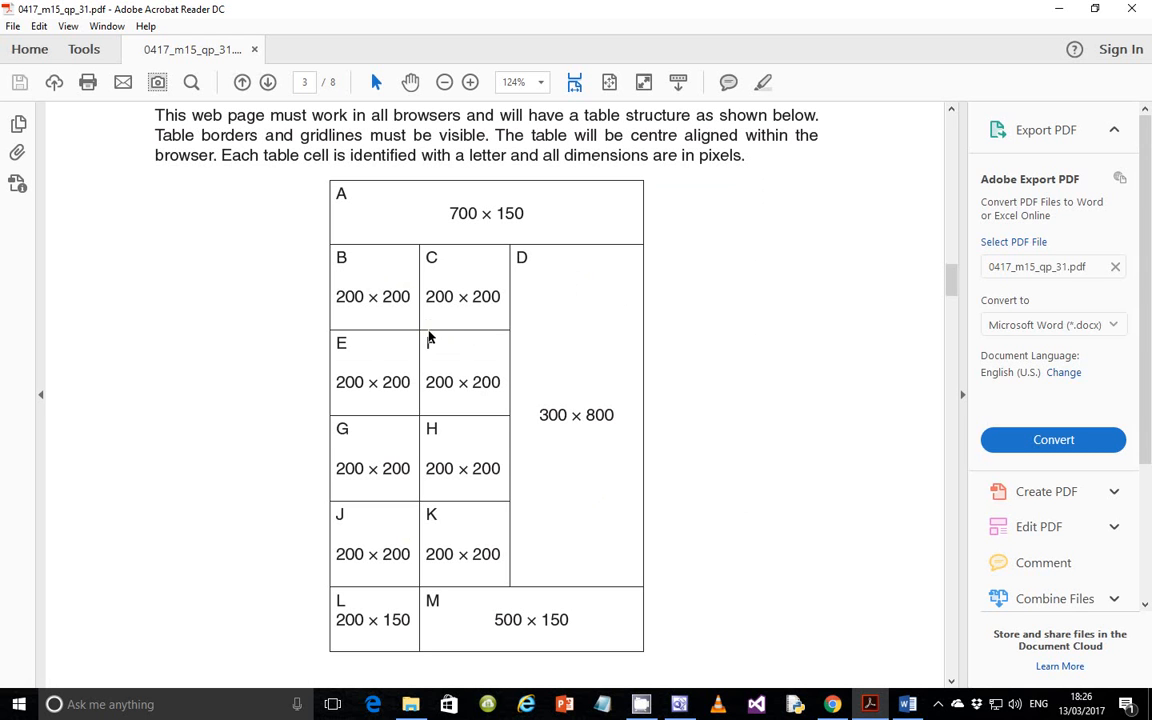
{"action": "mouse_move", "coordinate": [807, 580]}
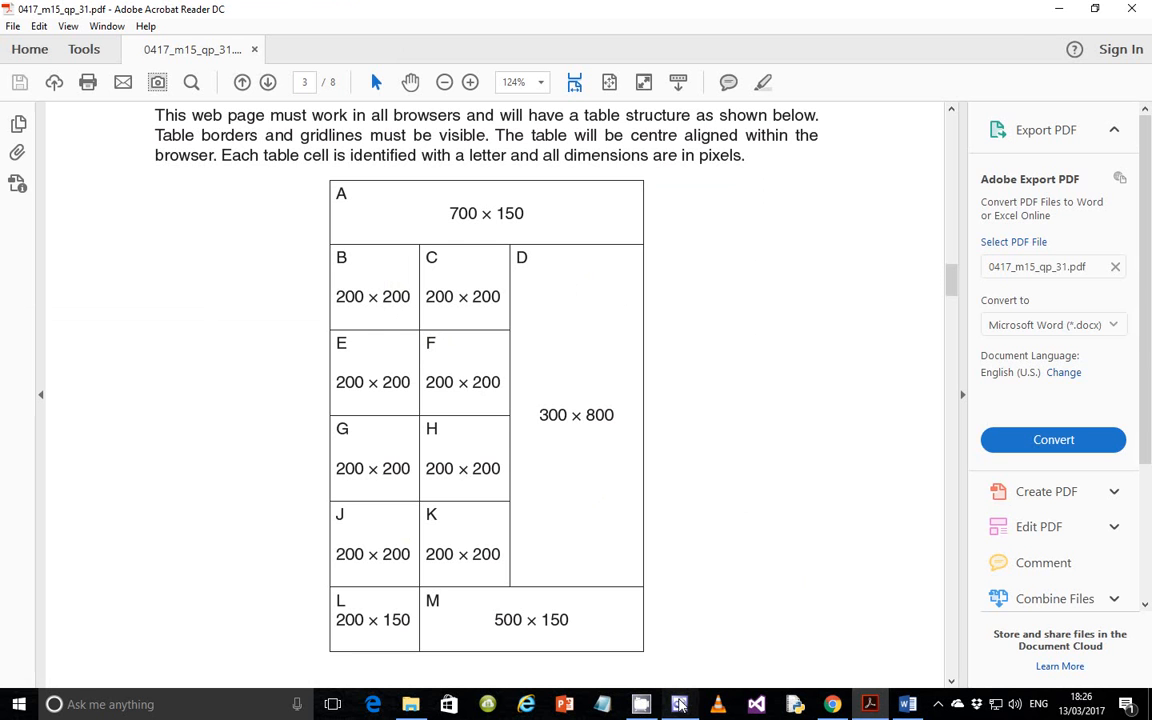
{"action": "left_click", "coordinate": [679, 704]}
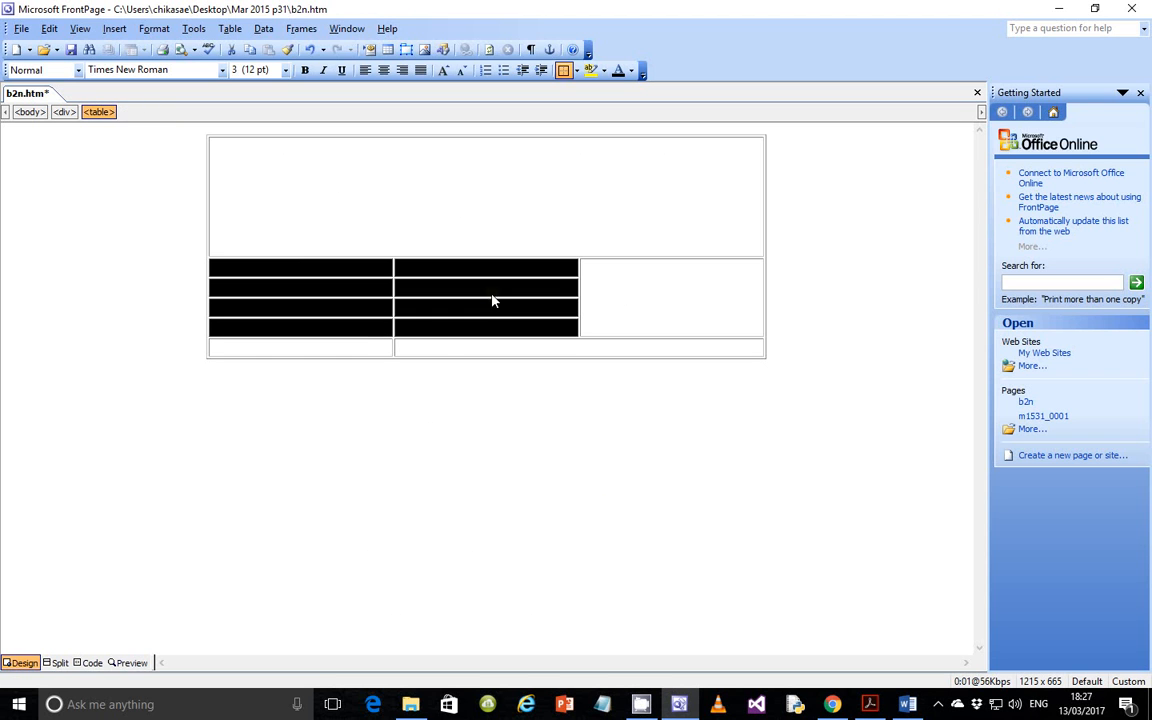
{"action": "mouse_move", "coordinate": [451, 290]}
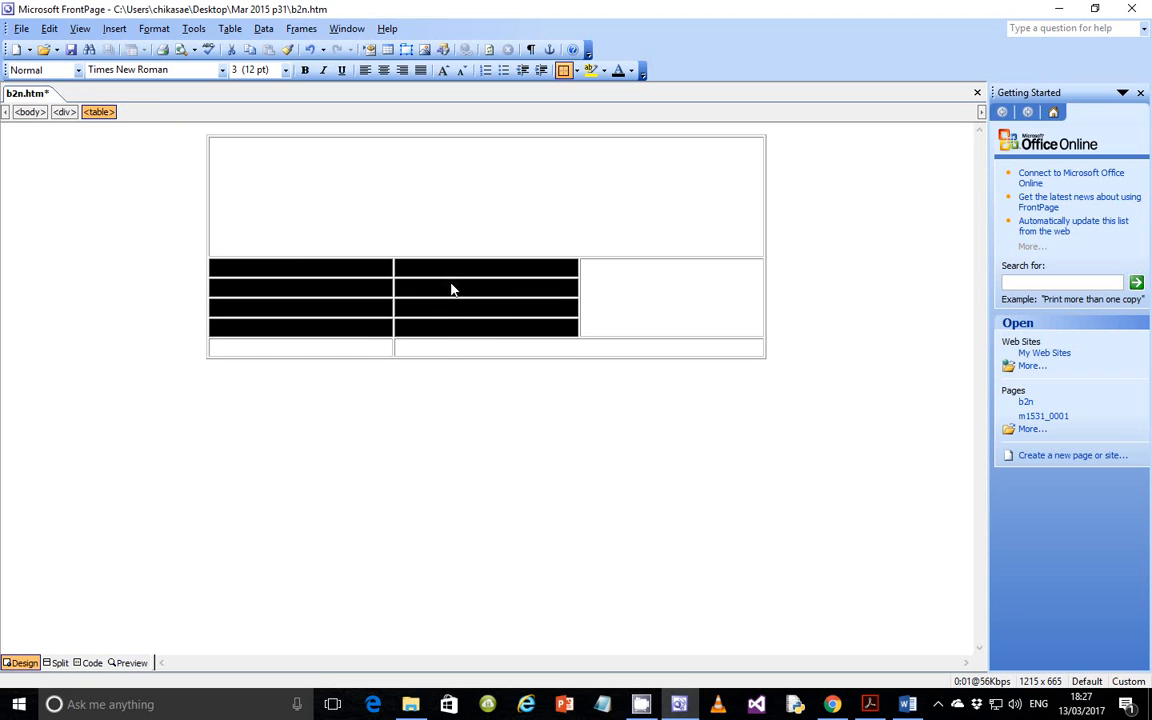
Set the eight grid cells to a 200-pixel width with a fixed height
{"action": "right_click", "coordinate": [451, 289]}
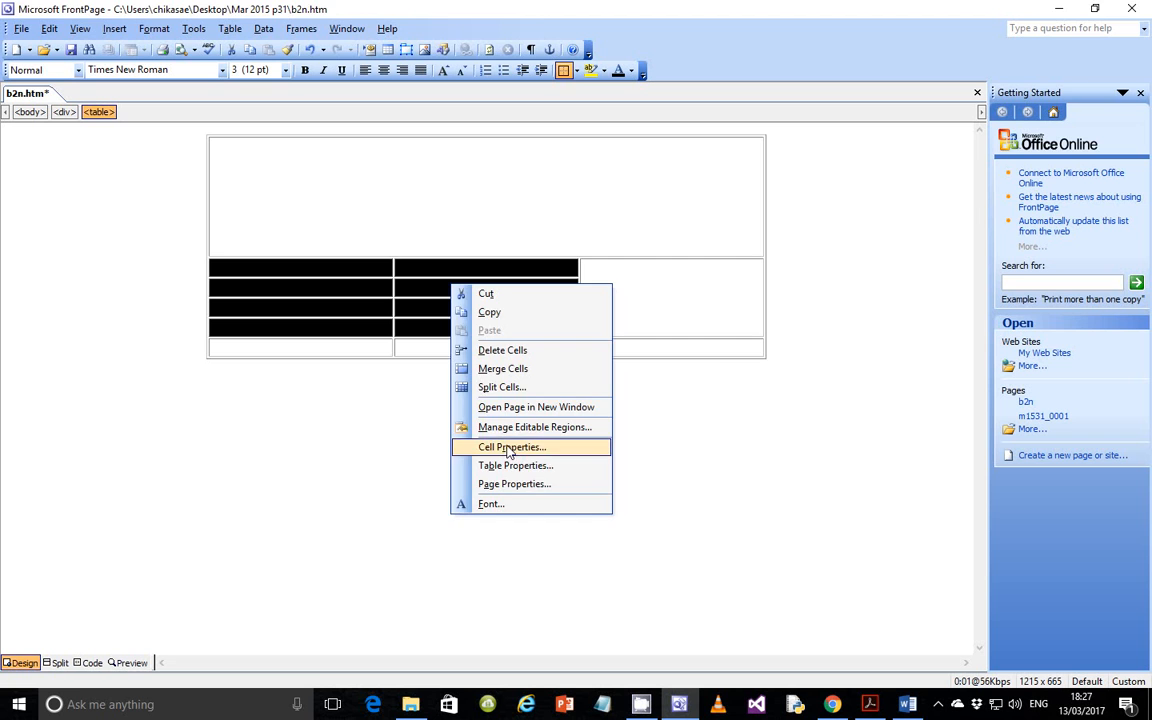
{"action": "left_click", "coordinate": [512, 447]}
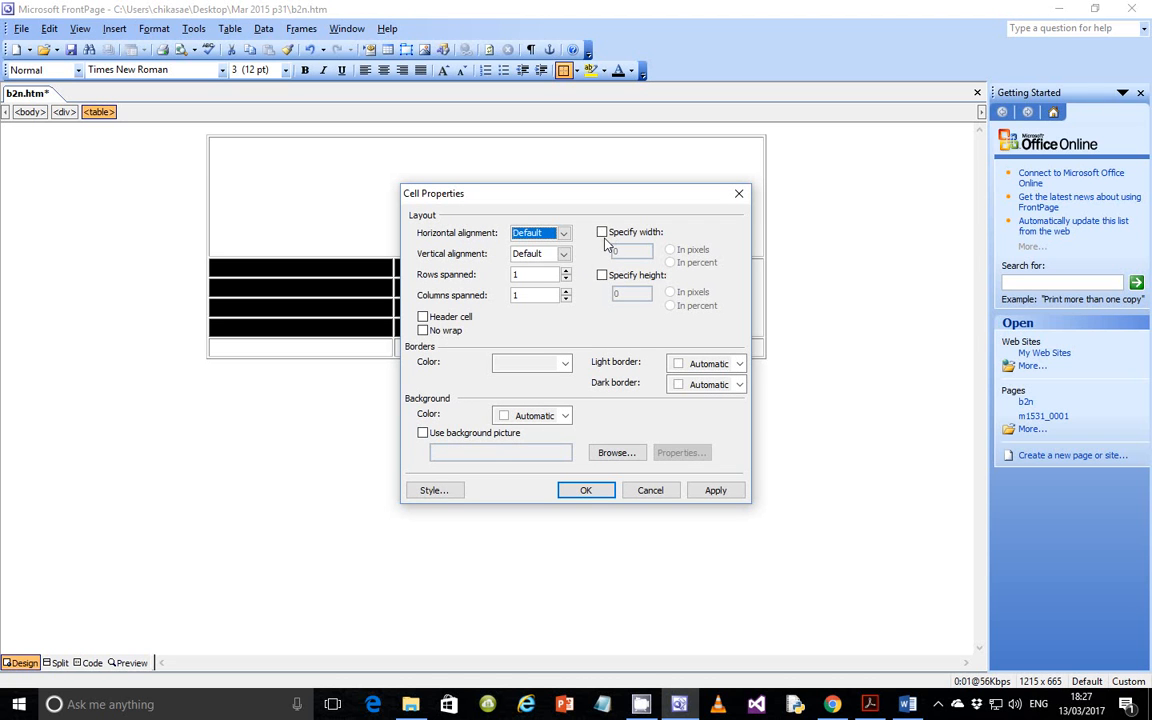
{"action": "left_click", "coordinate": [602, 231]}
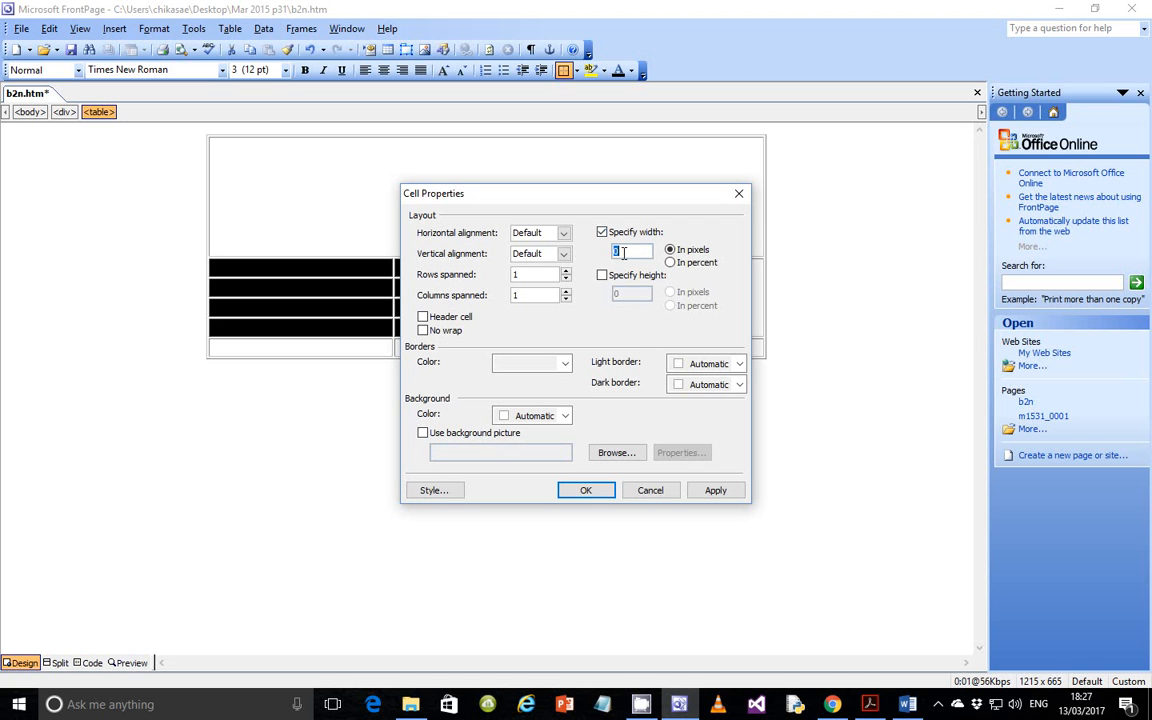
{"action": "type", "text": "200"}
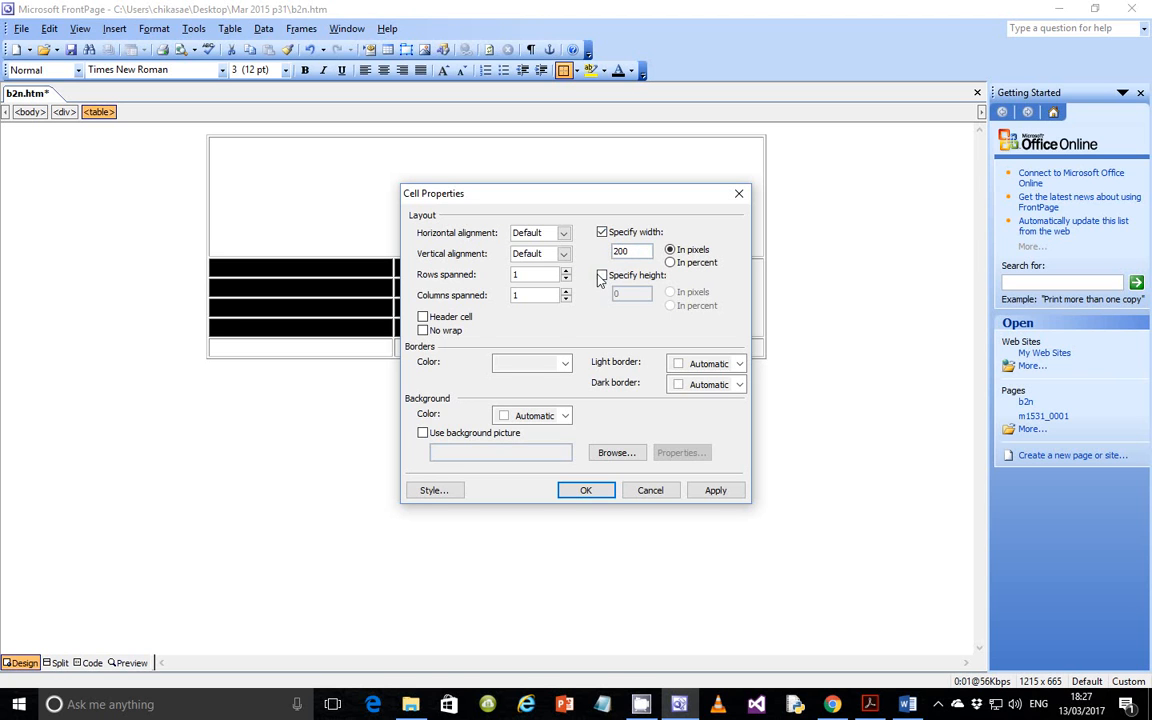
{"action": "left_click", "coordinate": [602, 275]}
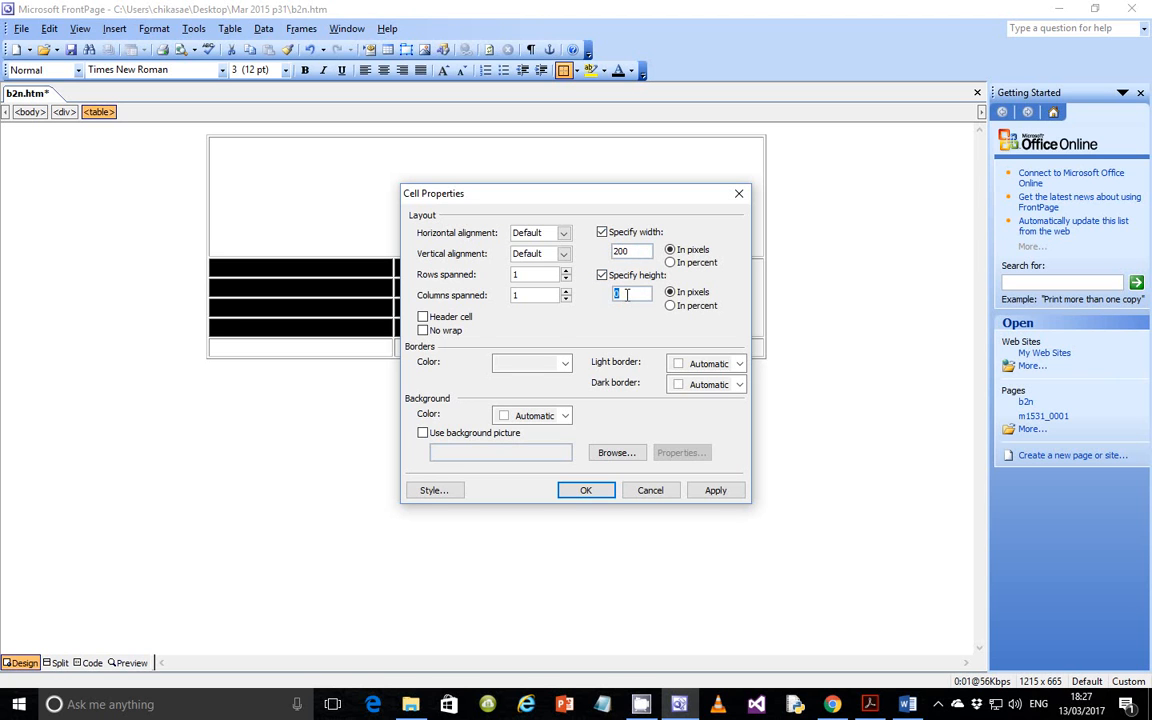
{"action": "left_click", "coordinate": [715, 490]}
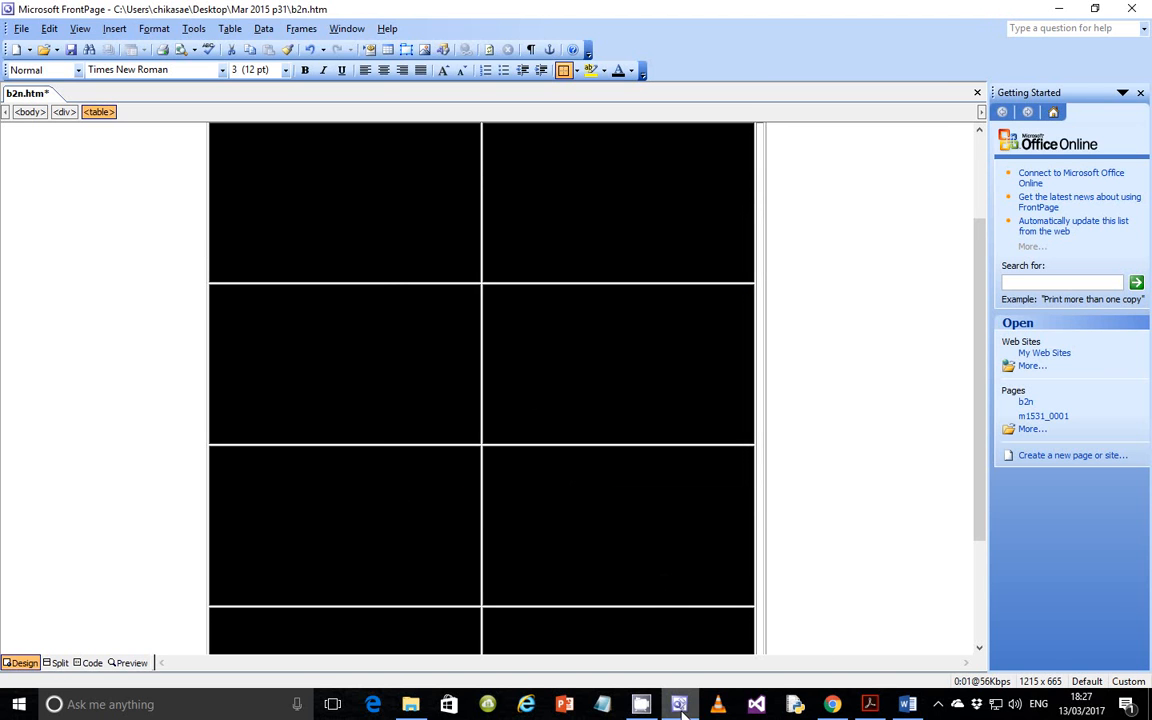
{"action": "left_click", "coordinate": [680, 704]}
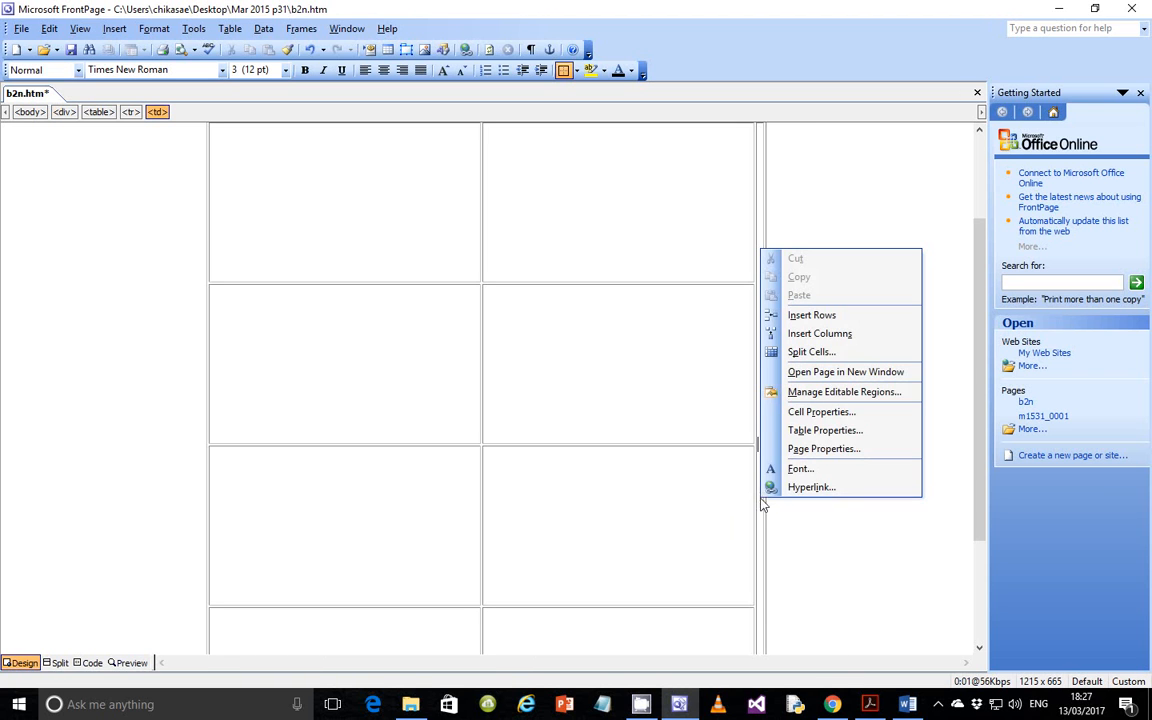
Make the tall right cell 300 pixels wide and 800 pixels high
{"action": "left_click", "coordinate": [821, 411]}
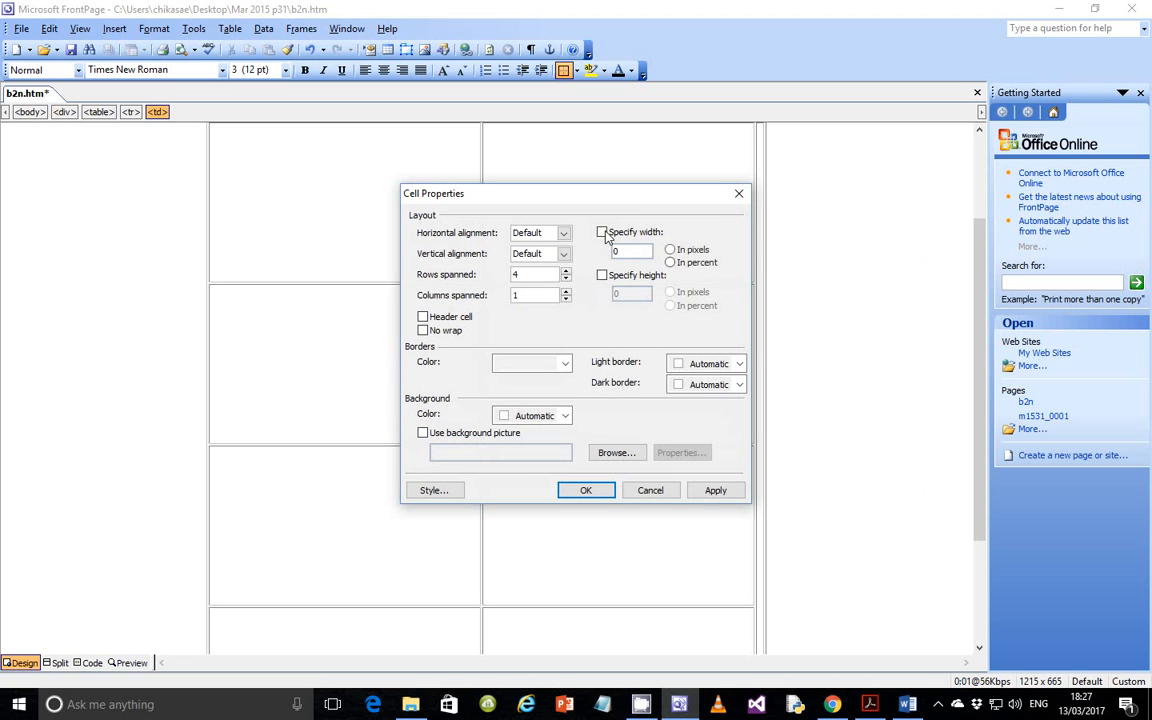
{"action": "left_click", "coordinate": [603, 232]}
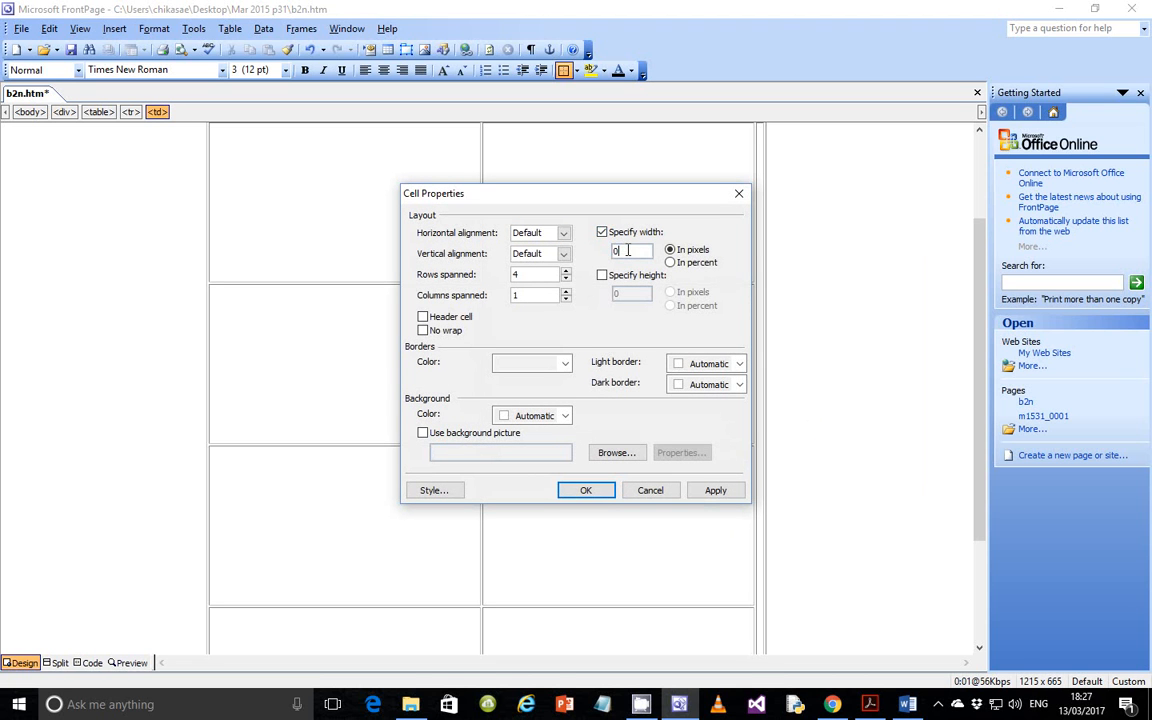
{"action": "type", "text": "300"}
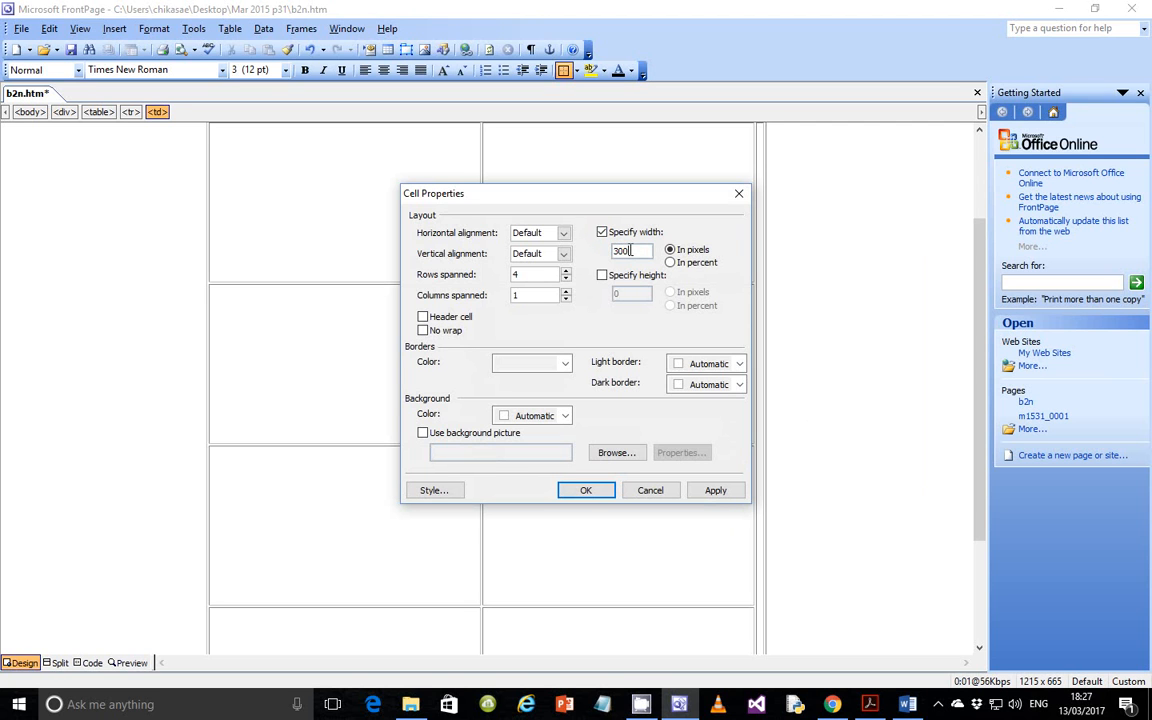
{"action": "left_click", "coordinate": [602, 275]}
{"action": "type", "text": "800"}
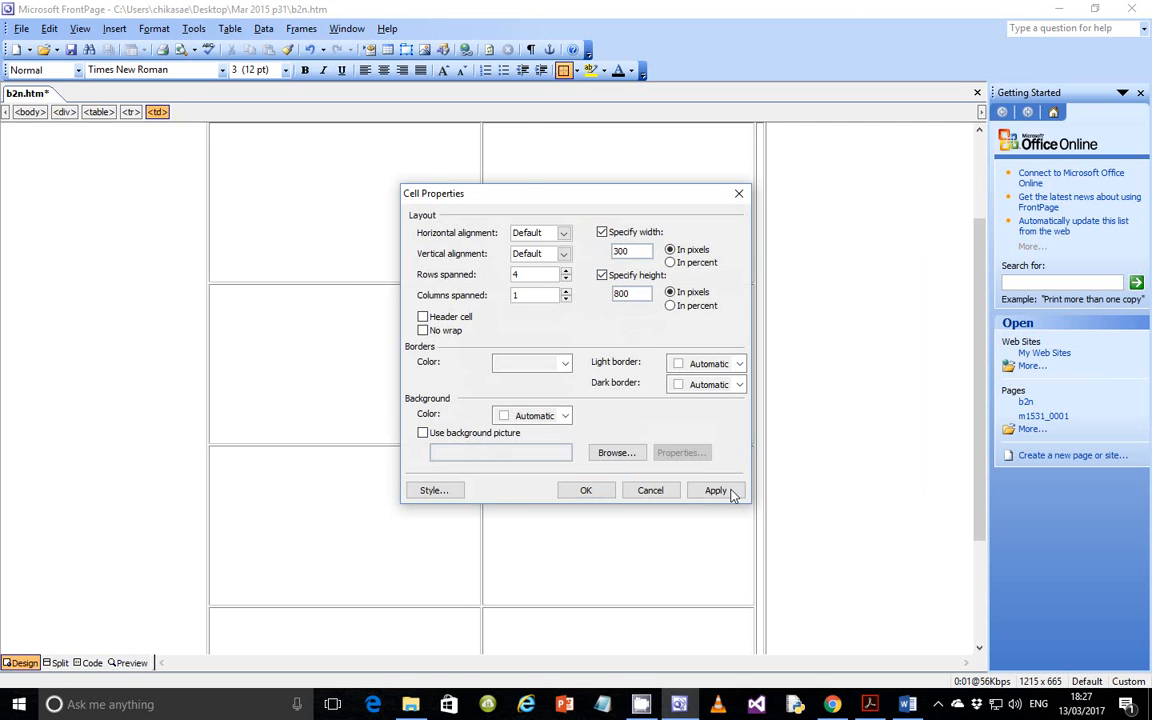
{"action": "left_click", "coordinate": [715, 490]}
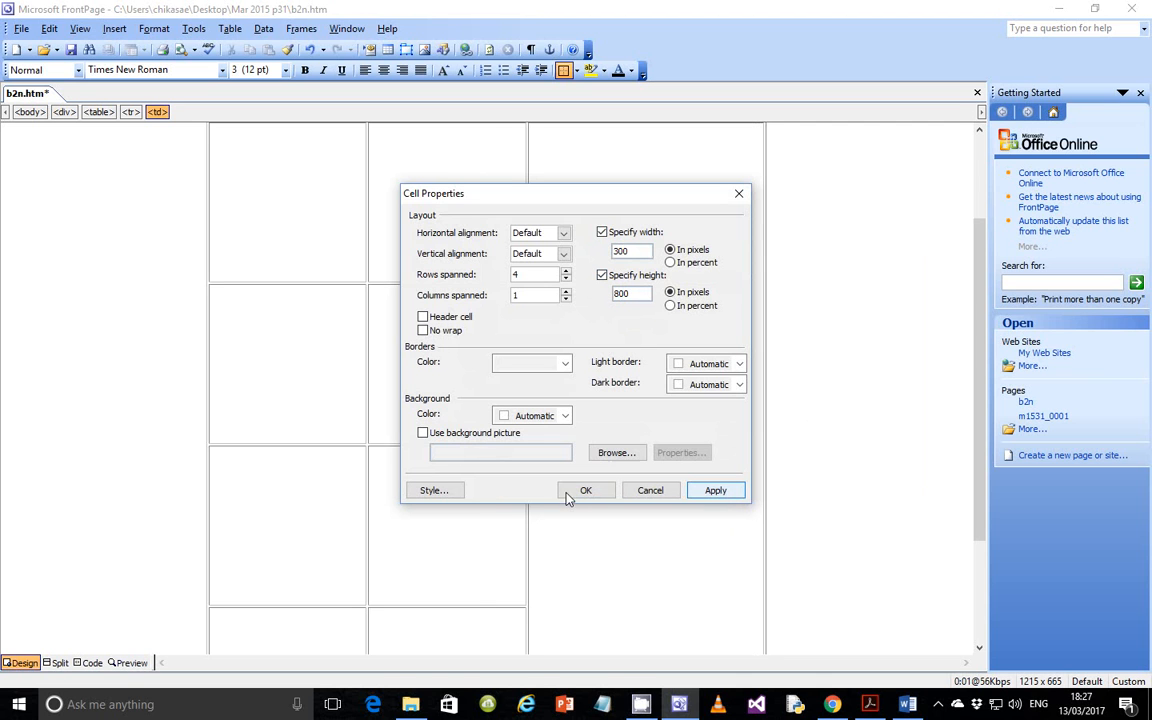
{"action": "left_click", "coordinate": [586, 490]}
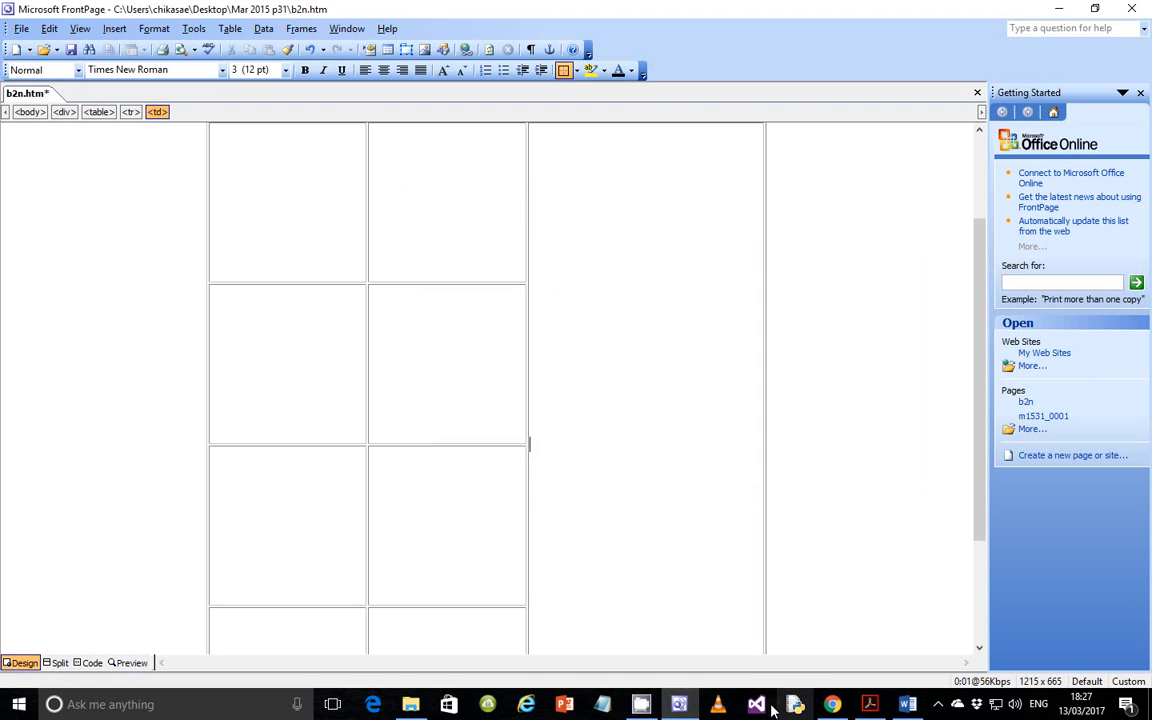
{"action": "left_click", "coordinate": [868, 704]}
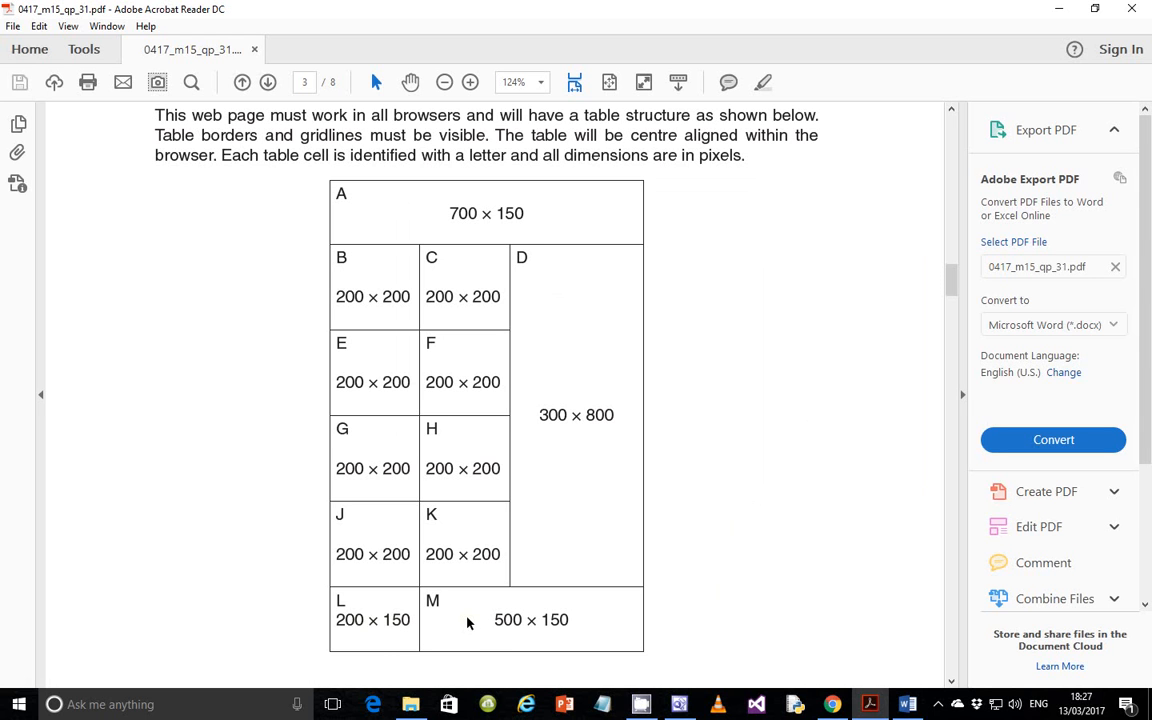
{"action": "mouse_move", "coordinate": [670, 659]}
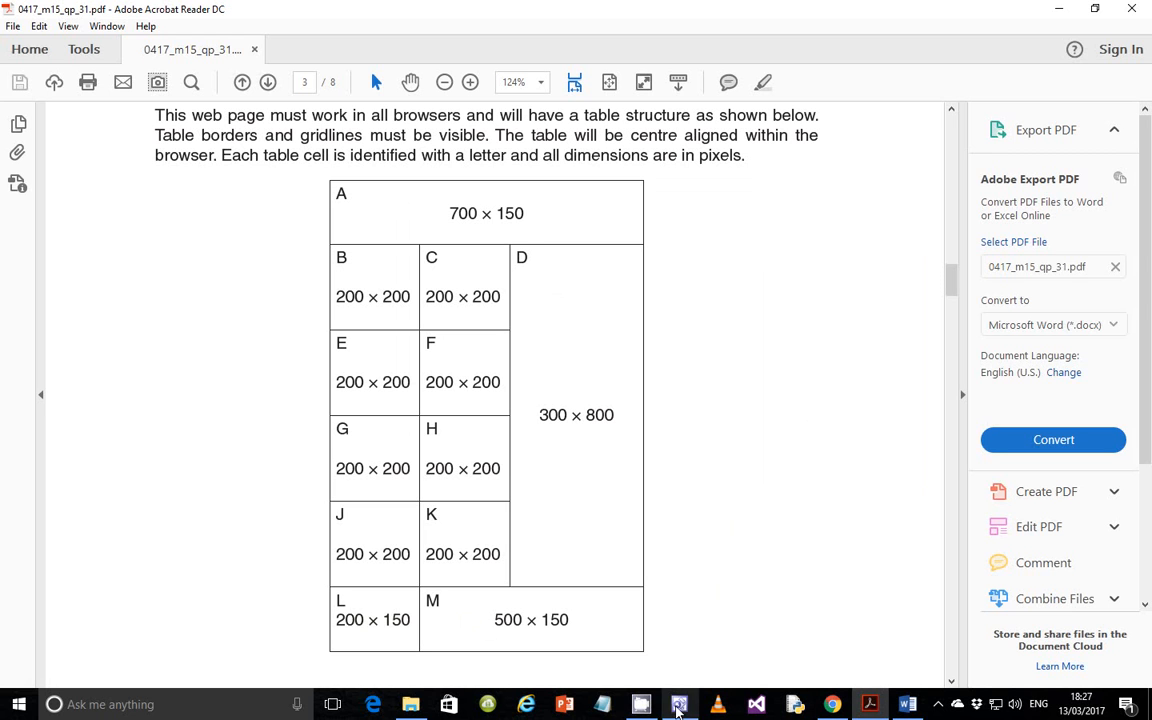
{"action": "mouse_move", "coordinate": [679, 704]}
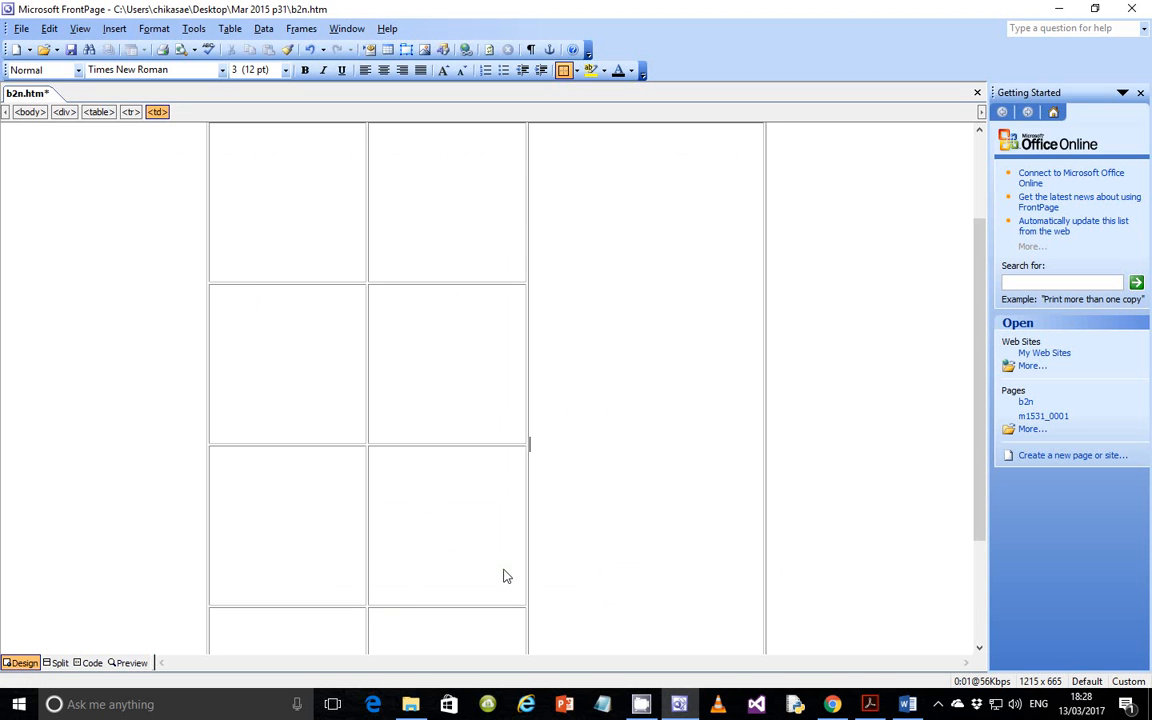
Give the bottom row a fixed 150-pixel height in Cell Properties
{"action": "scroll", "scroll_direction": "down", "scroll_amount": 3}
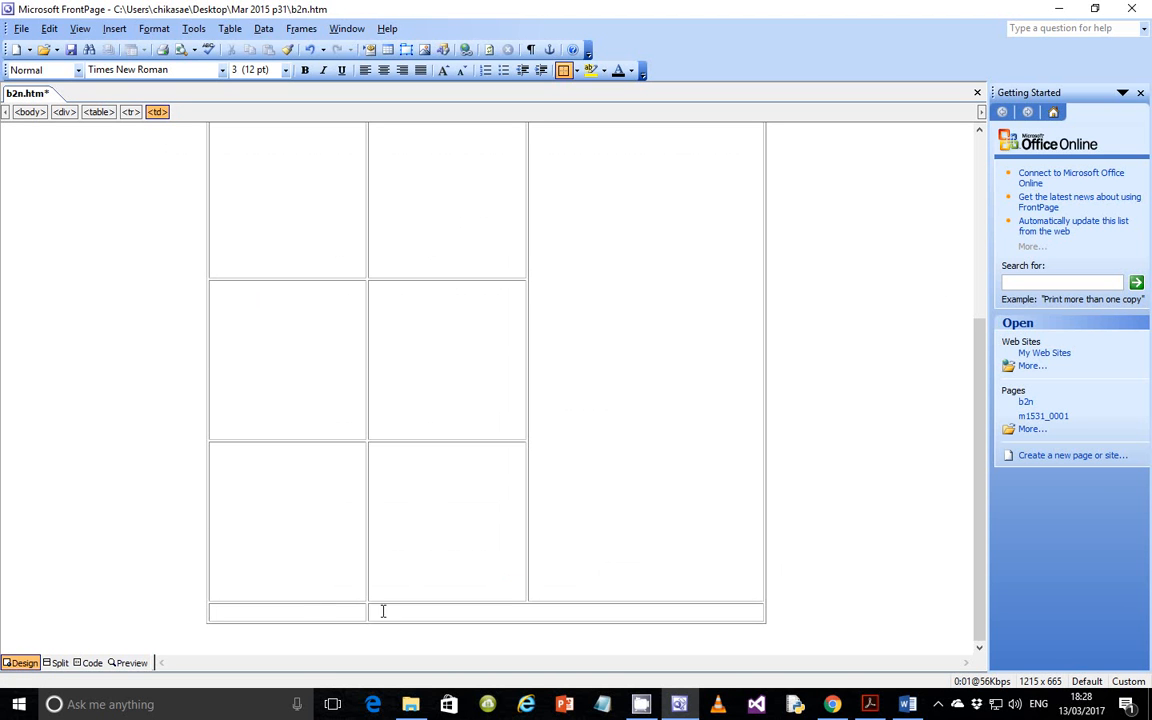
{"action": "right_click", "coordinate": [420, 610]}
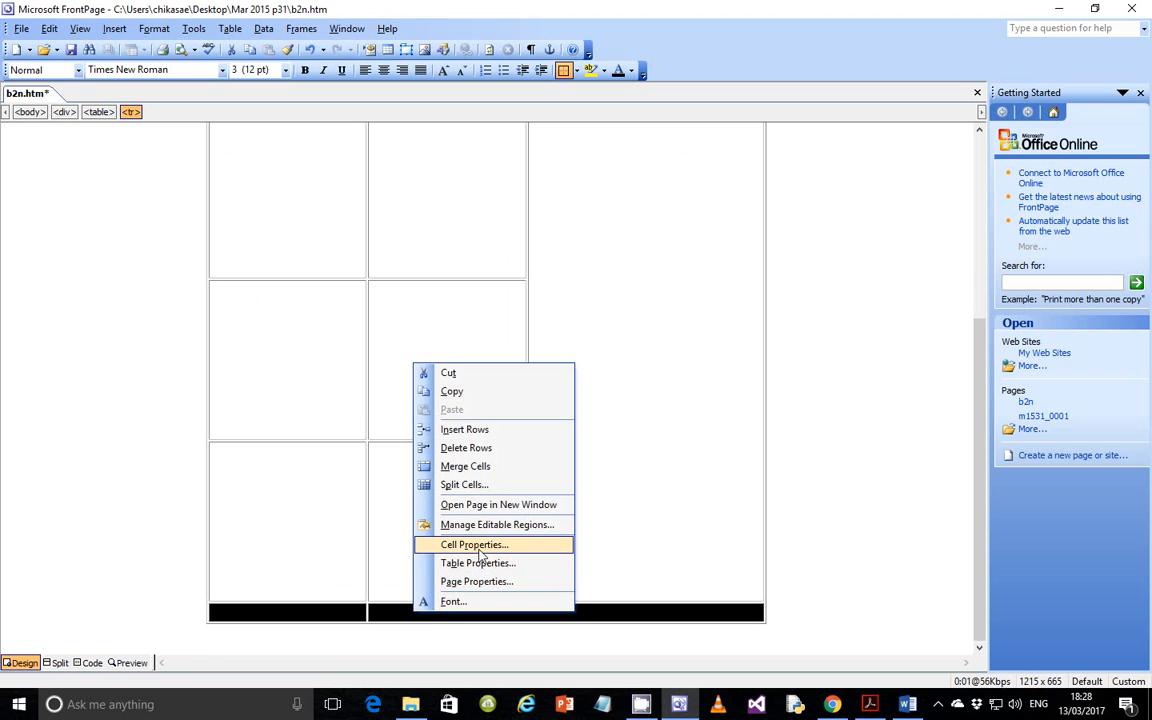
{"action": "left_click", "coordinate": [474, 544]}
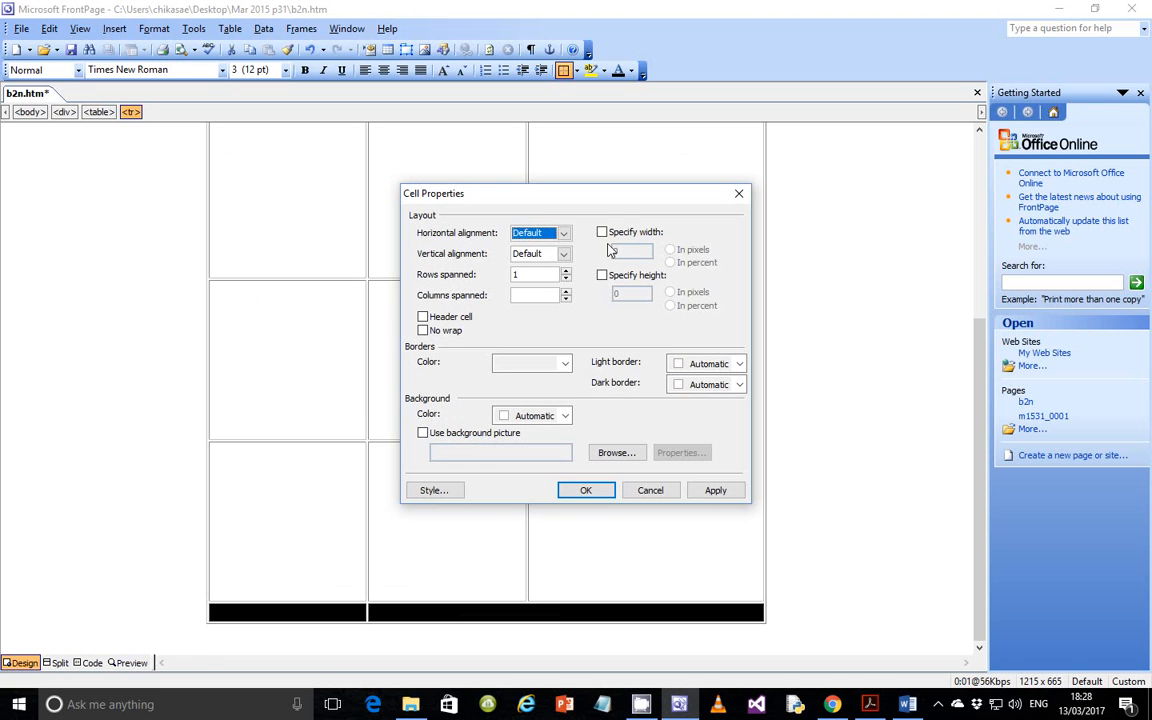
{"action": "left_click", "coordinate": [602, 274]}
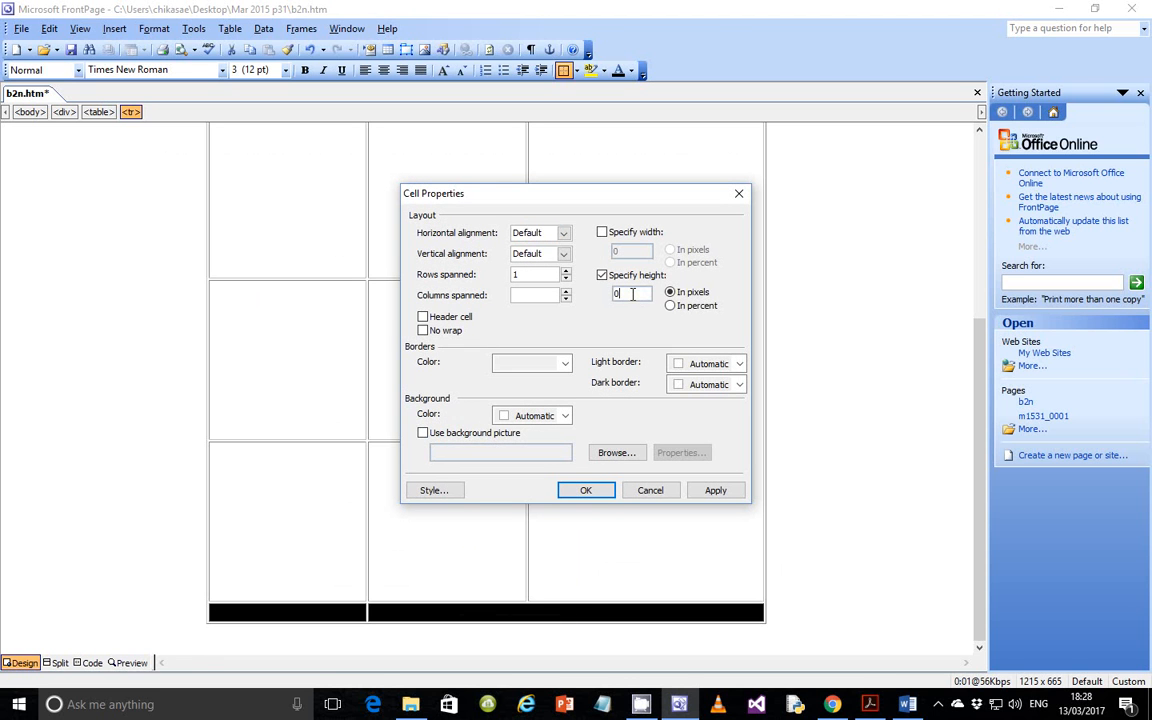
{"action": "type", "text": "150"}
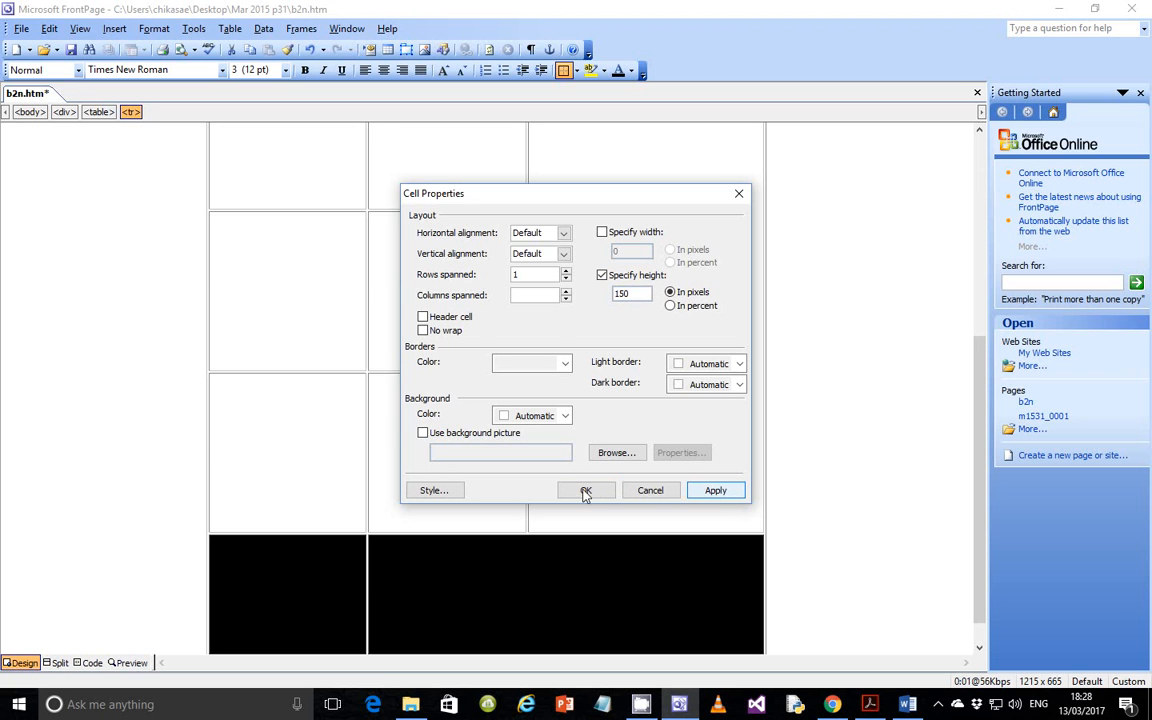
{"action": "left_click", "coordinate": [586, 490]}
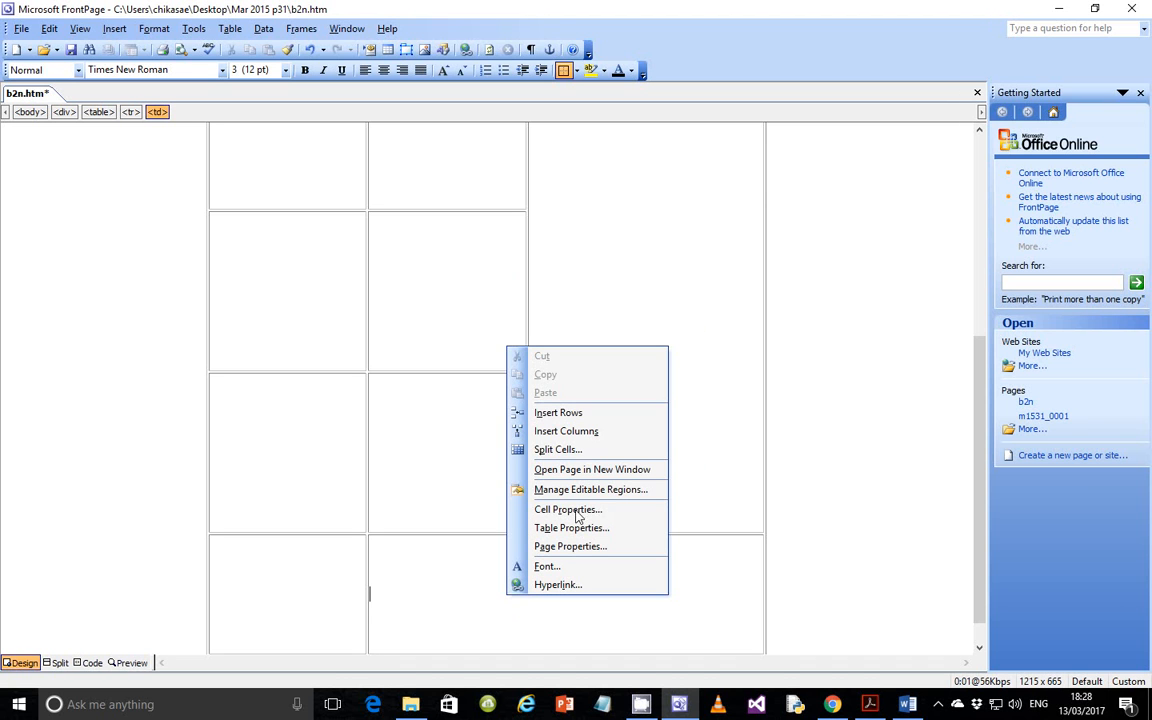
Set the wide bottom-right cell to 500 pixels wide
{"action": "left_click", "coordinate": [568, 510]}
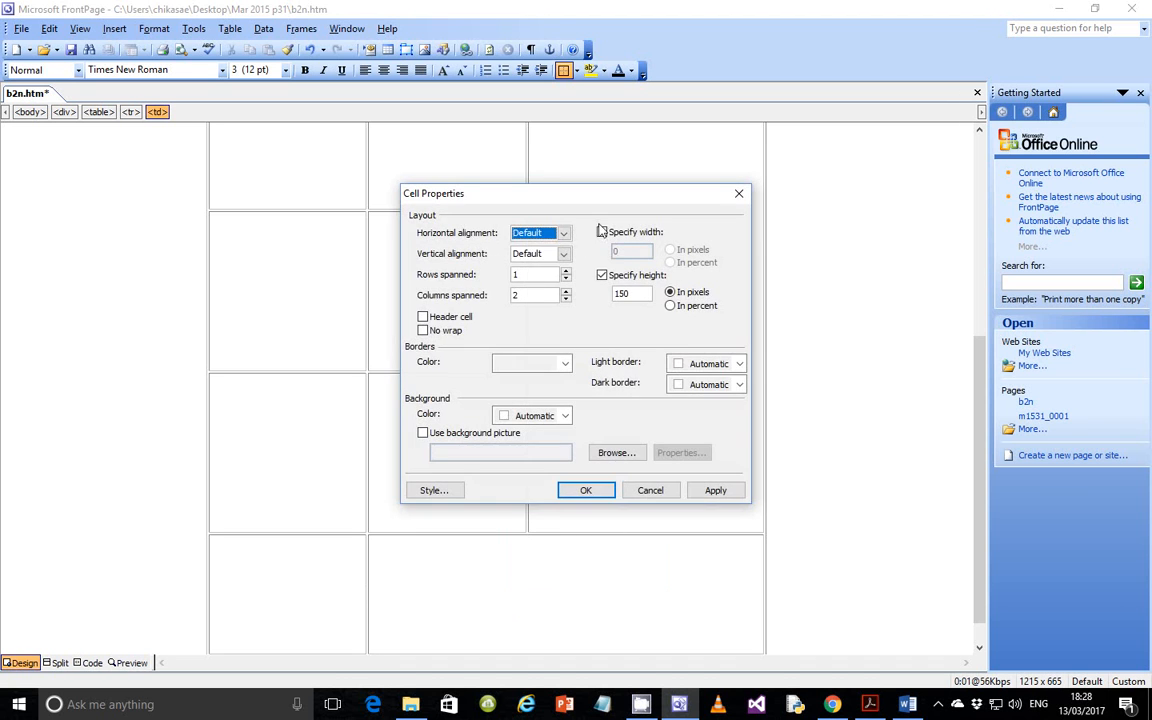
{"action": "left_click", "coordinate": [602, 231]}
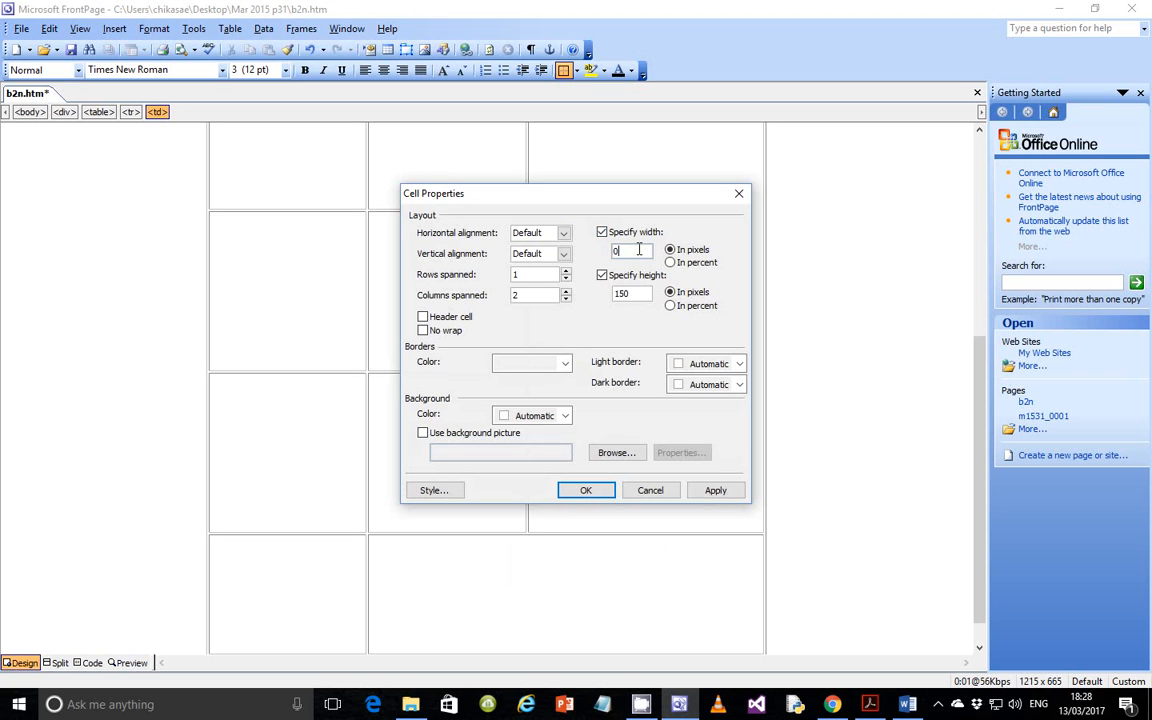
{"action": "type", "text": "500"}
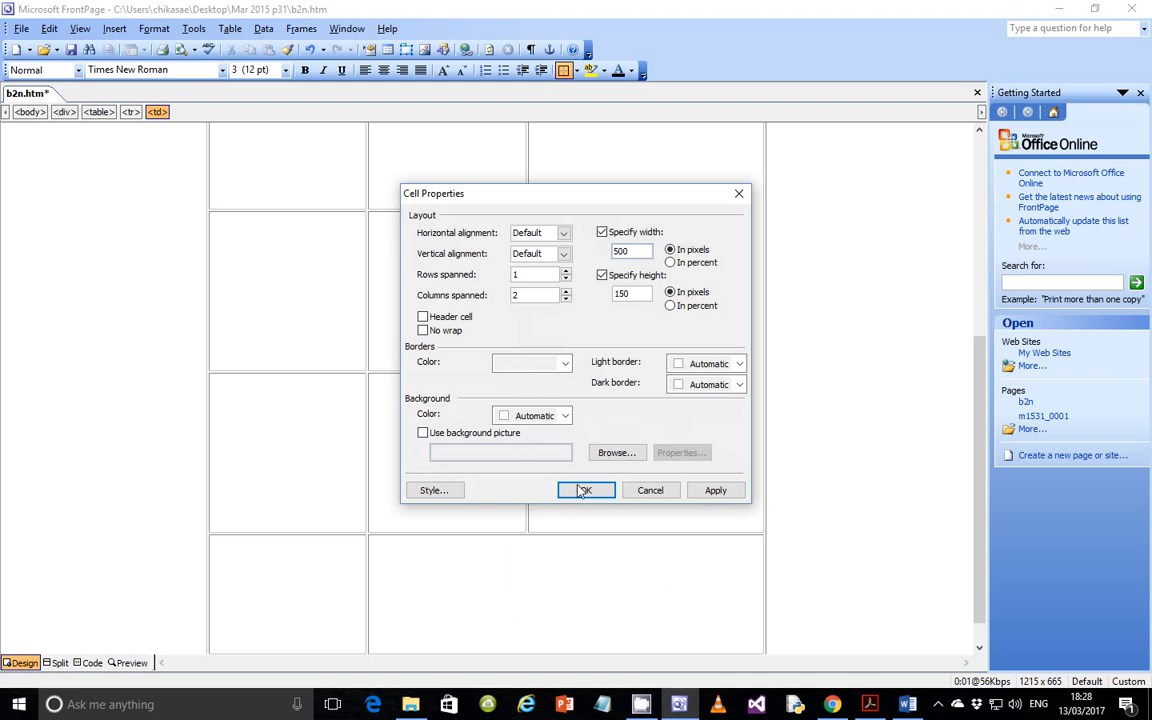
{"action": "left_click", "coordinate": [585, 490]}
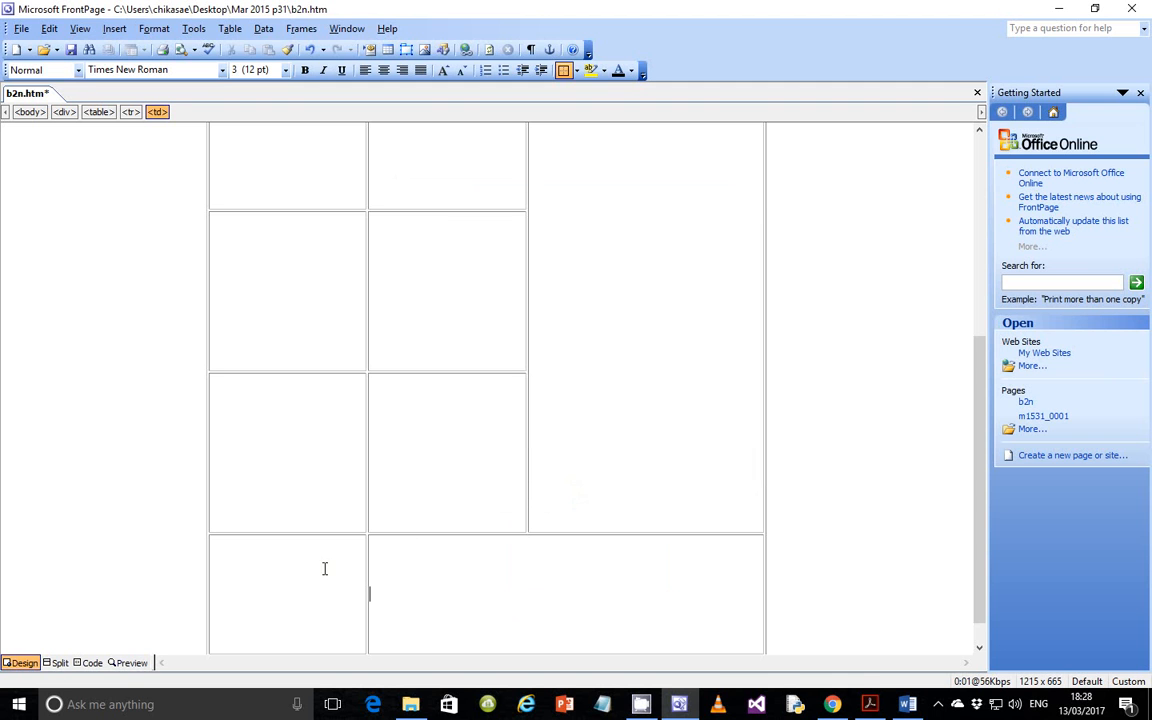
Set the bottom-left cell to 200 pixels wide
{"action": "right_click", "coordinate": [324, 568]}
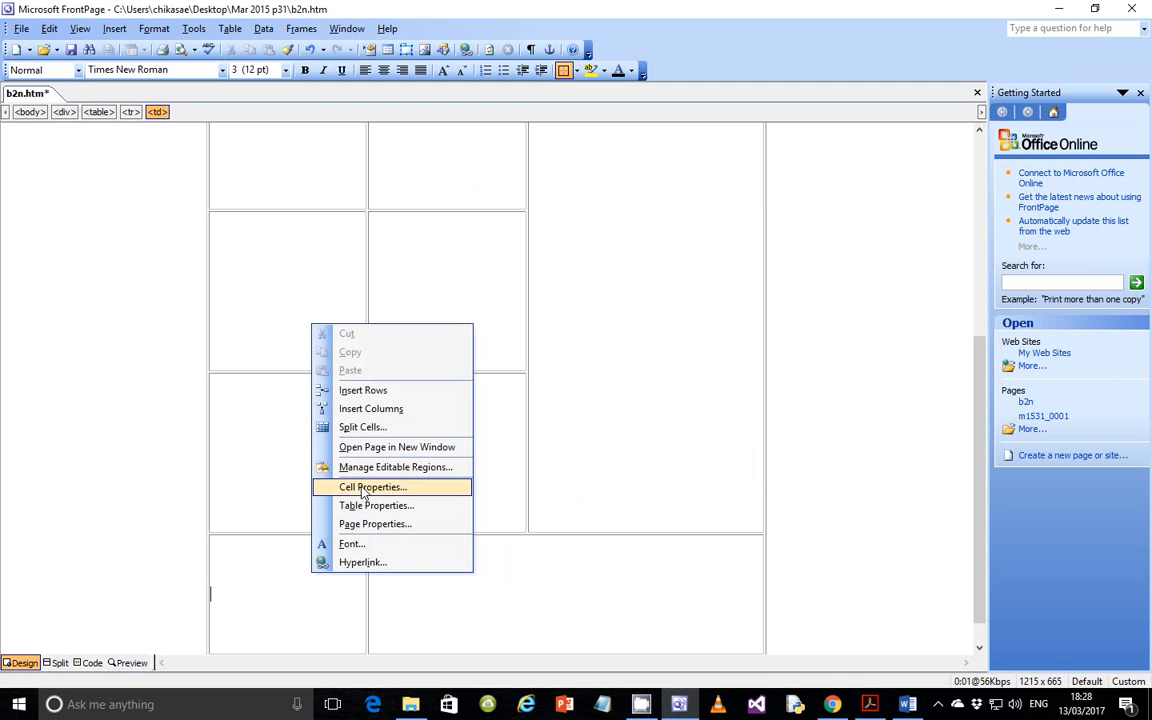
{"action": "left_click", "coordinate": [372, 487]}
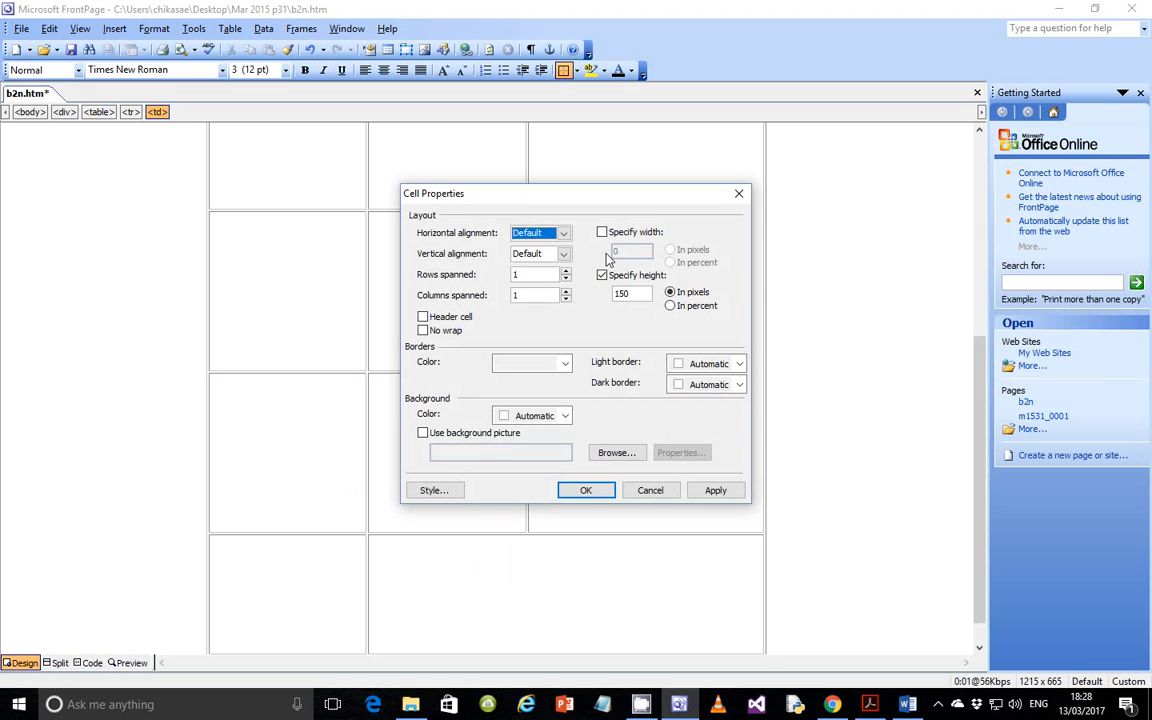
{"action": "left_click", "coordinate": [602, 232]}
{"action": "type", "text": "200"}
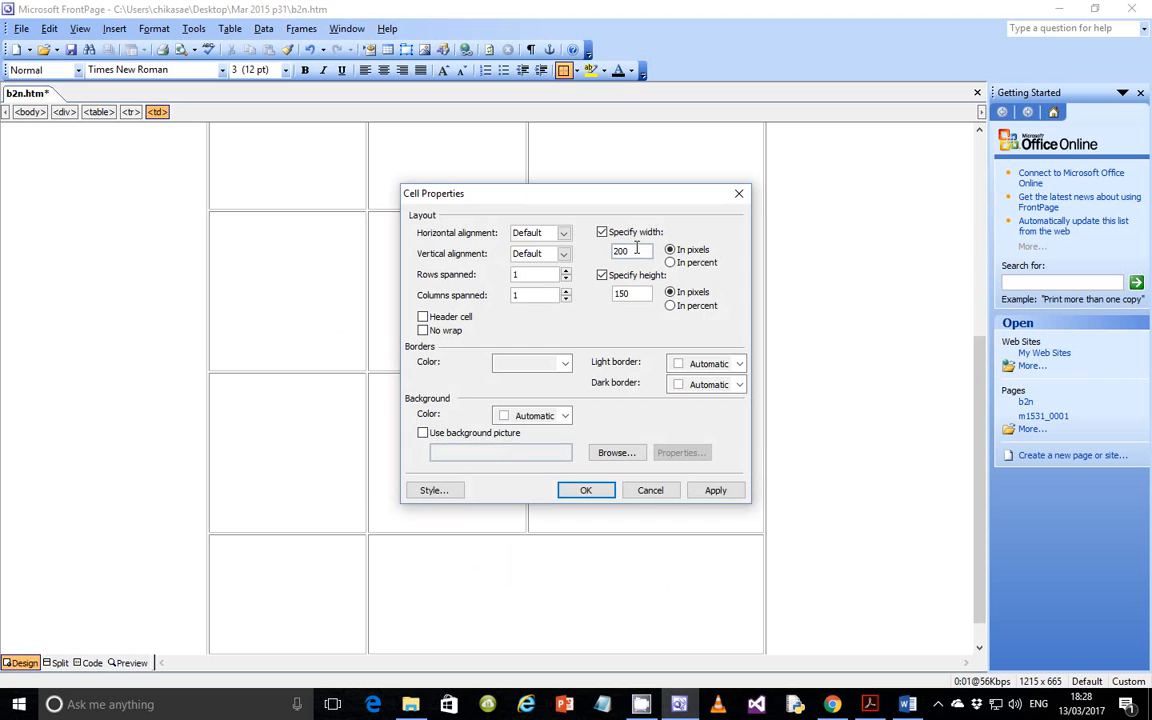
{"action": "left_click", "coordinate": [586, 490]}
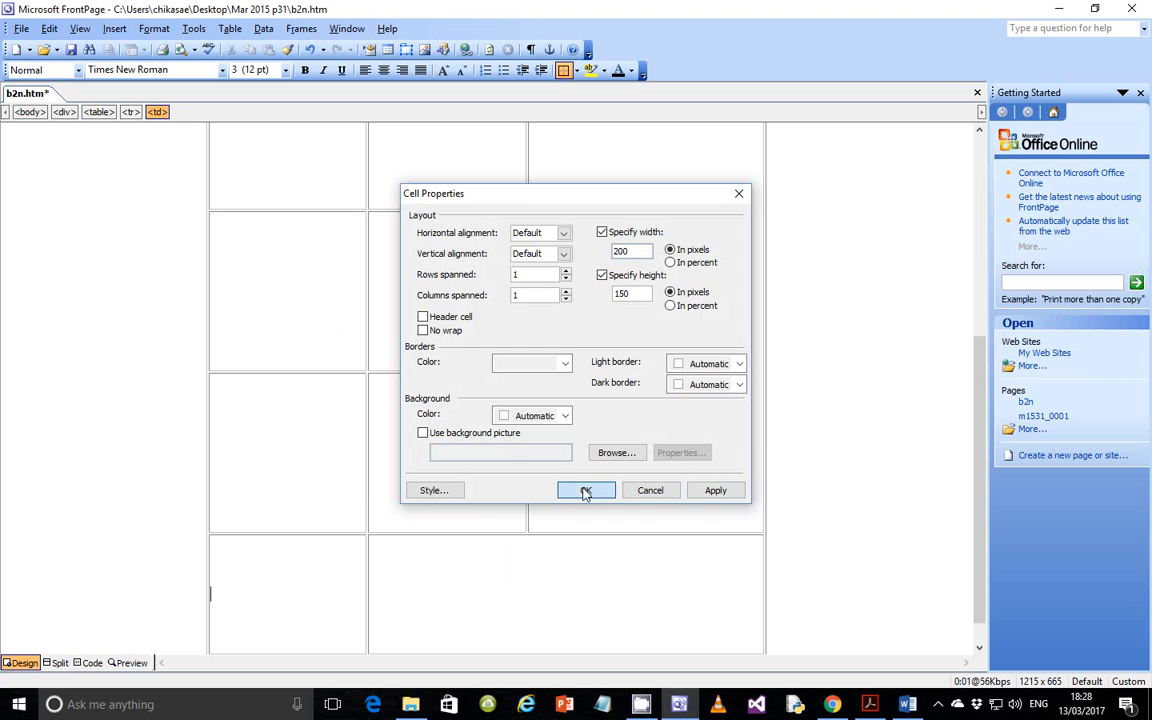
{"action": "left_click", "coordinate": [586, 490]}
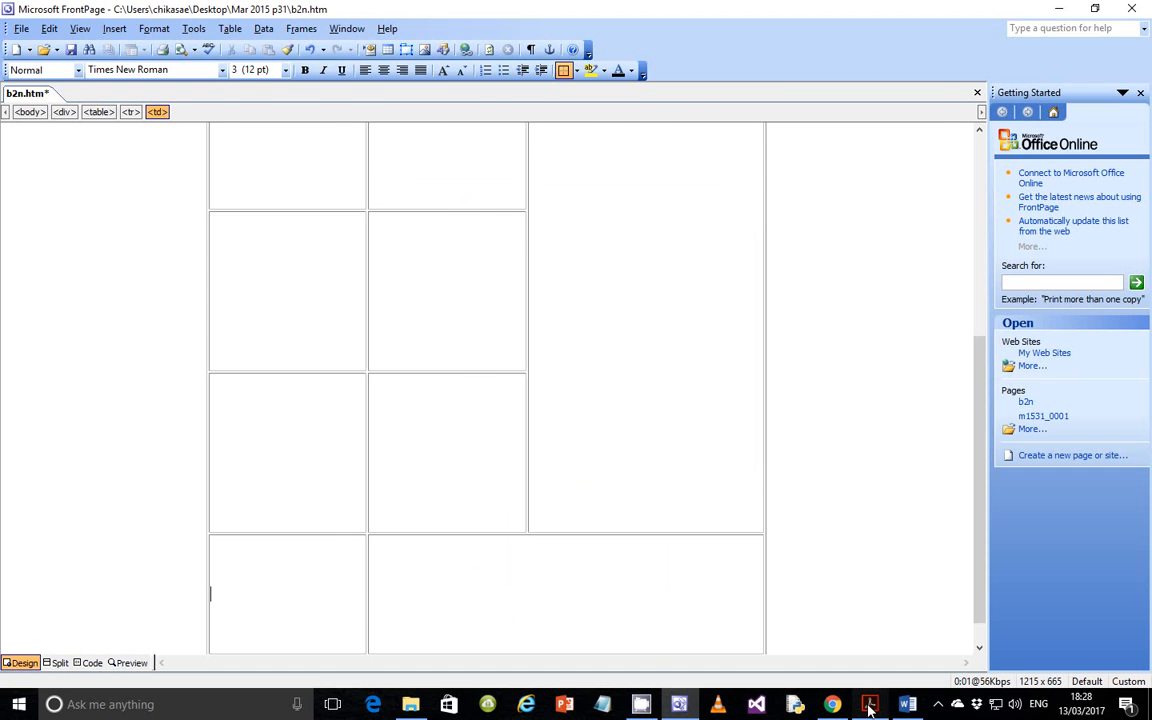
Return to the exam paper and bring up the CamStudio recorder from the tray
{"action": "left_click", "coordinate": [868, 704]}
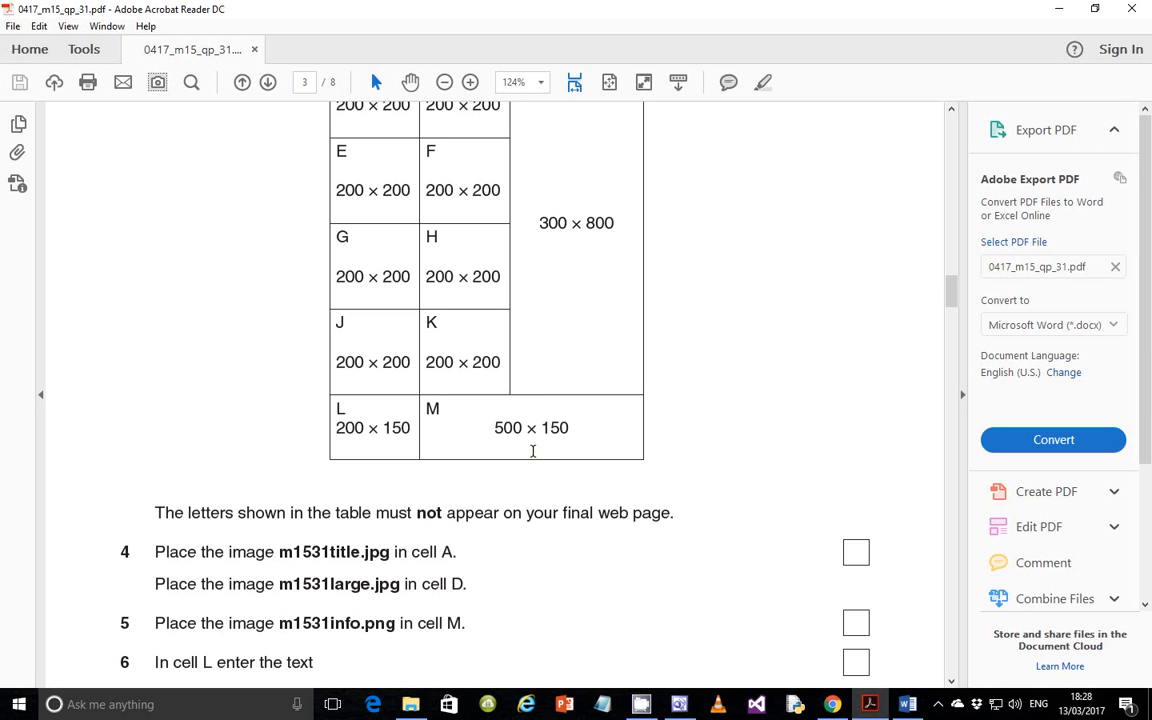
{"action": "left_click", "coordinate": [938, 704]}
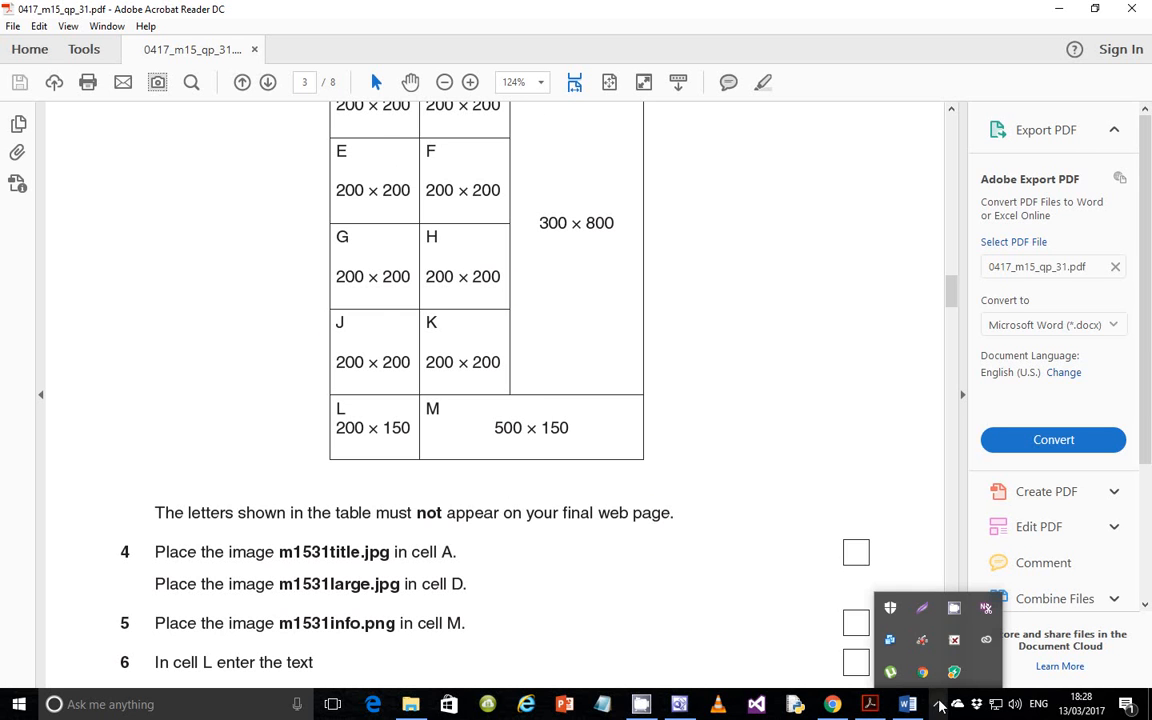
{"action": "left_click", "coordinate": [953, 611]}
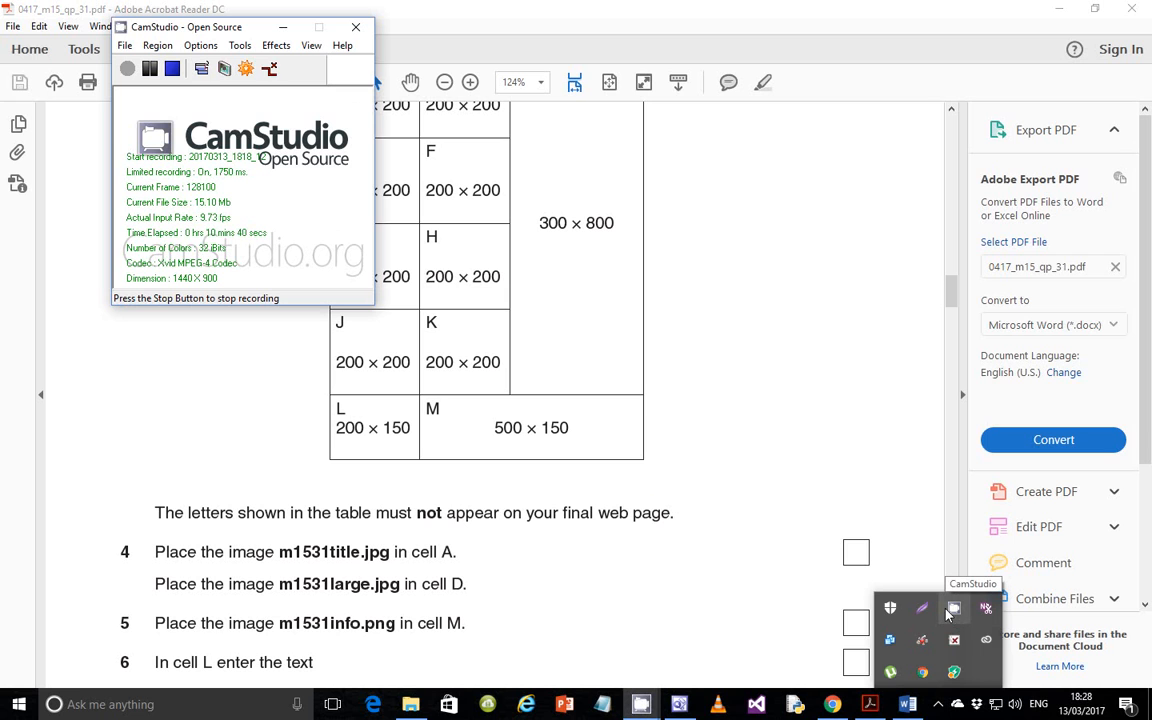